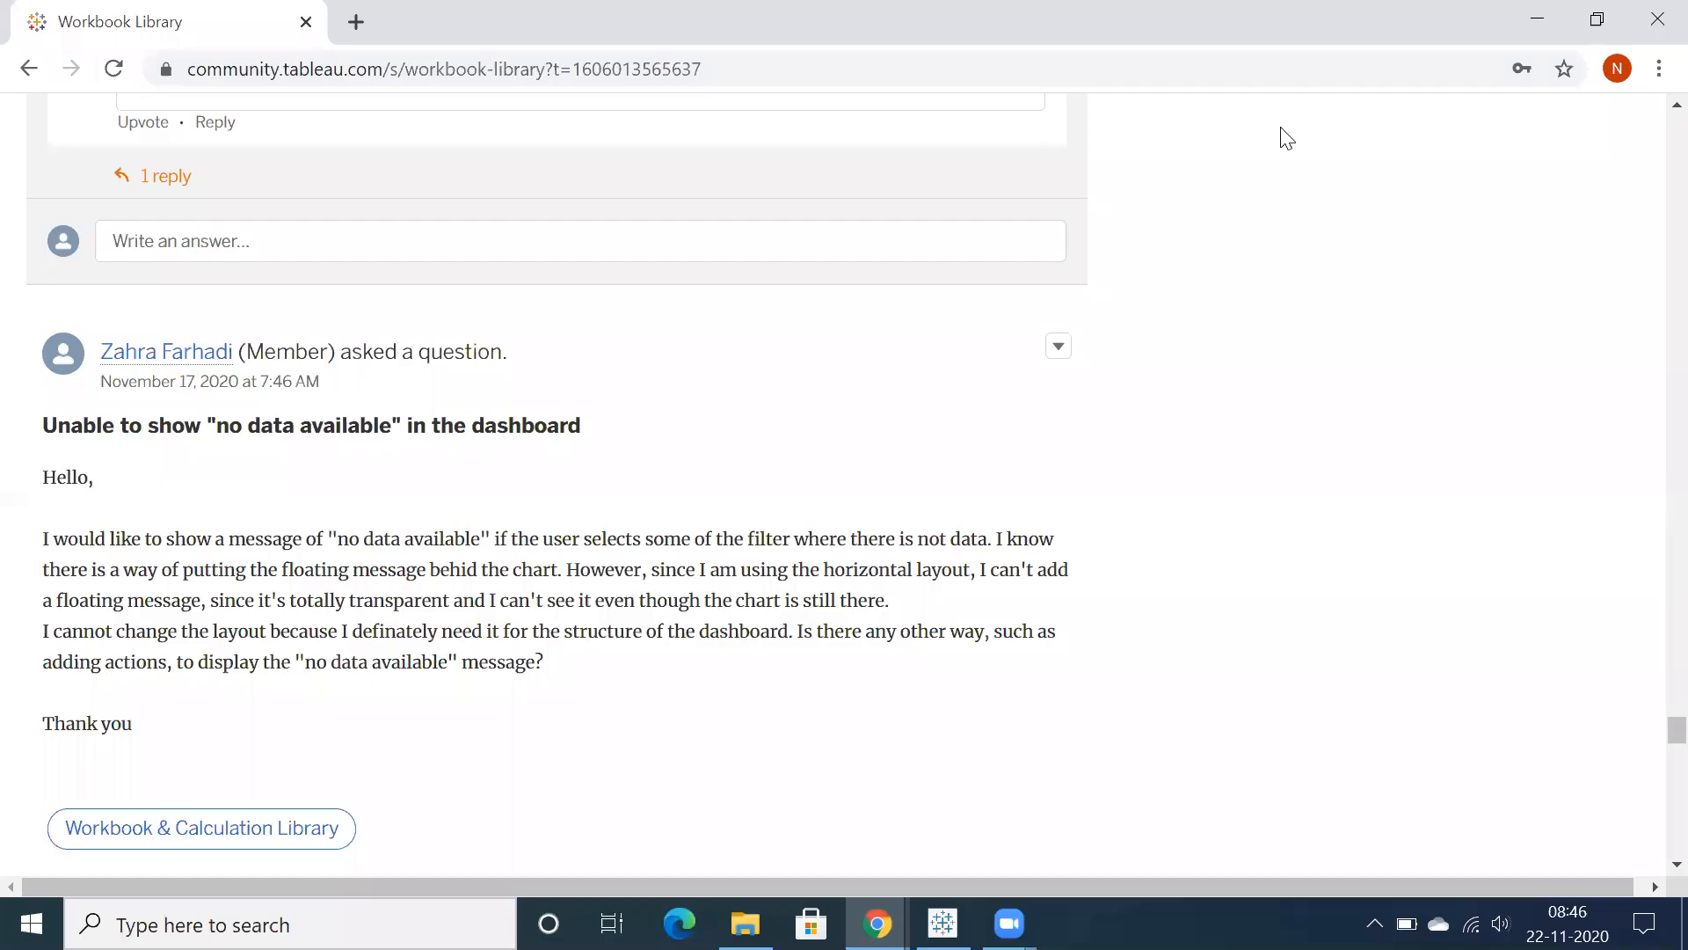
{"action": "mouse_move", "coordinate": [158, 456]}
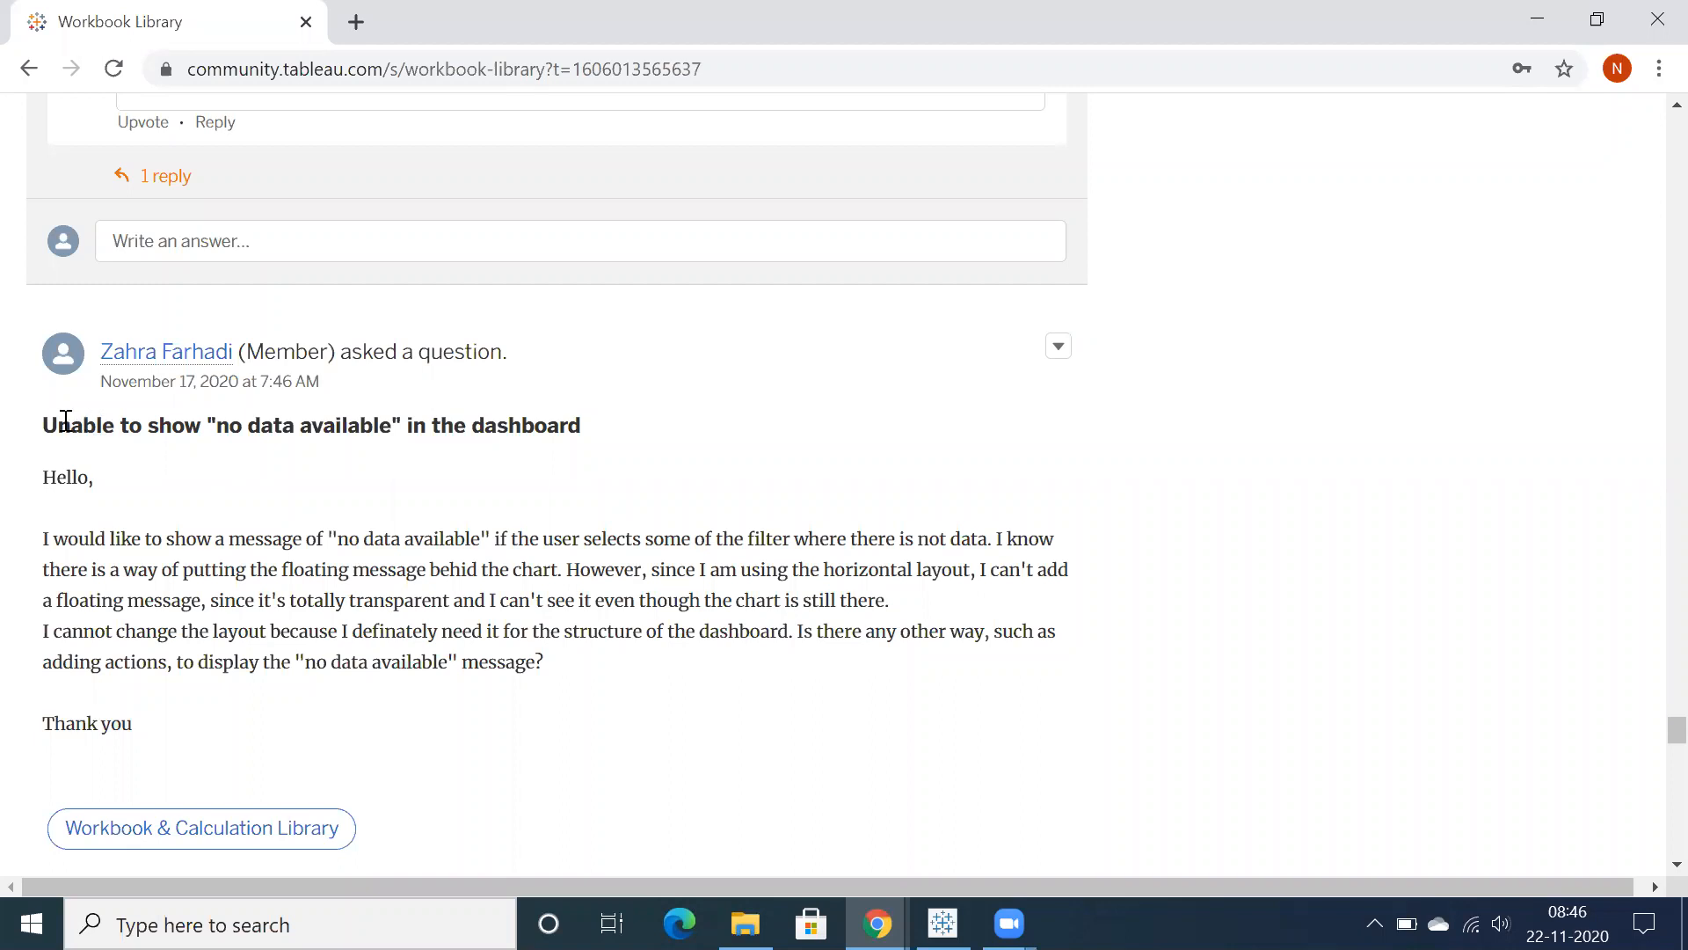
{"action": "mouse_move", "coordinate": [86, 450]}
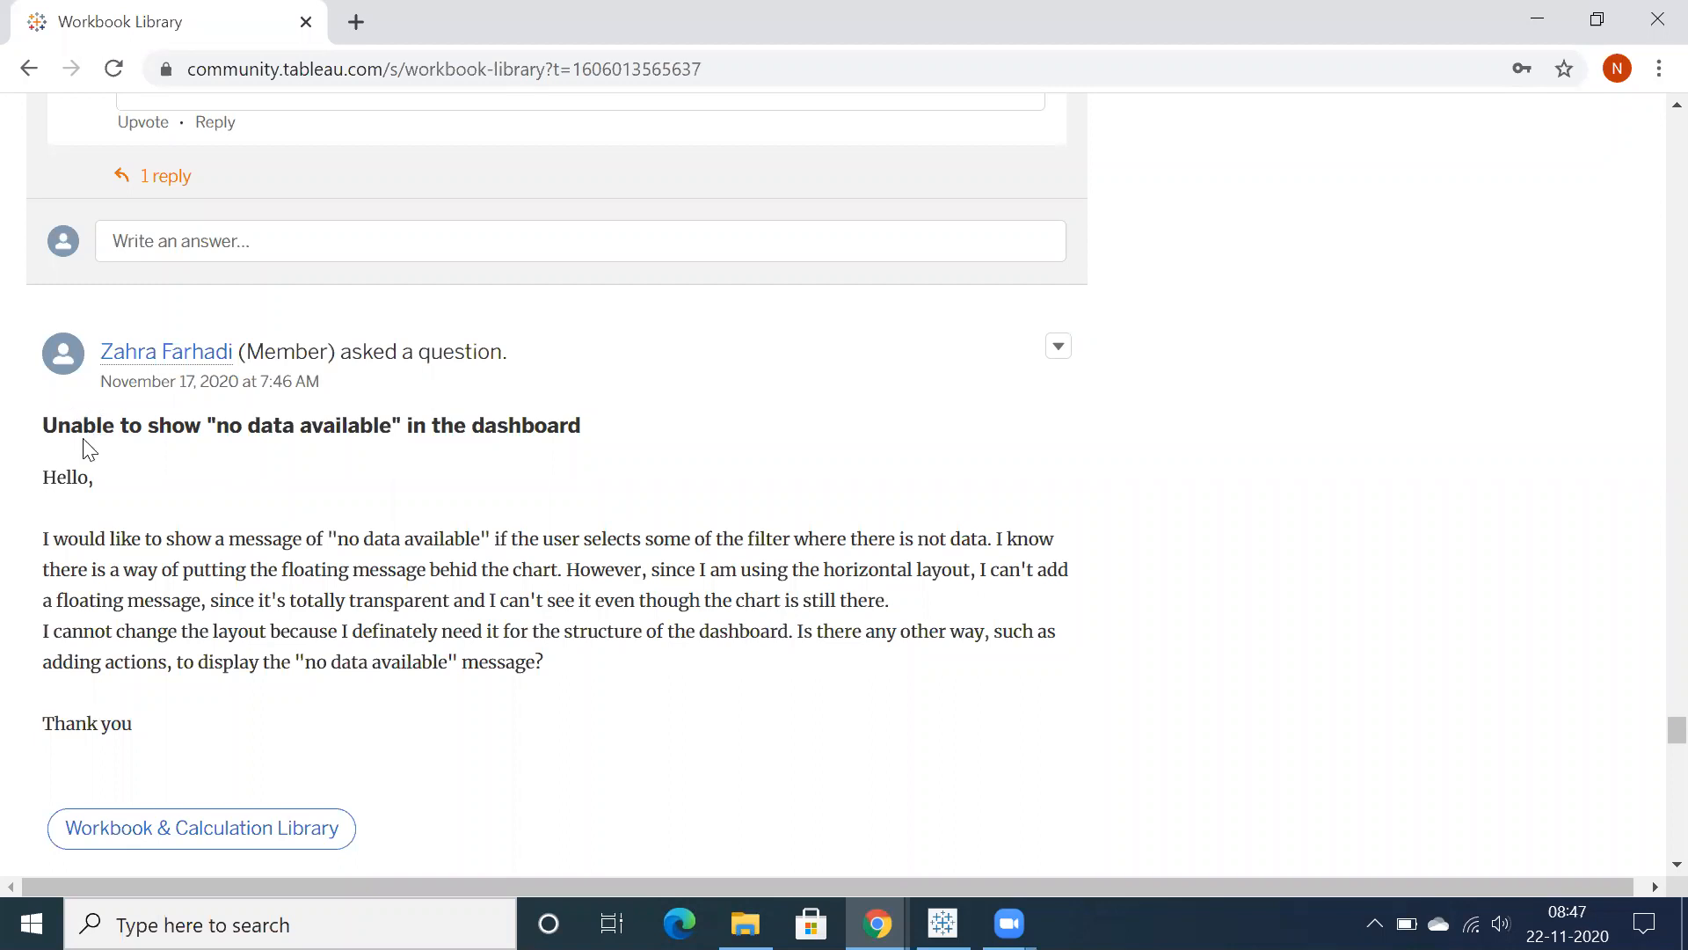
Highlight the reference text about the no-data message and the horizontal layout.
{"action": "left_click_drag", "start_coordinate": [186, 424], "coordinate": [388, 424]}
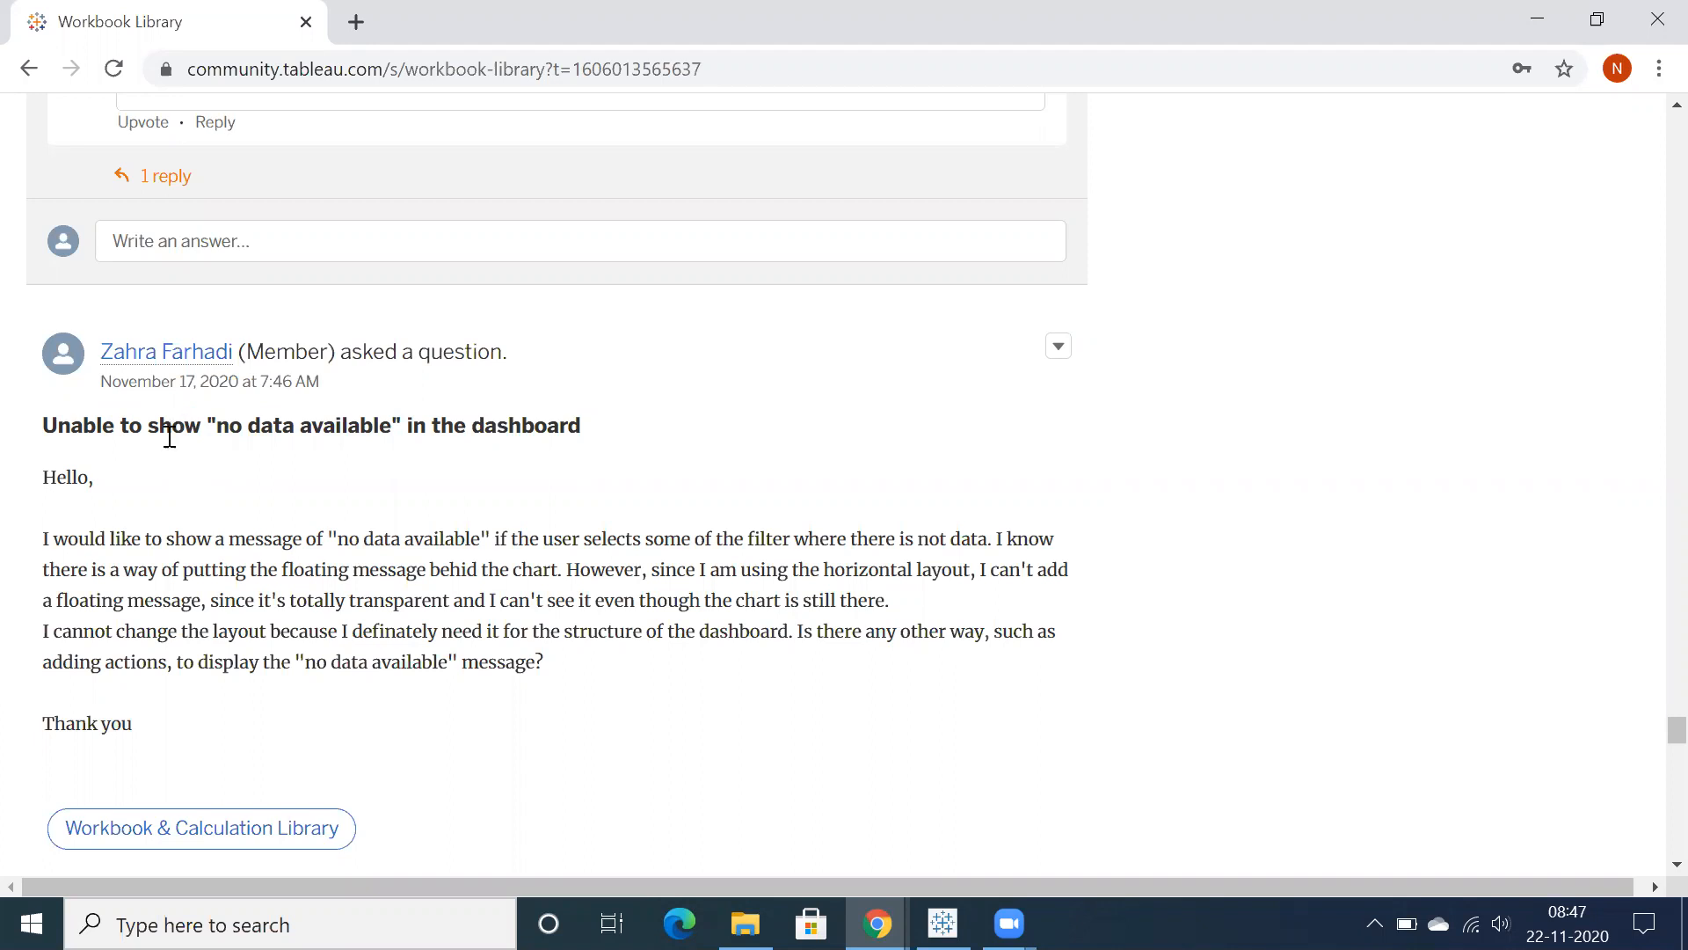
{"action": "mouse_move", "coordinate": [79, 555]}
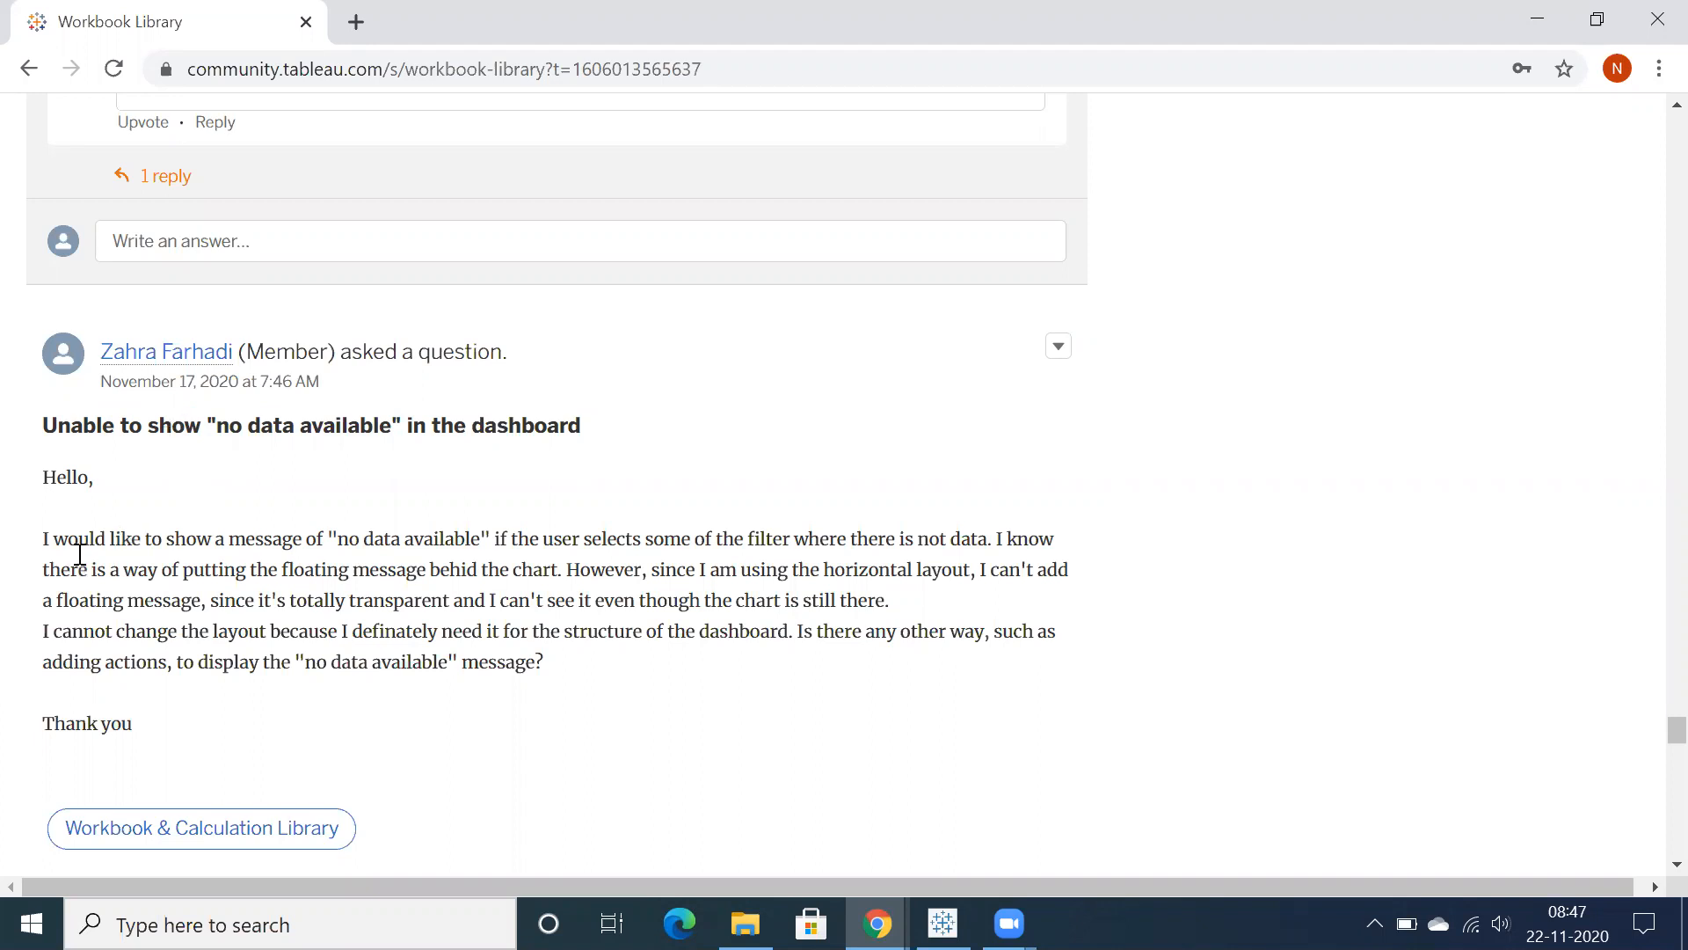
{"action": "left_click_drag", "start_coordinate": [62, 538], "coordinate": [469, 570]}
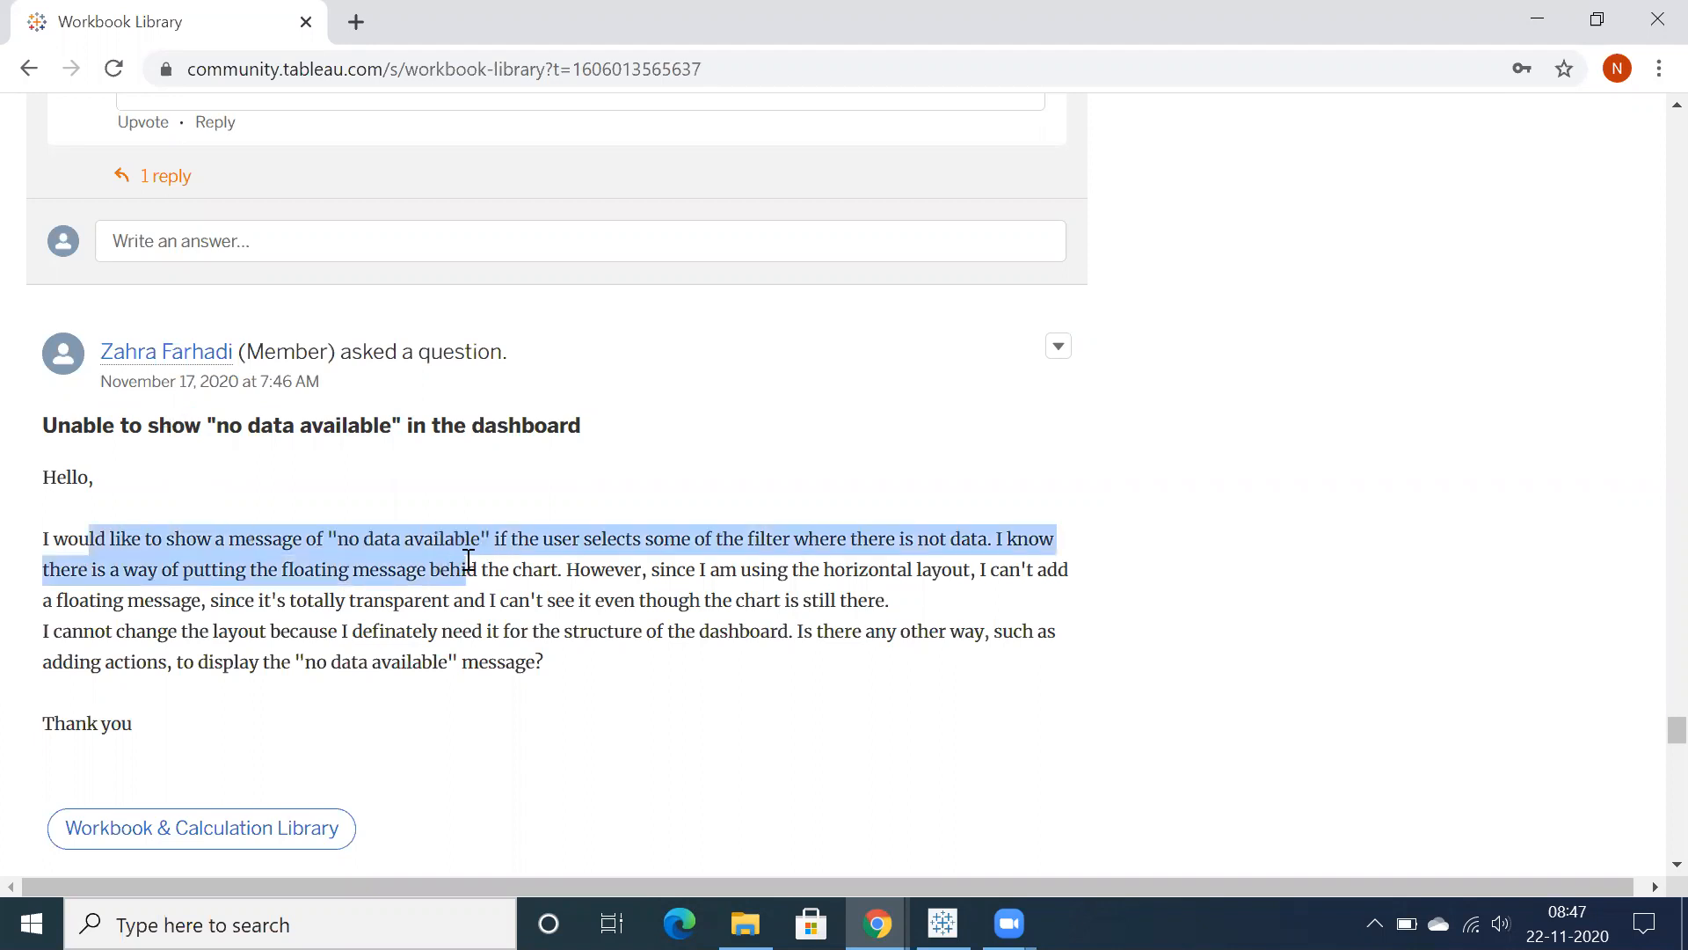
{"action": "left_click", "coordinate": [491, 547]}
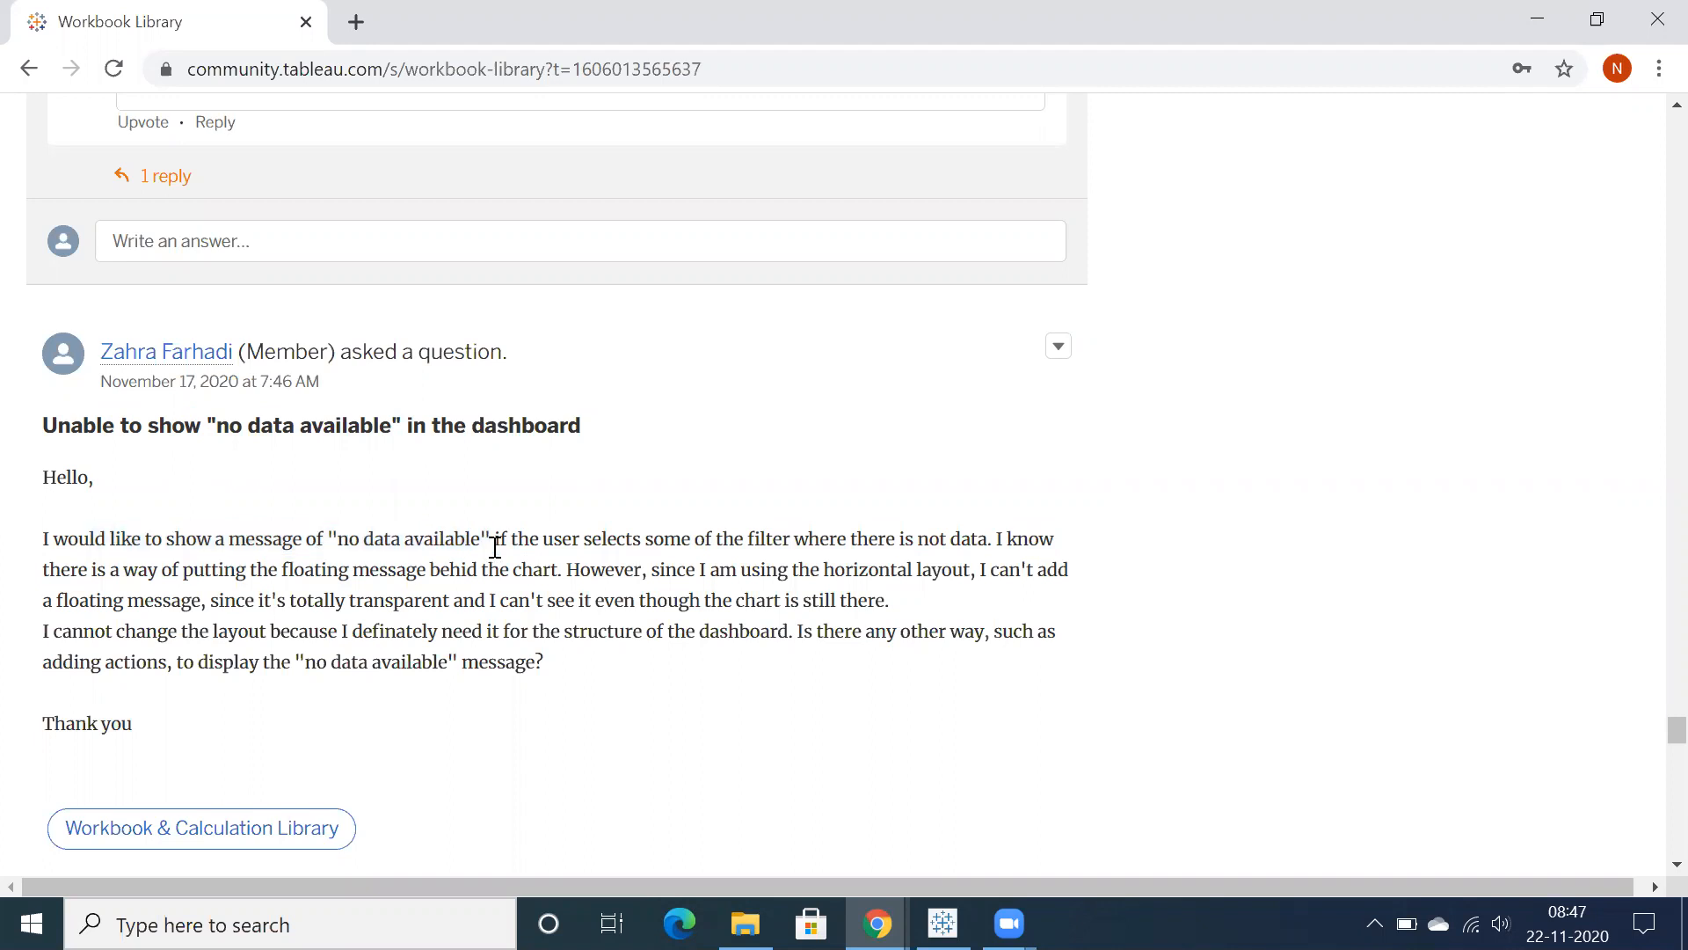
{"action": "mouse_move", "coordinate": [486, 541]}
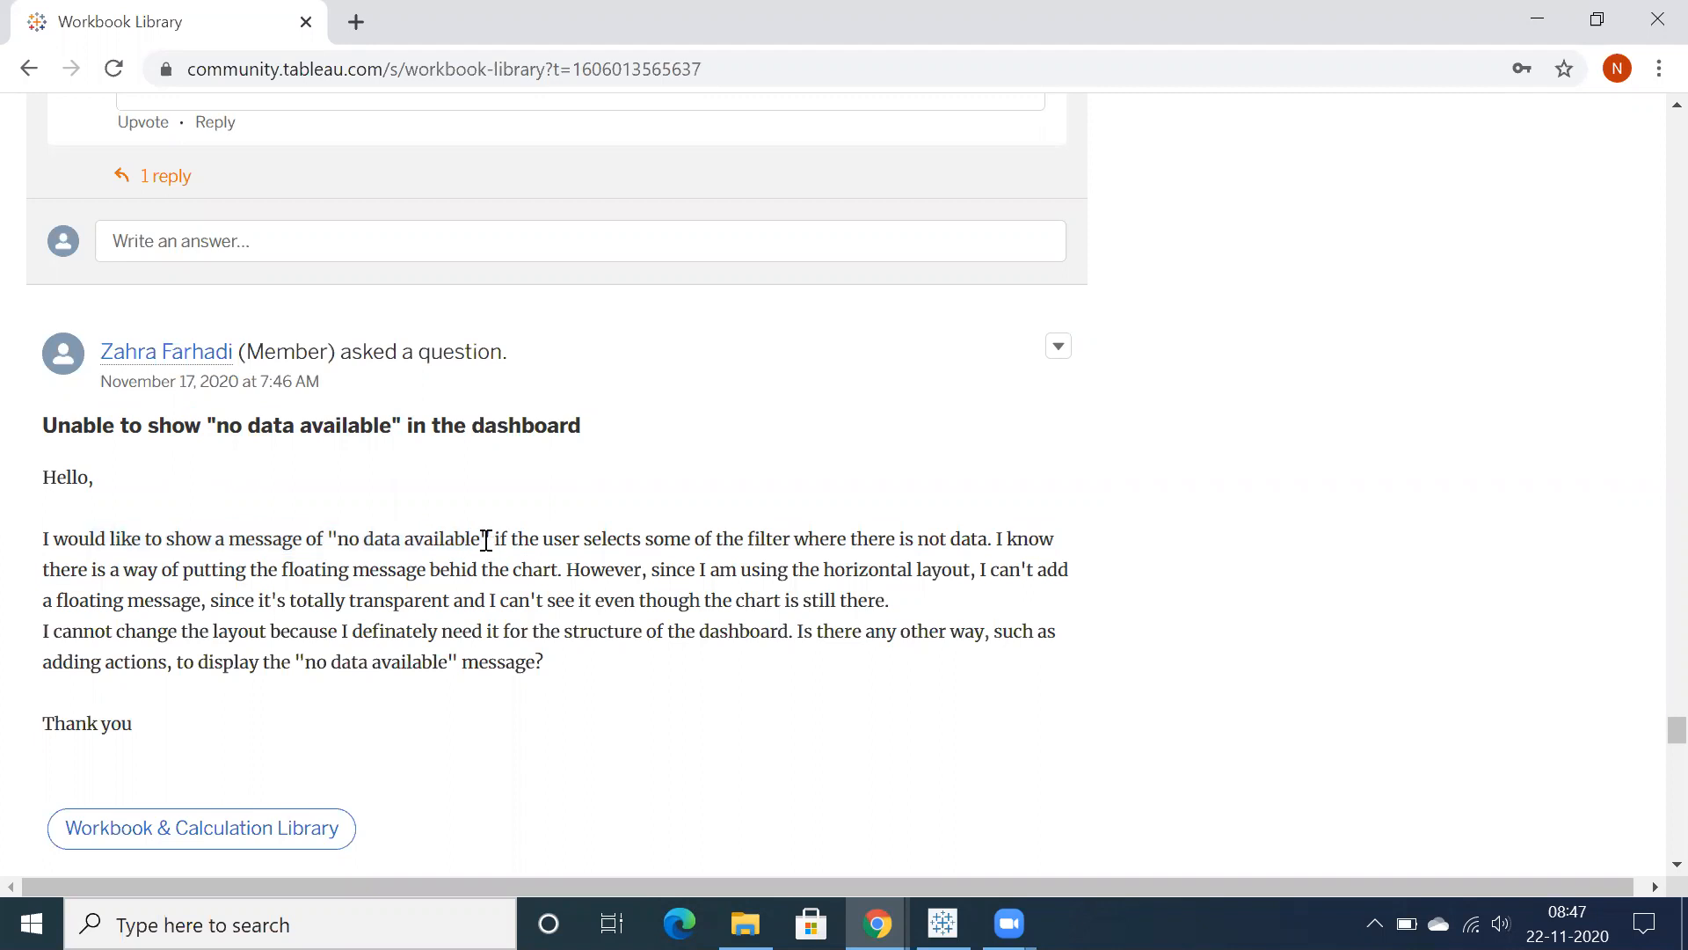
{"action": "left_click_drag", "start_coordinate": [485, 538], "coordinate": [613, 539]}
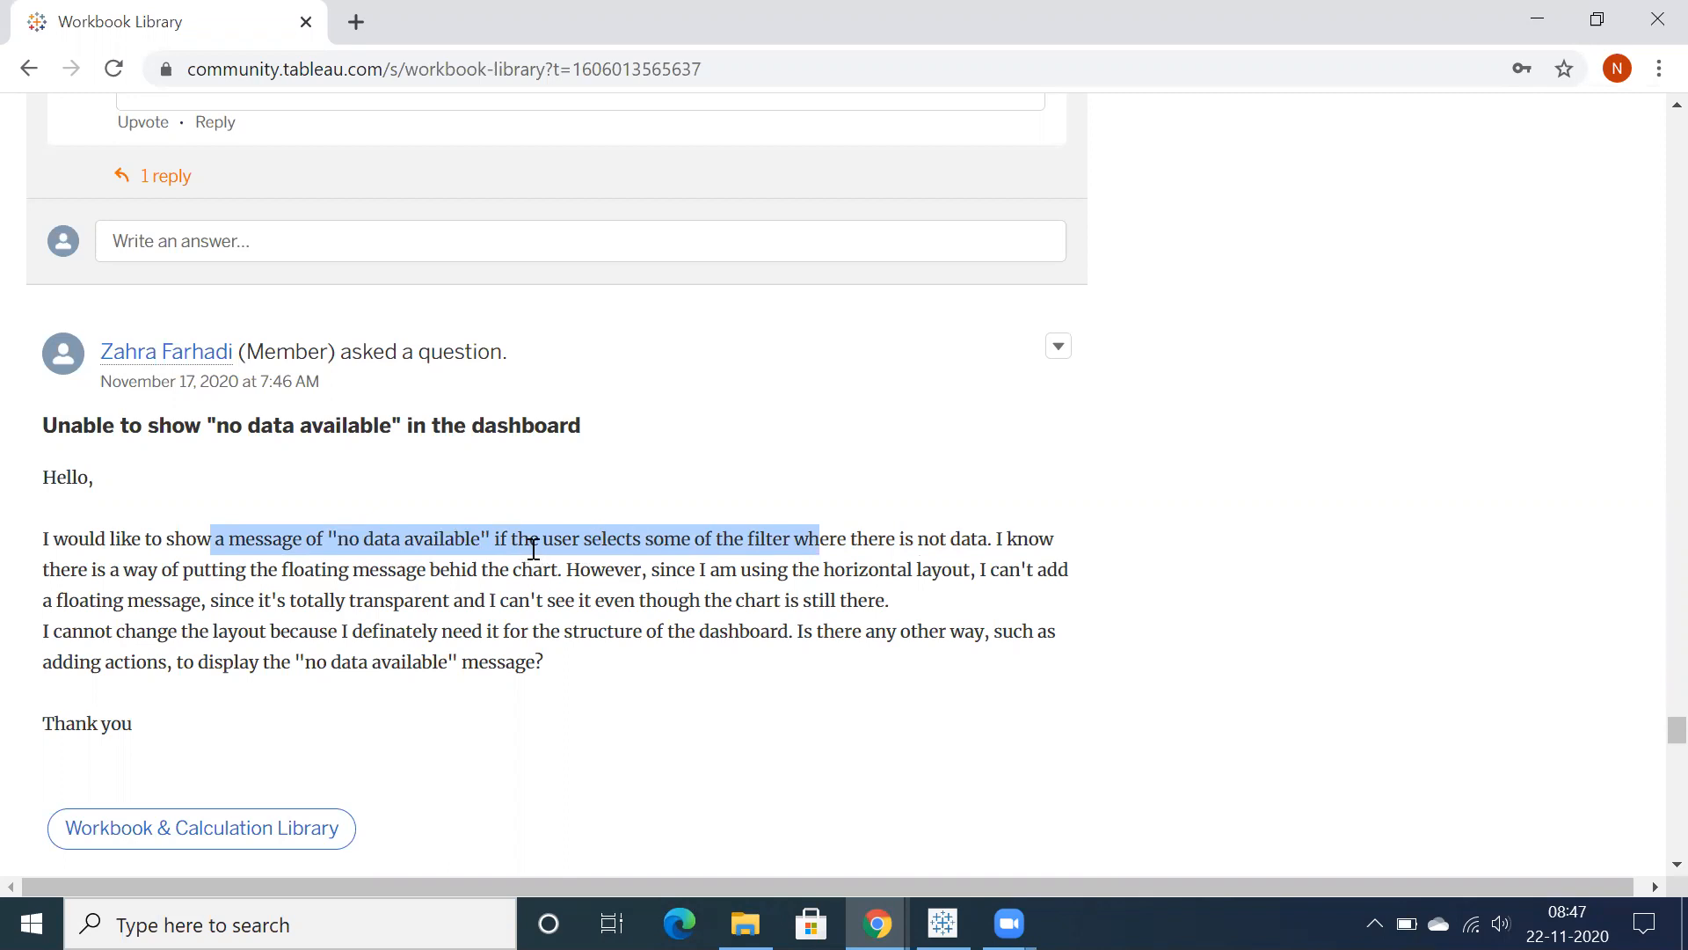
{"action": "mouse_move", "coordinate": [580, 547]}
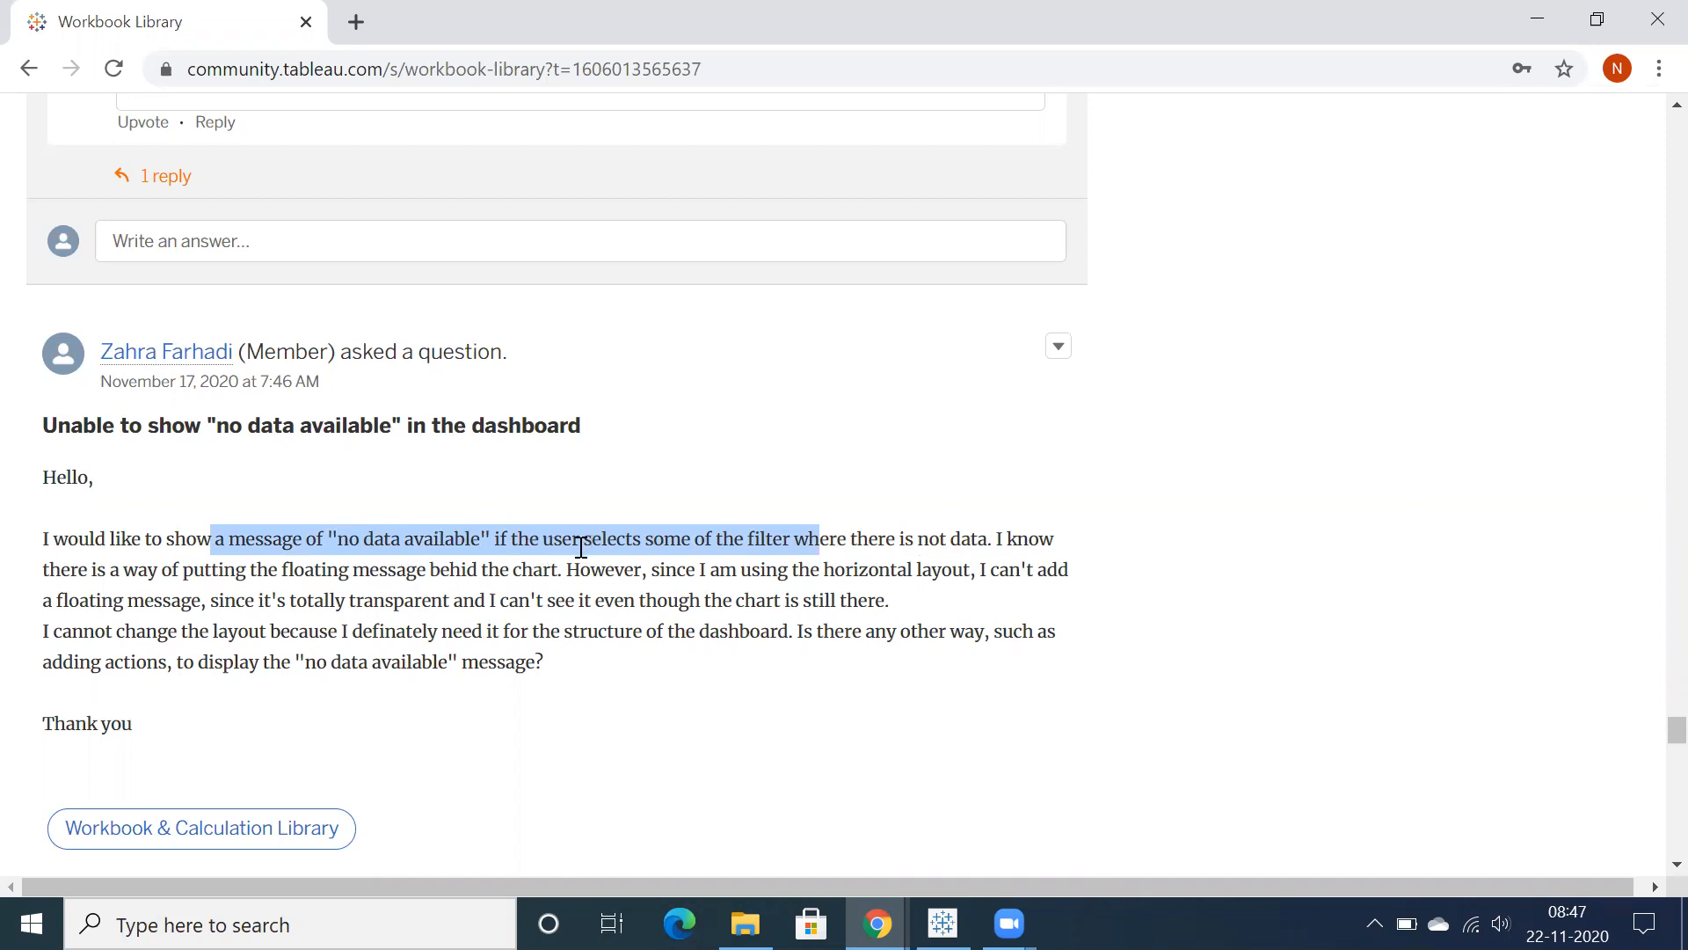
{"action": "double_click", "coordinate": [138, 570]}
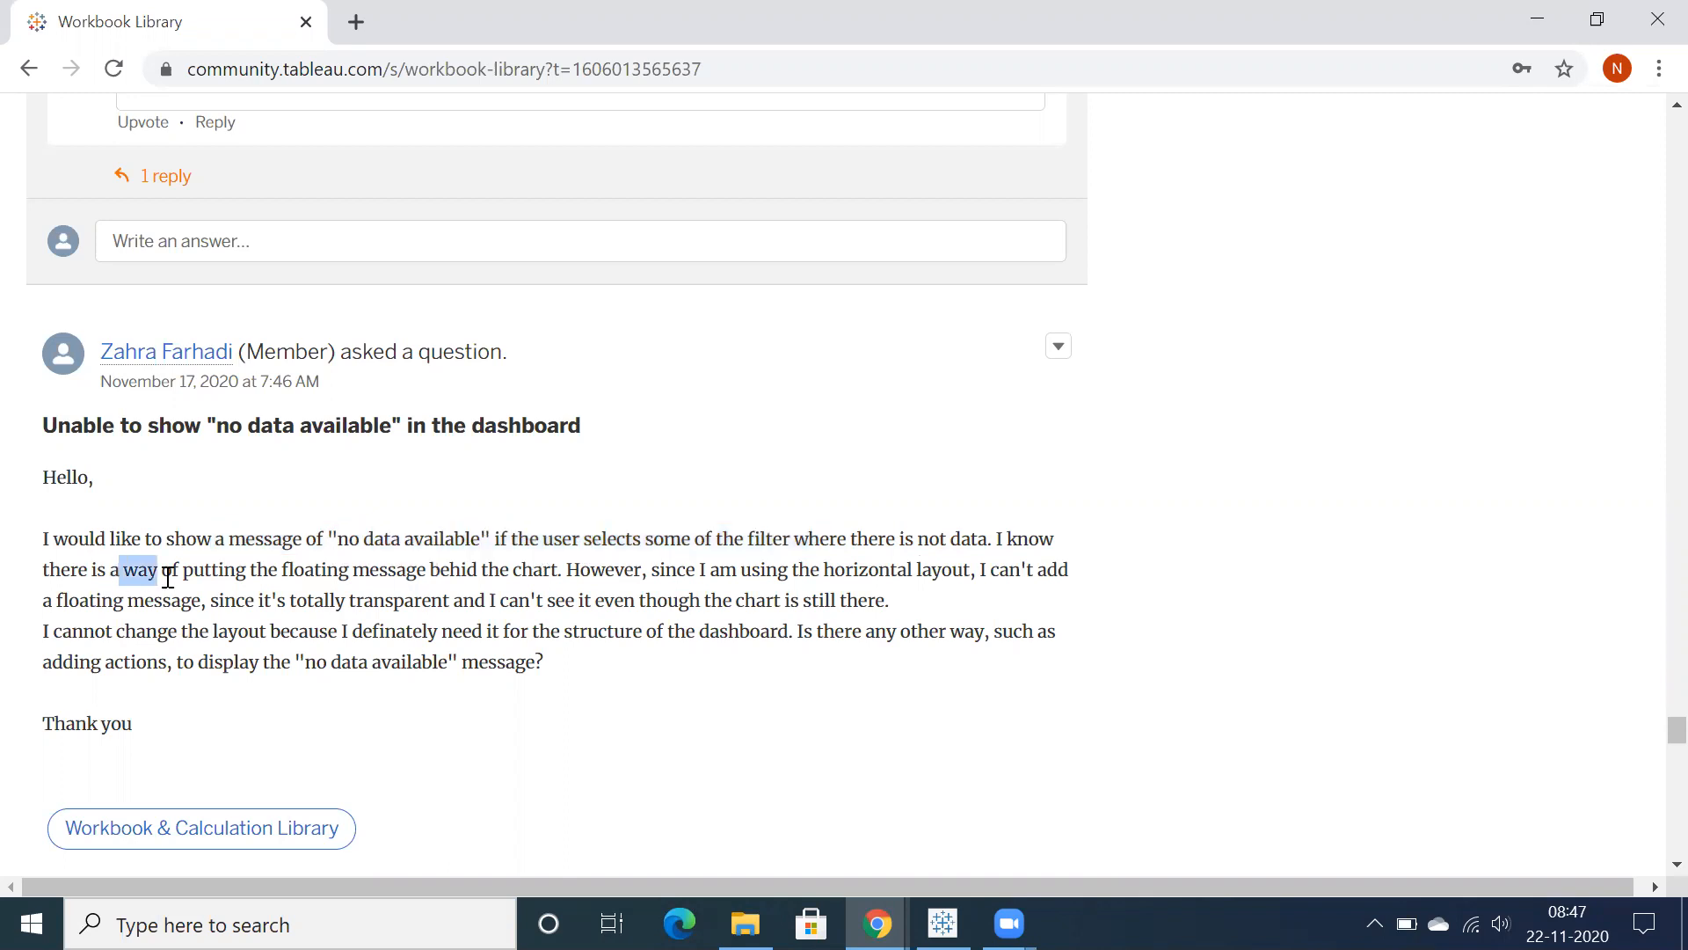
{"action": "left_click_drag", "start_coordinate": [120, 570], "coordinate": [477, 570]}
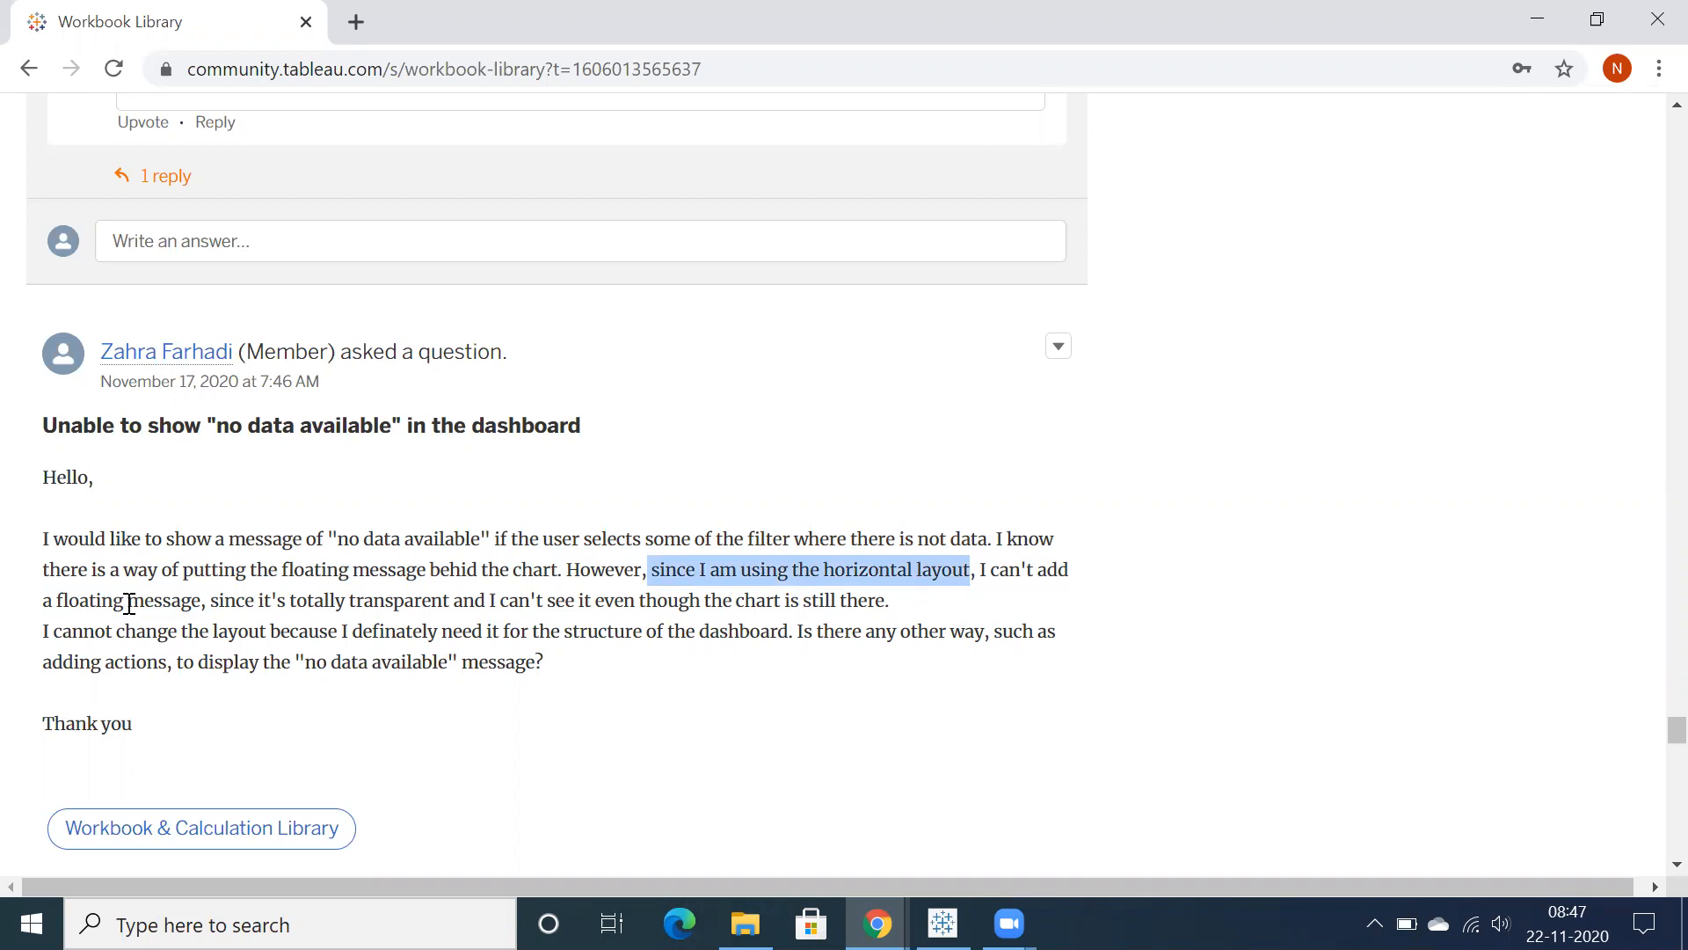
{"action": "mouse_move", "coordinate": [255, 624]}
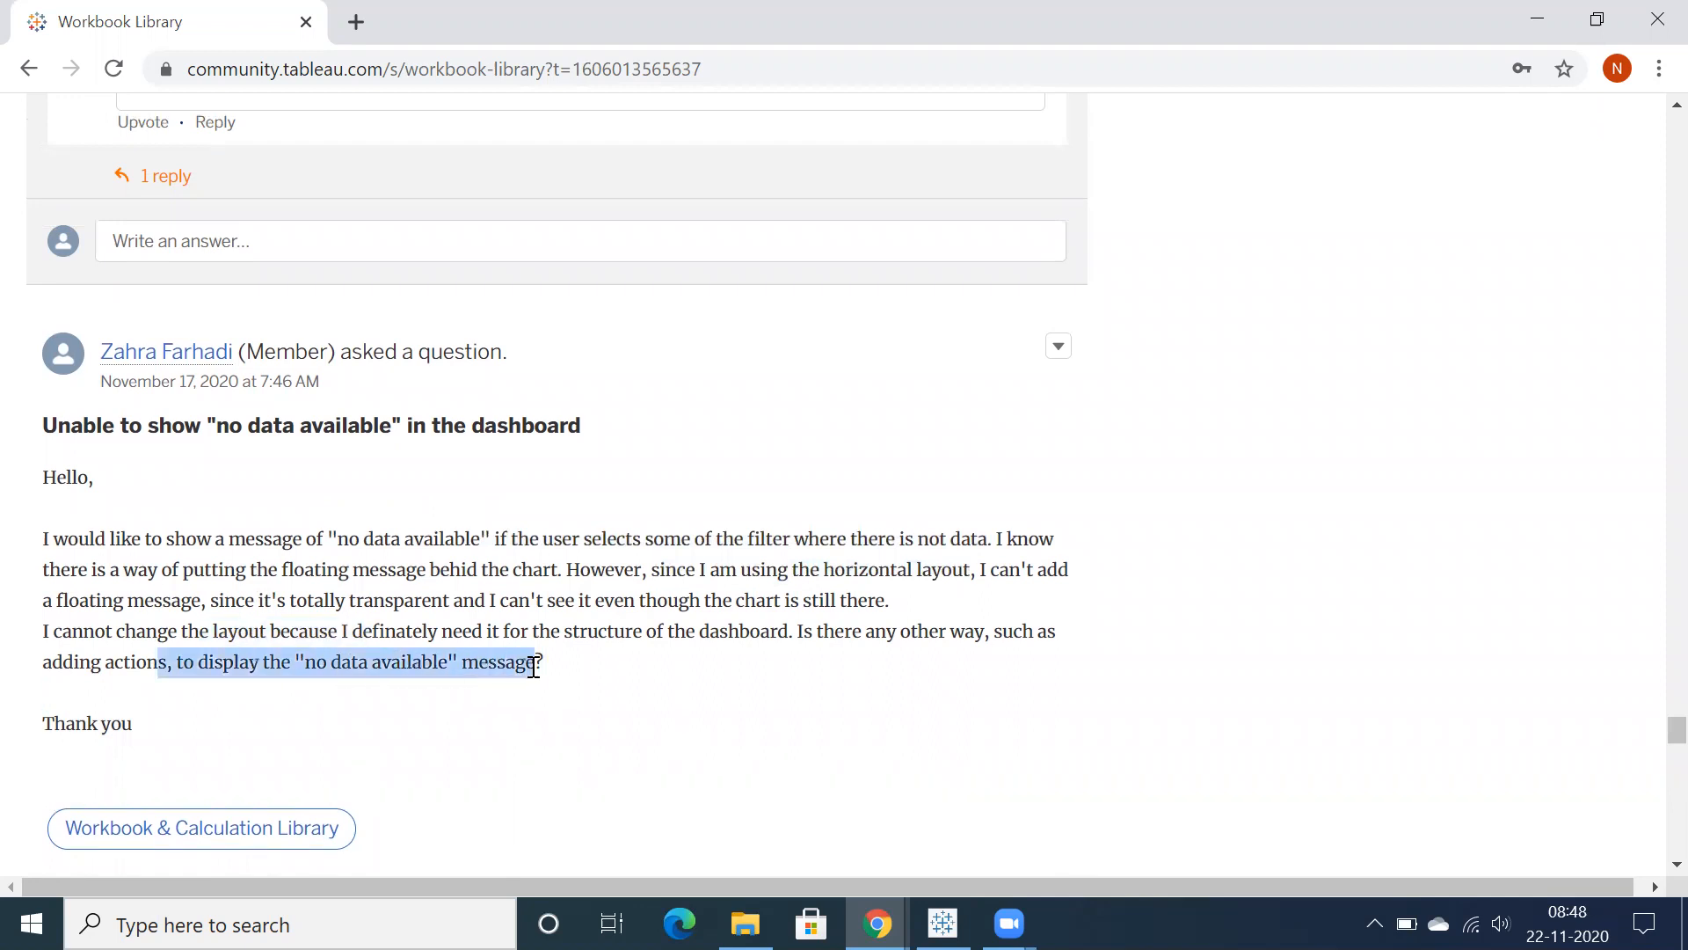
{"action": "mouse_move", "coordinate": [850, 562]}
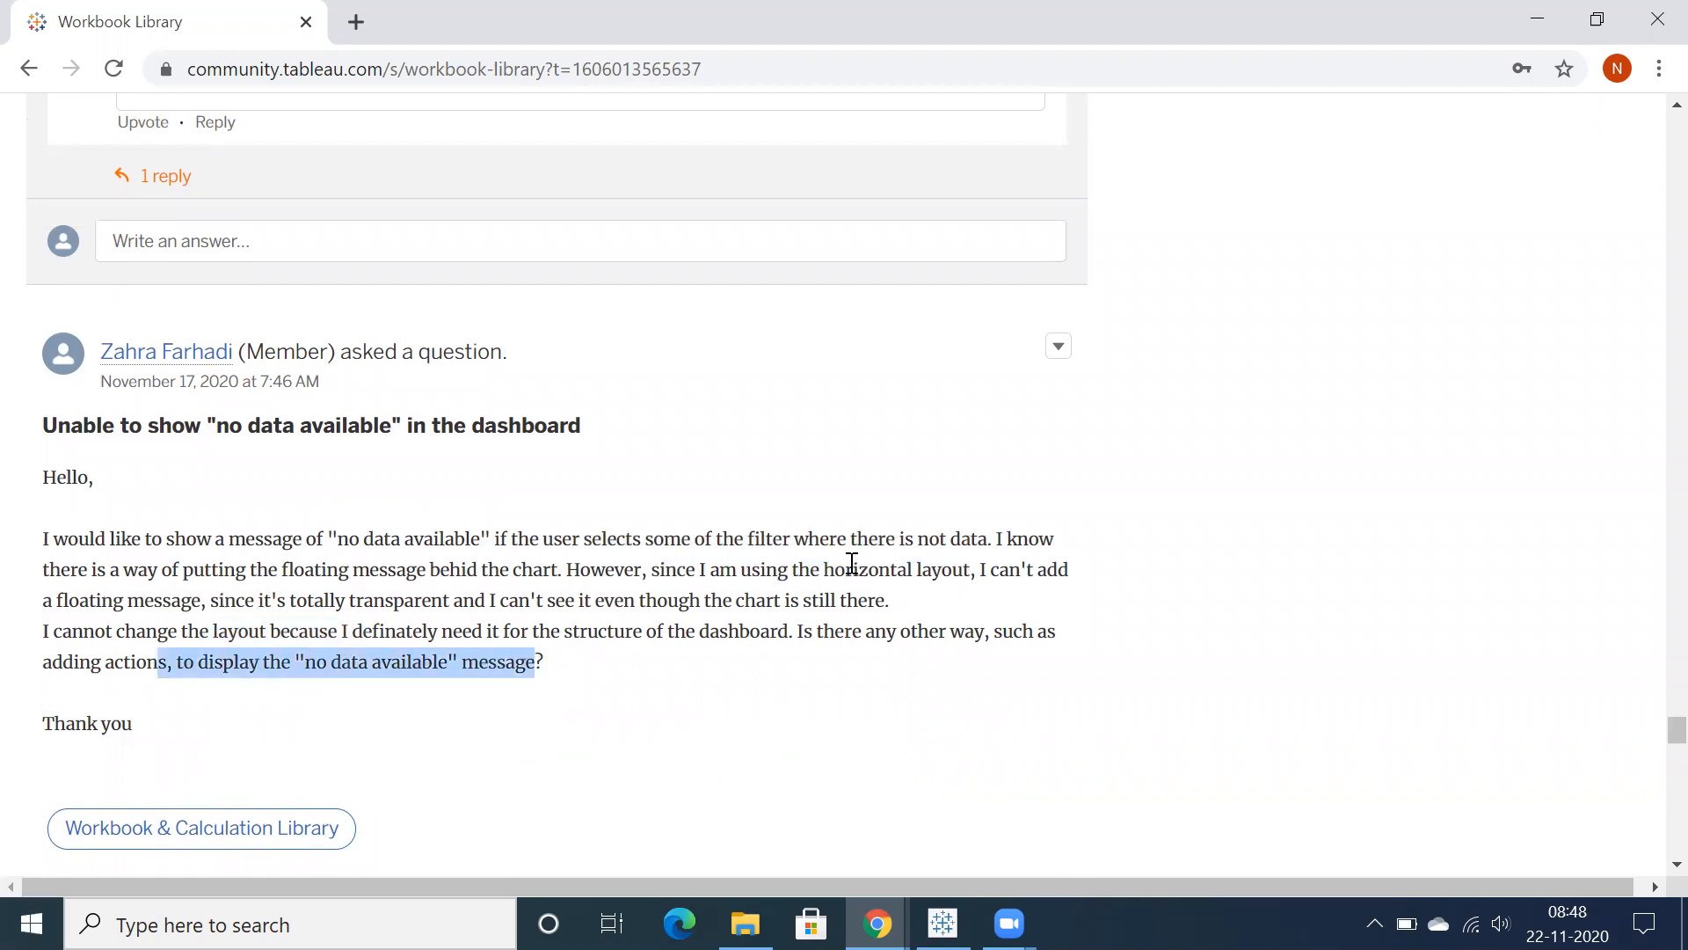
{"action": "mouse_move", "coordinate": [922, 864]}
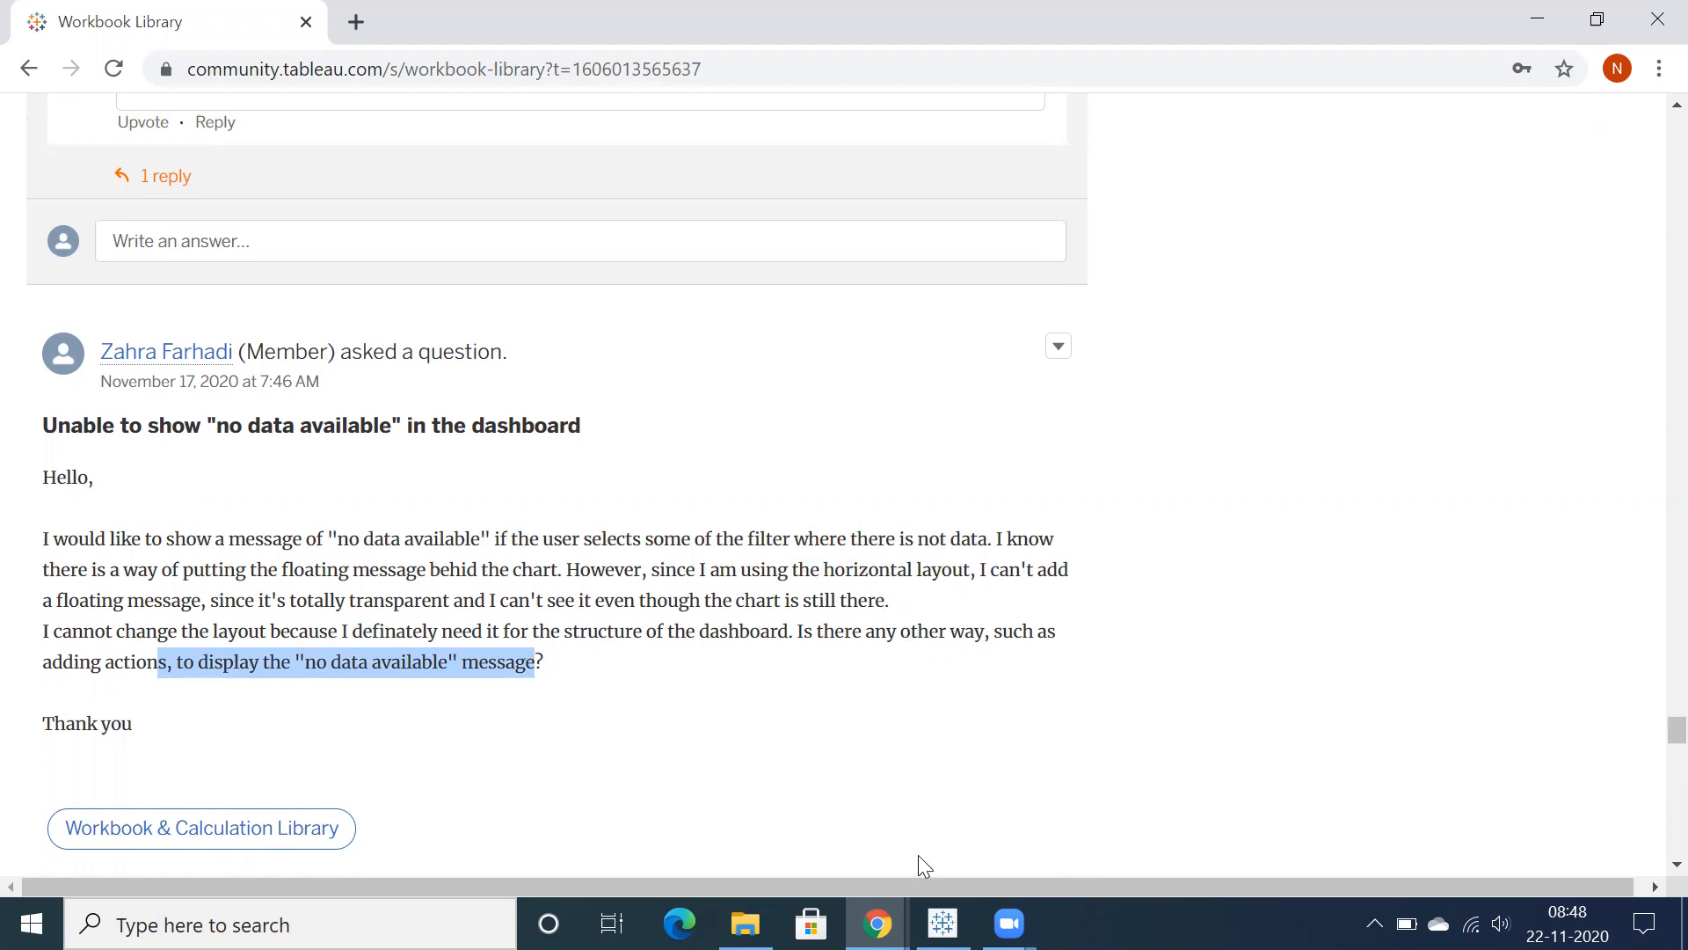
Switch to the Tableau workbook and create a new blank dashboard, Dashboard 2.
{"action": "left_click", "coordinate": [939, 924]}
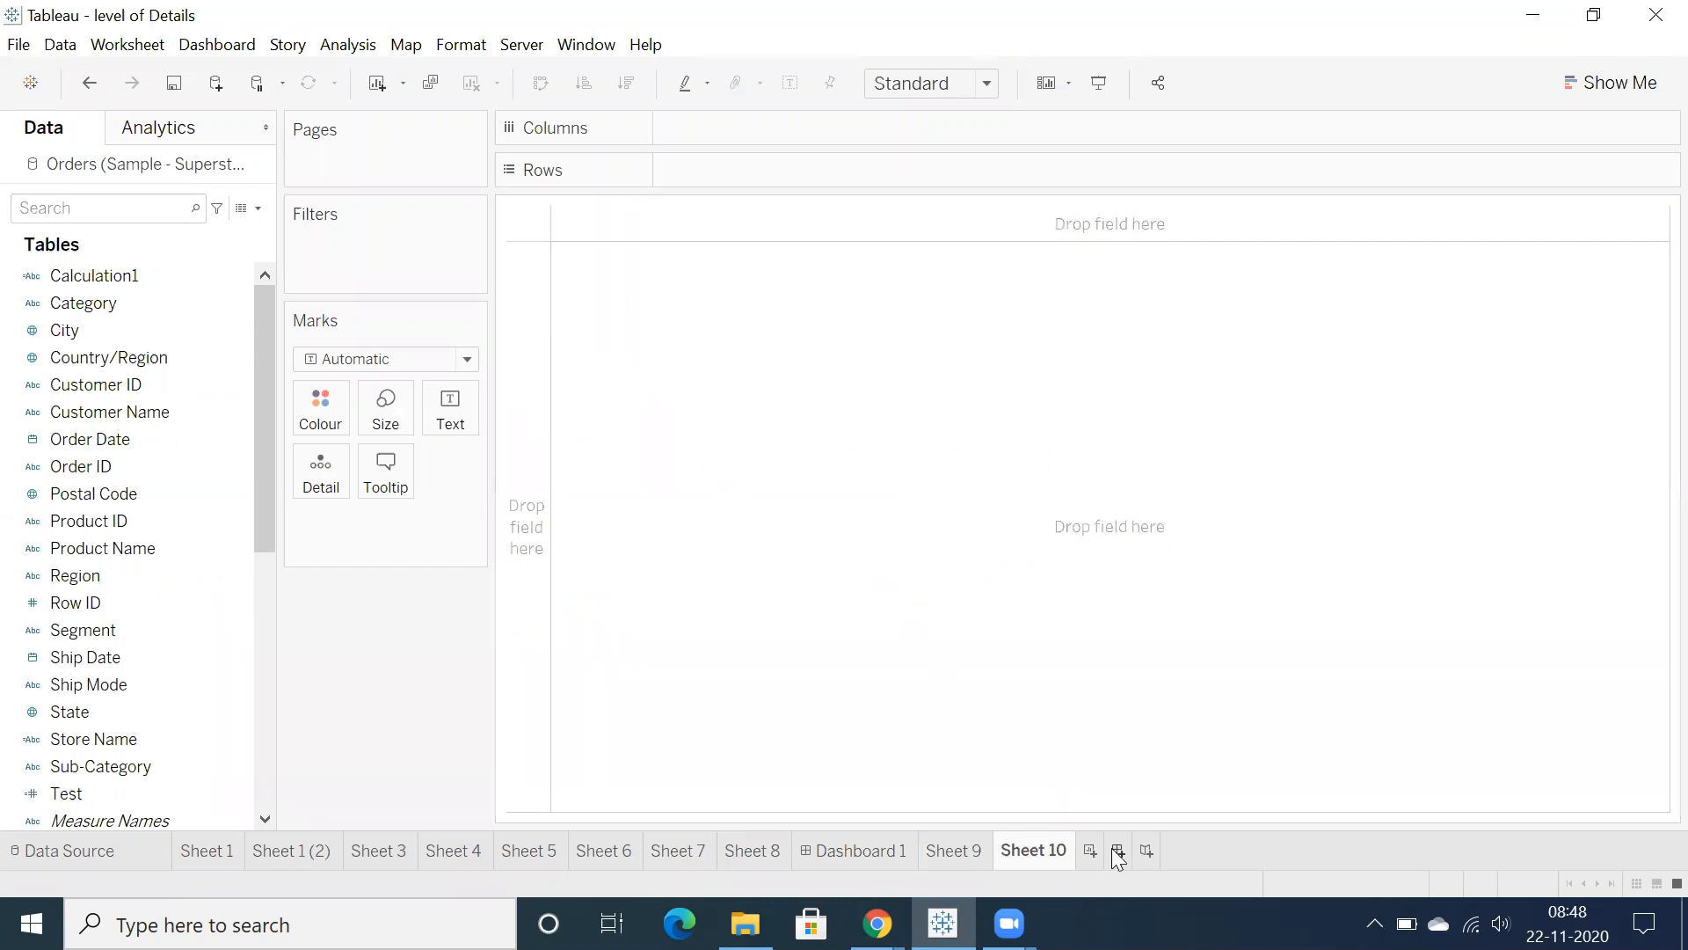
{"action": "left_click", "coordinate": [1117, 855]}
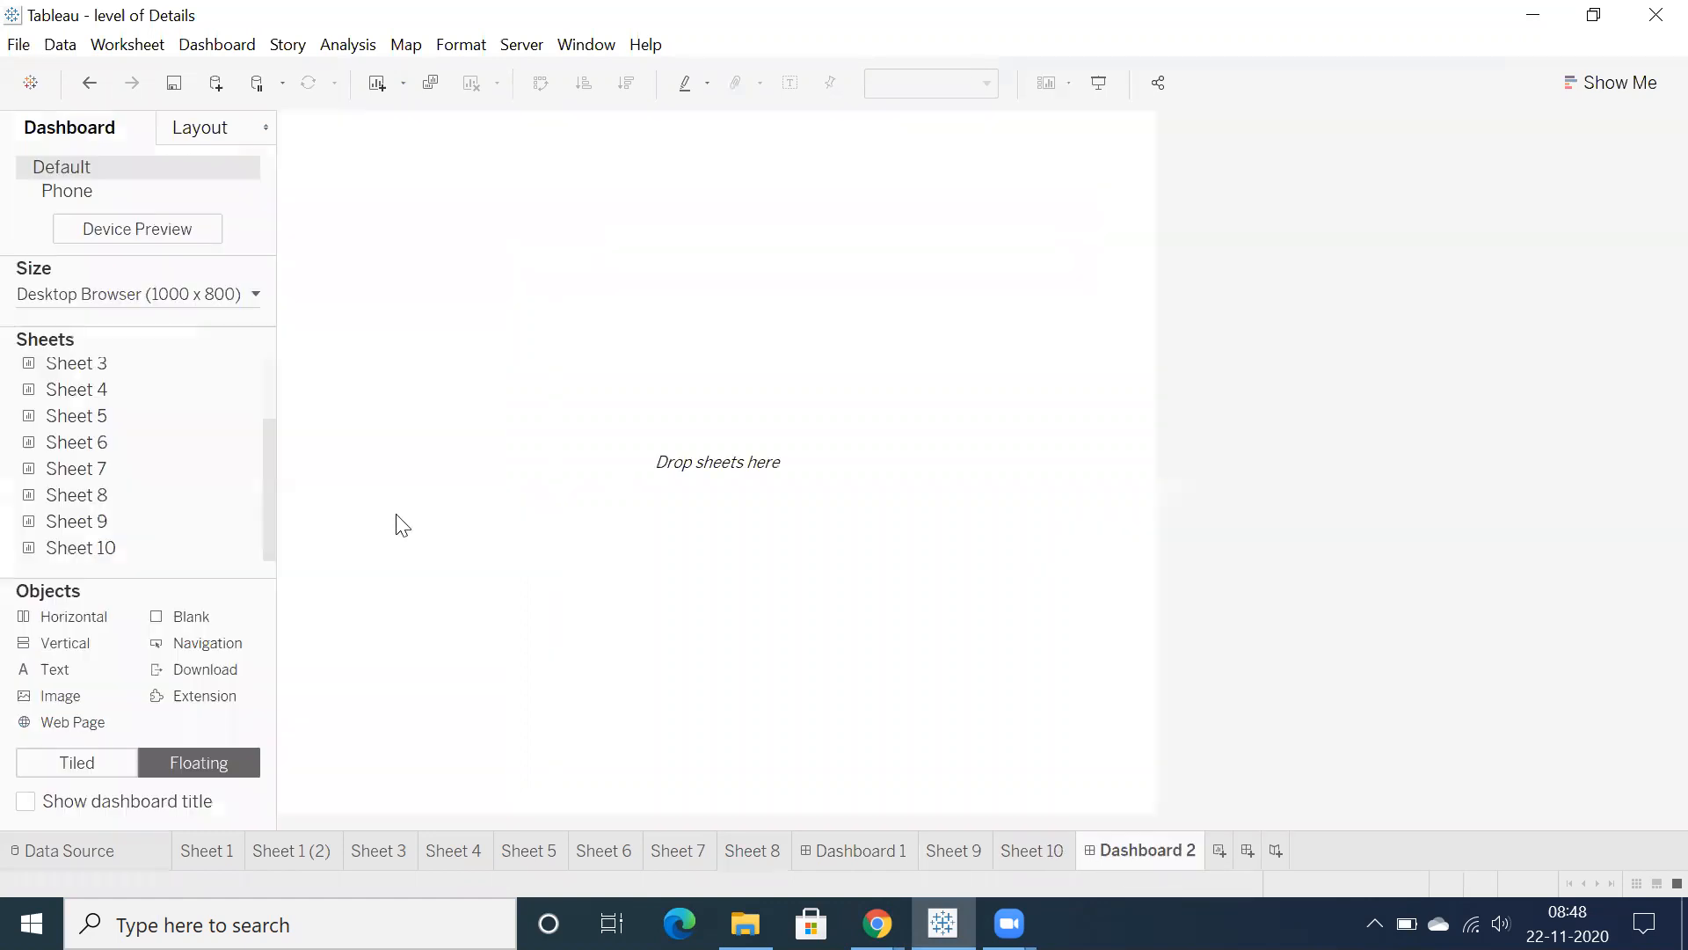
{"action": "mouse_move", "coordinate": [73, 625]}
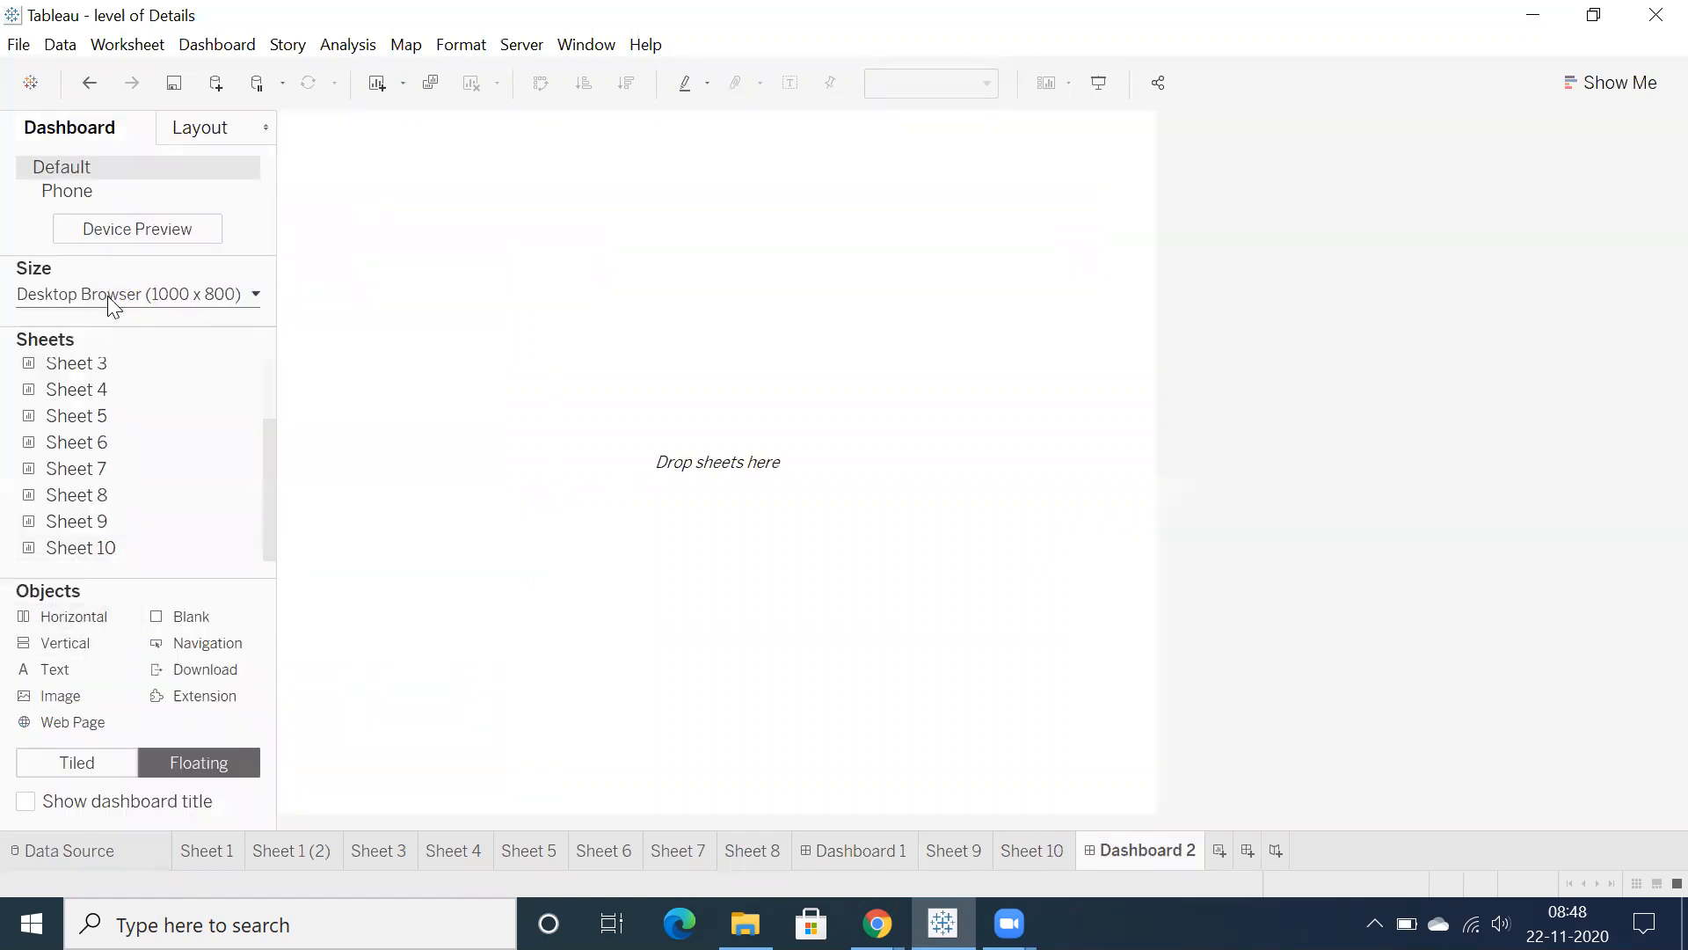
{"action": "left_click", "coordinate": [137, 293]}
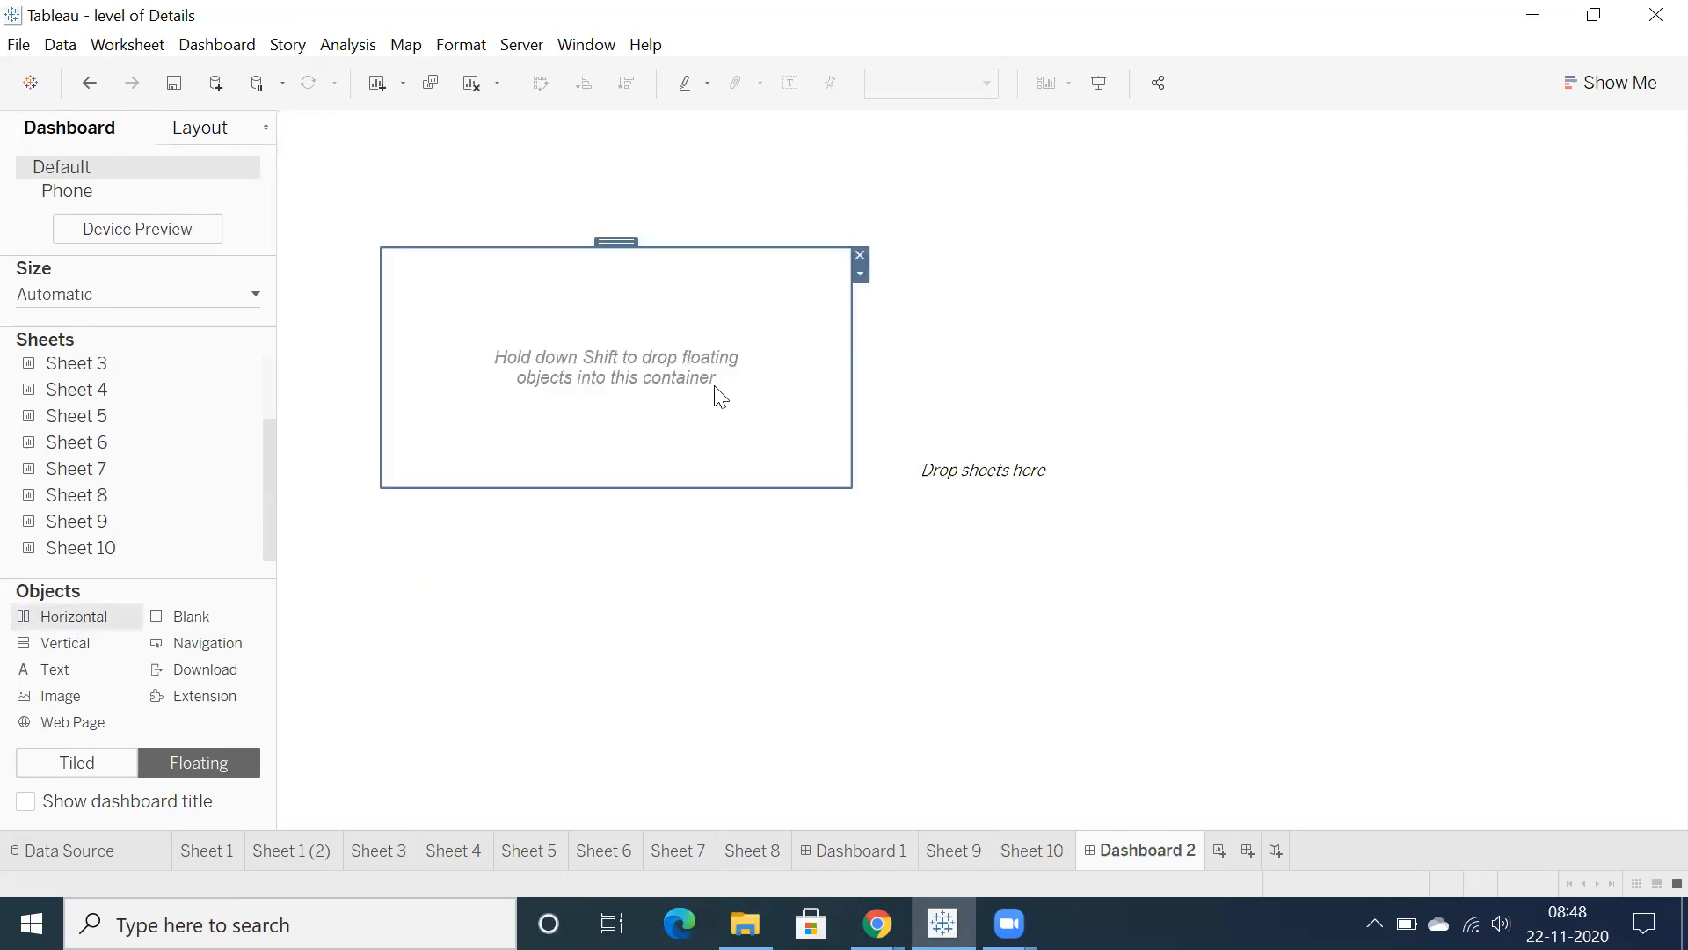
Size Dashboard 2 automatically and float Sheet 5 with its filter in a horizontal container.
{"action": "left_click", "coordinate": [859, 255]}
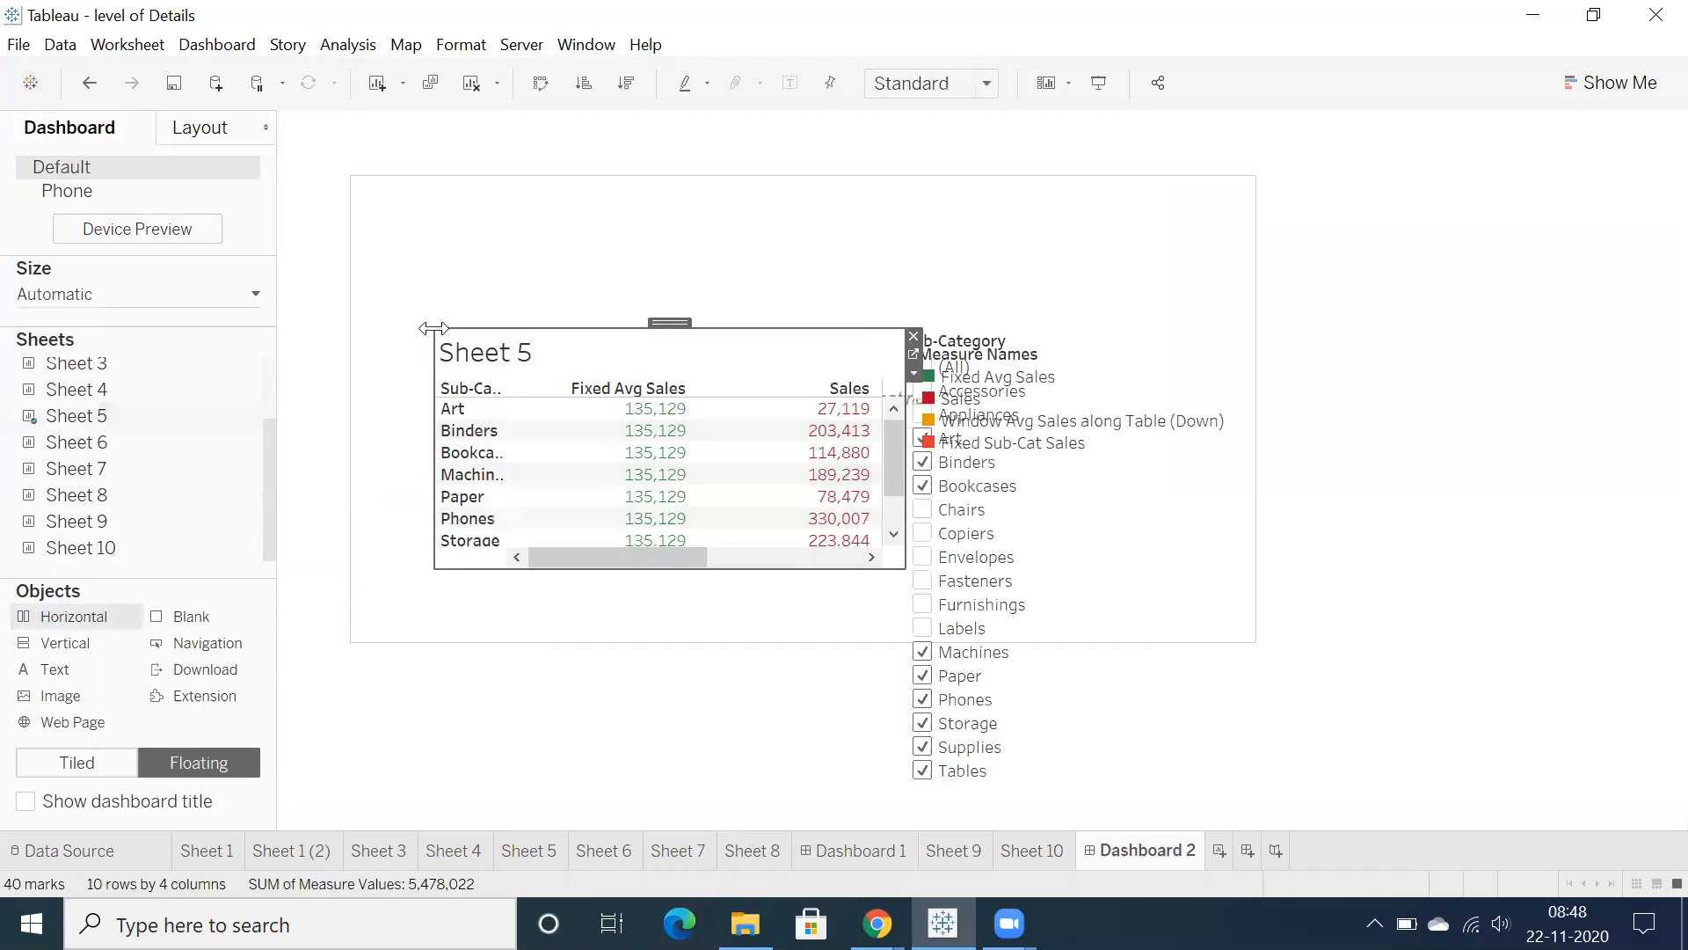
{"action": "left_click", "coordinate": [912, 336]}
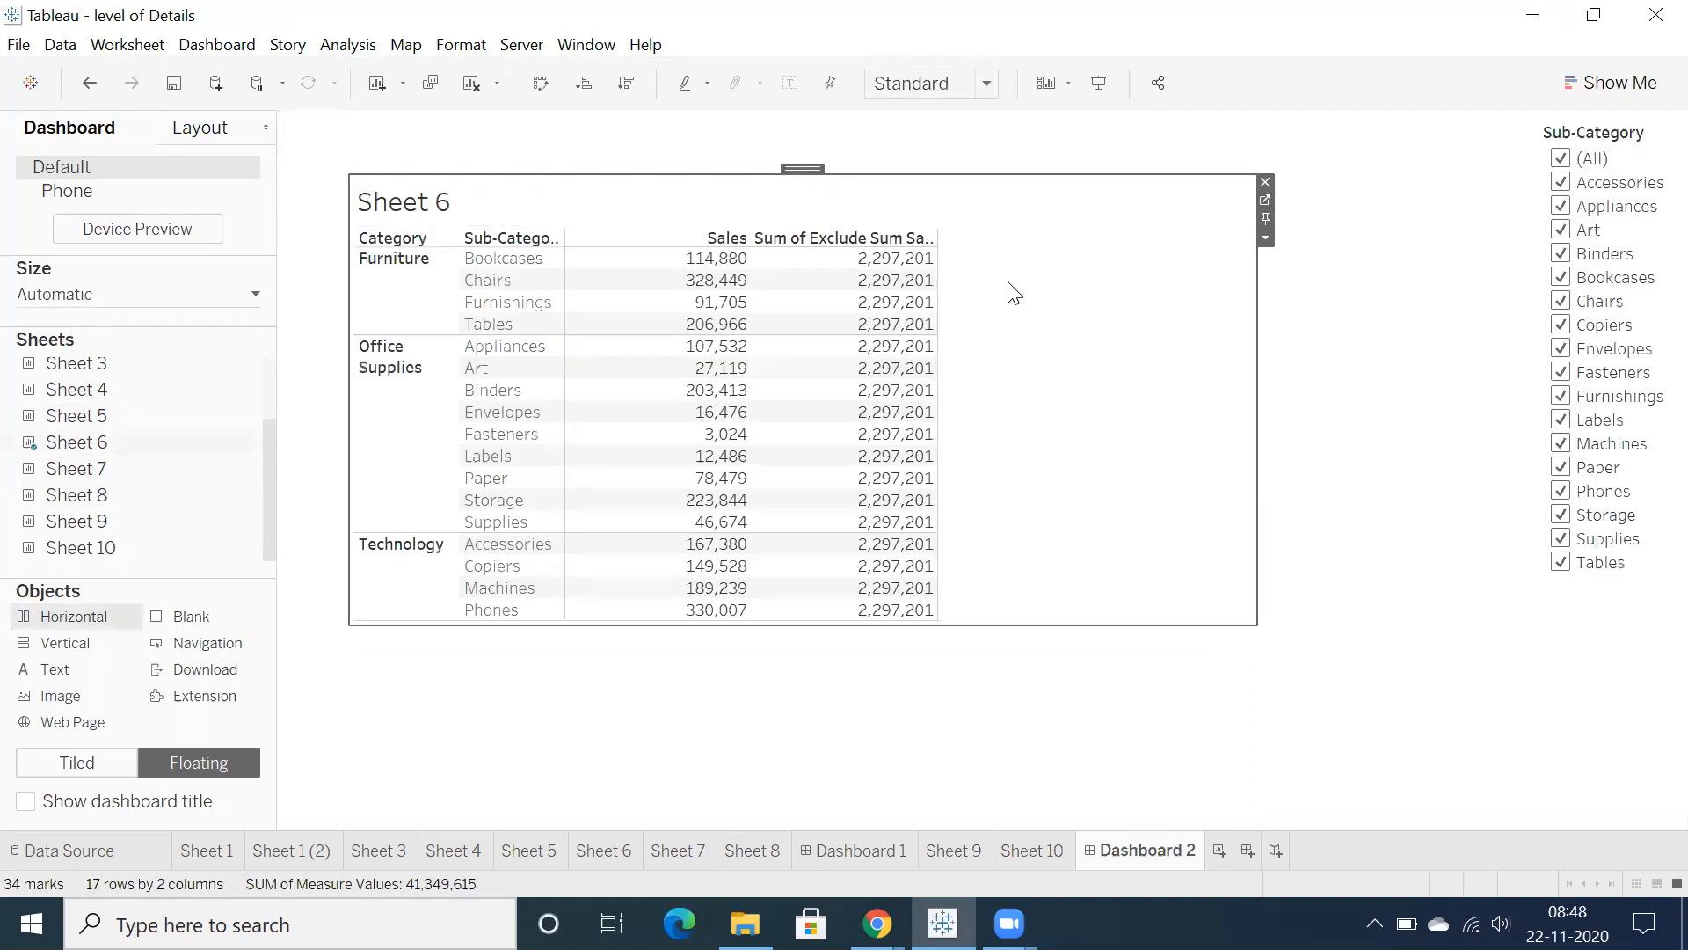
{"action": "mouse_move", "coordinate": [1049, 296]}
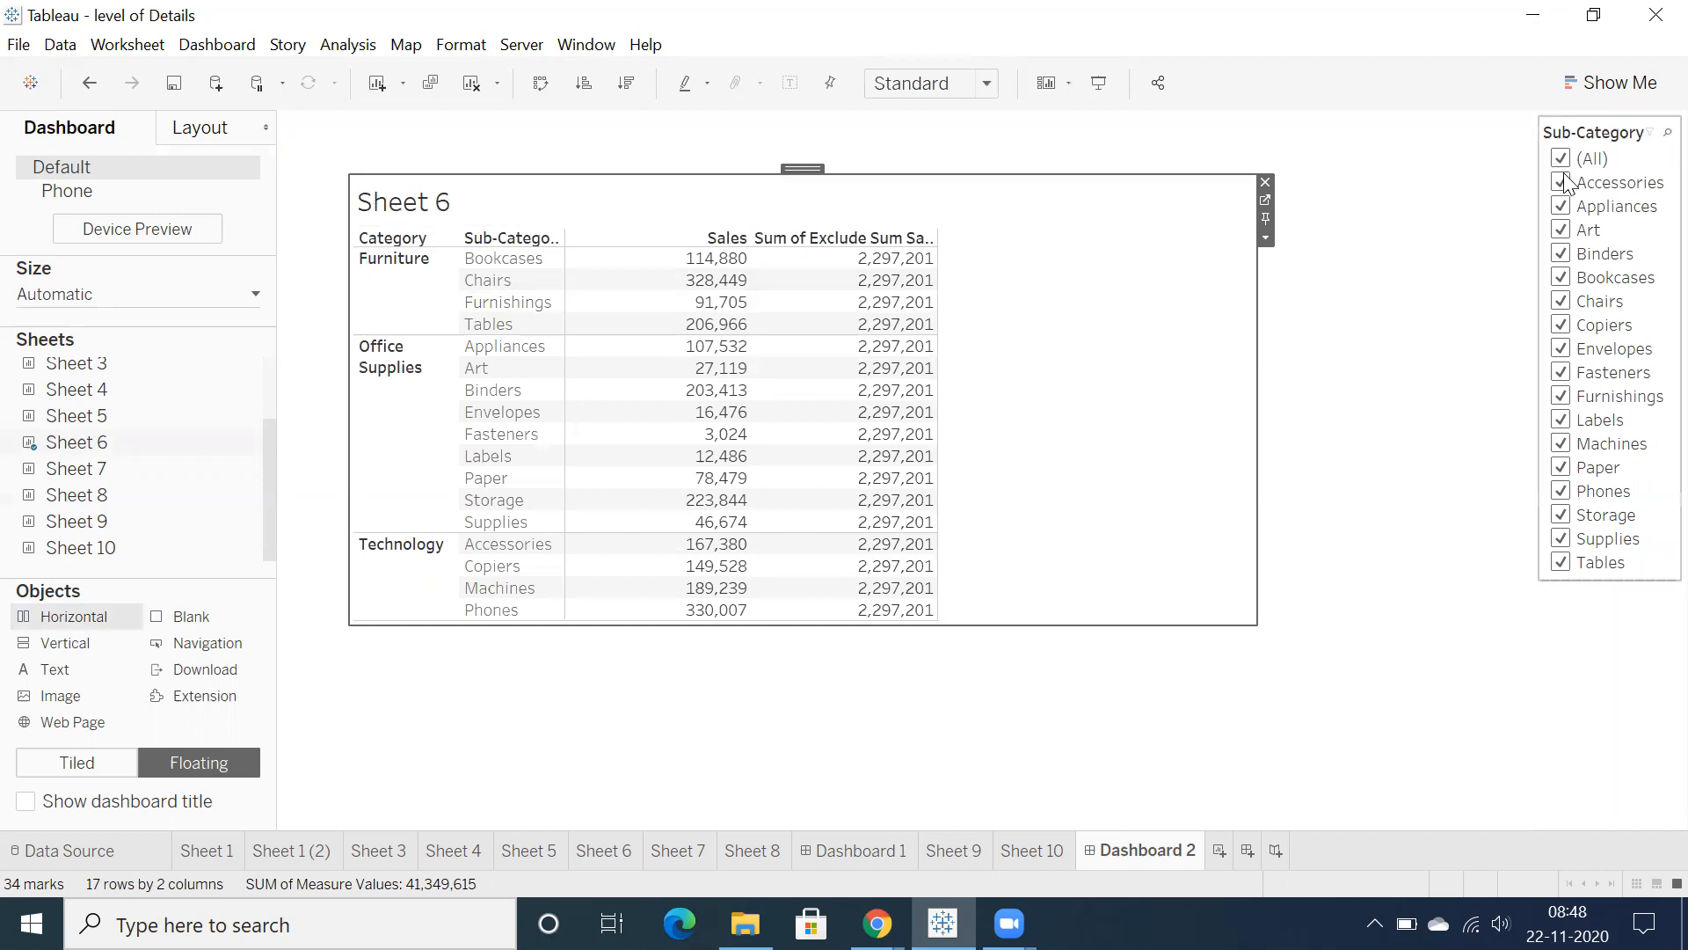
Uncheck (All) in the Sub-Category filter, leaving Sheet 6's table empty, and select its container.
{"action": "left_click", "coordinate": [1561, 158]}
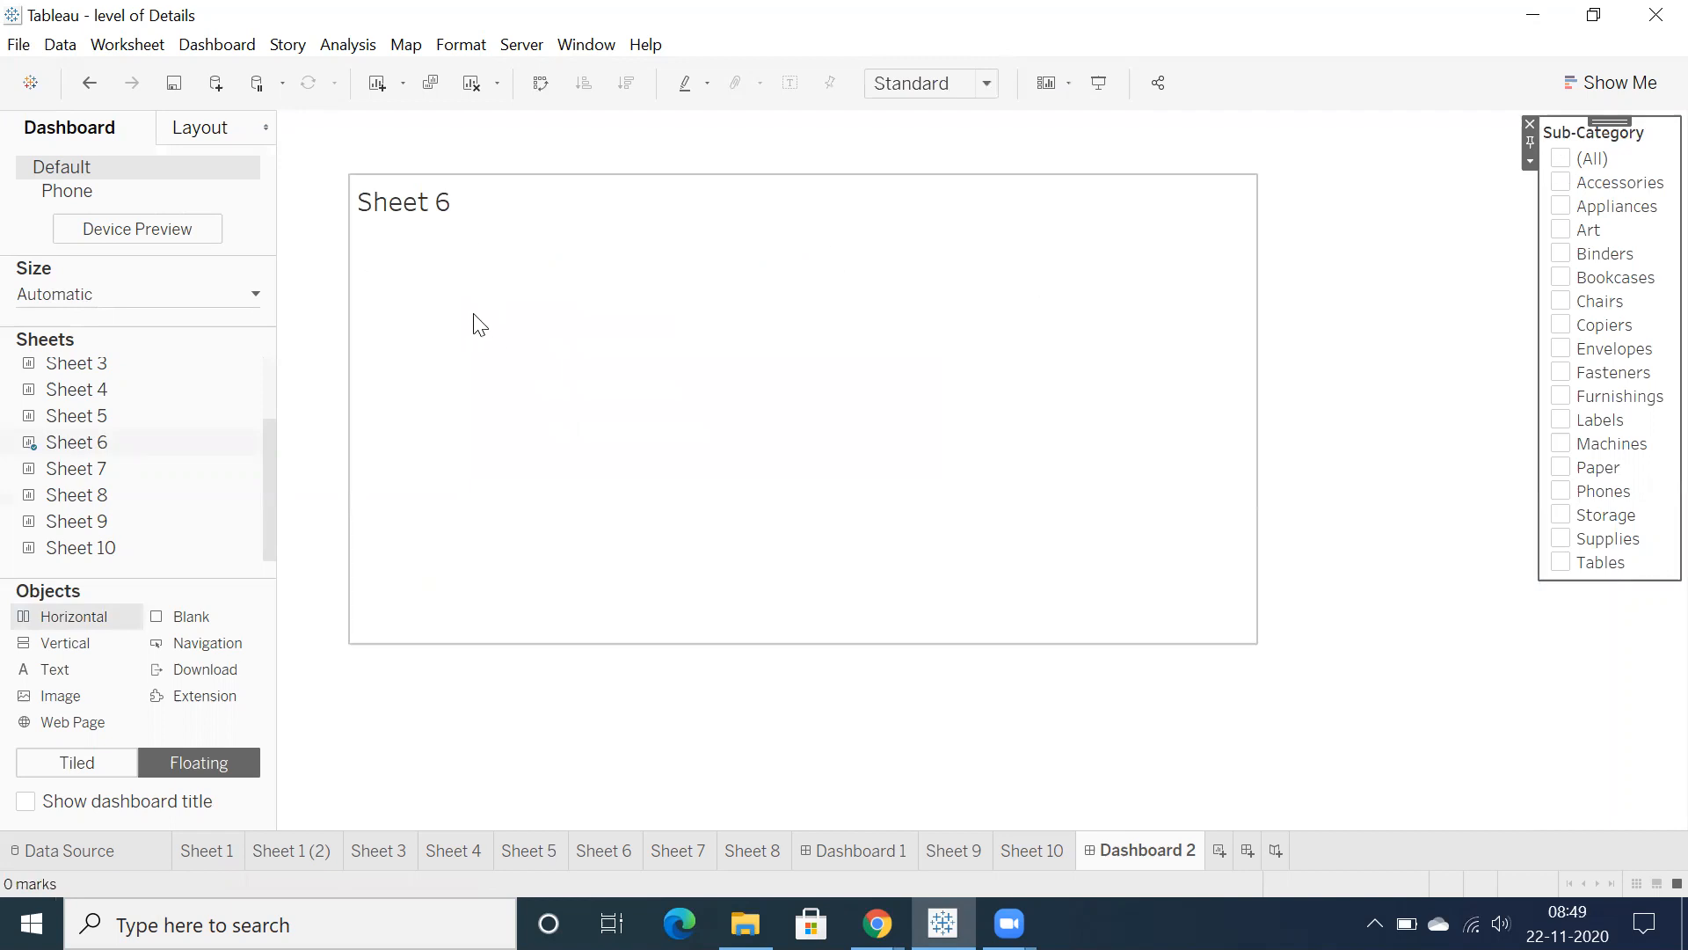
{"action": "mouse_move", "coordinate": [758, 354]}
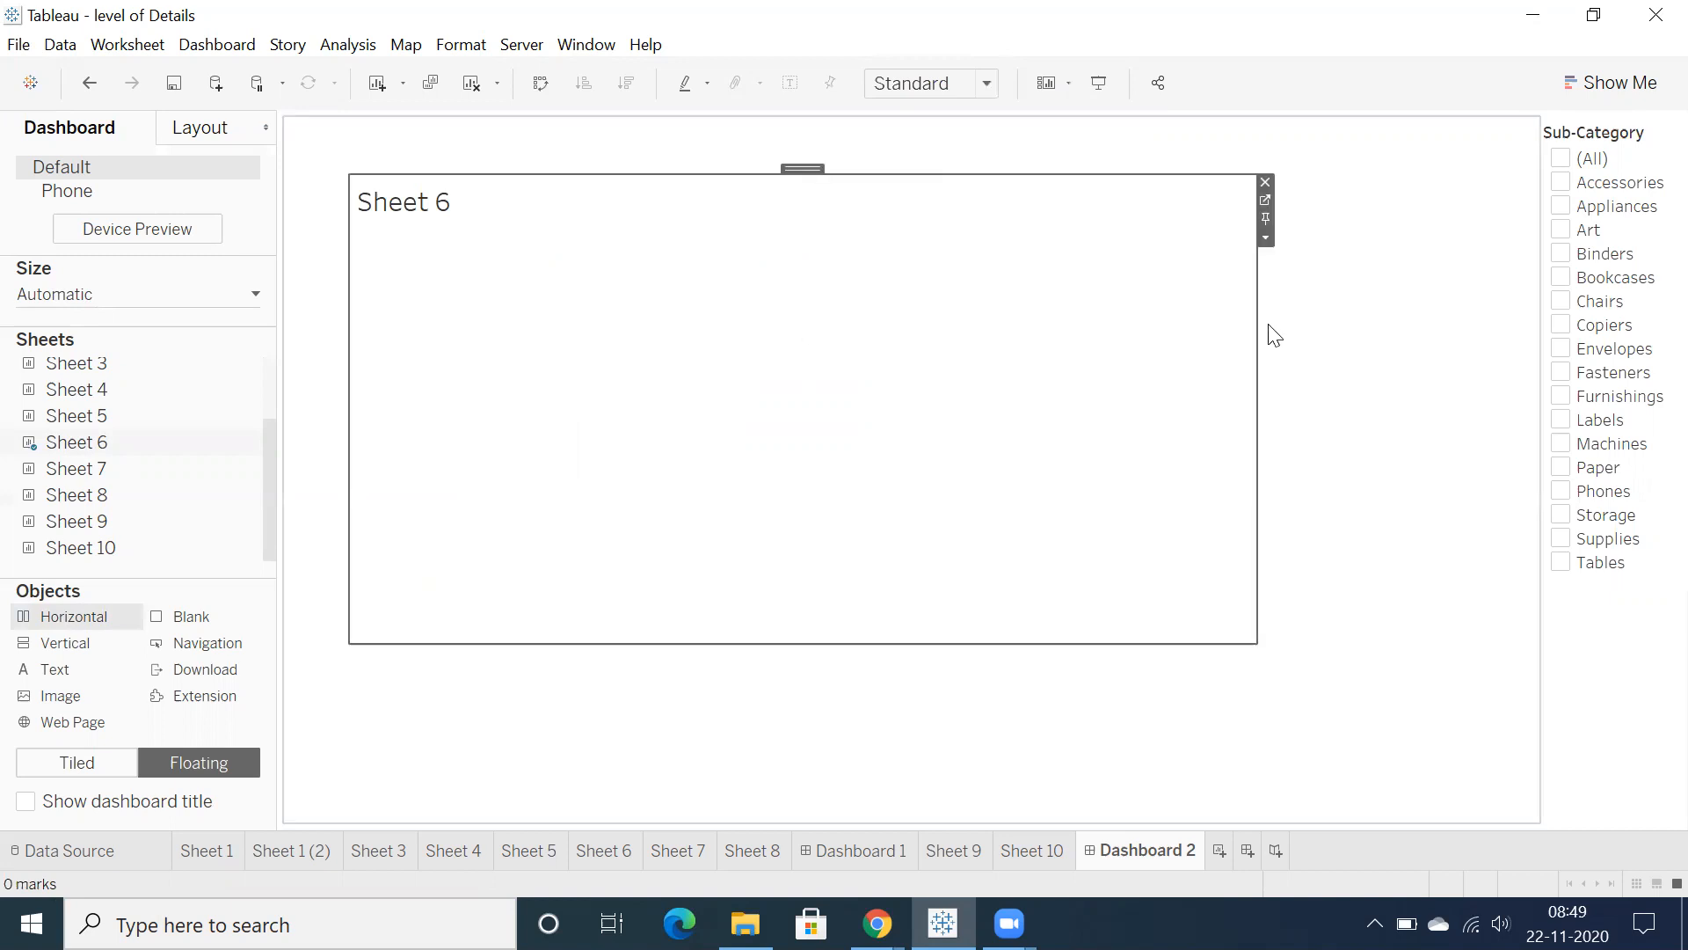
{"action": "left_click", "coordinate": [1266, 238]}
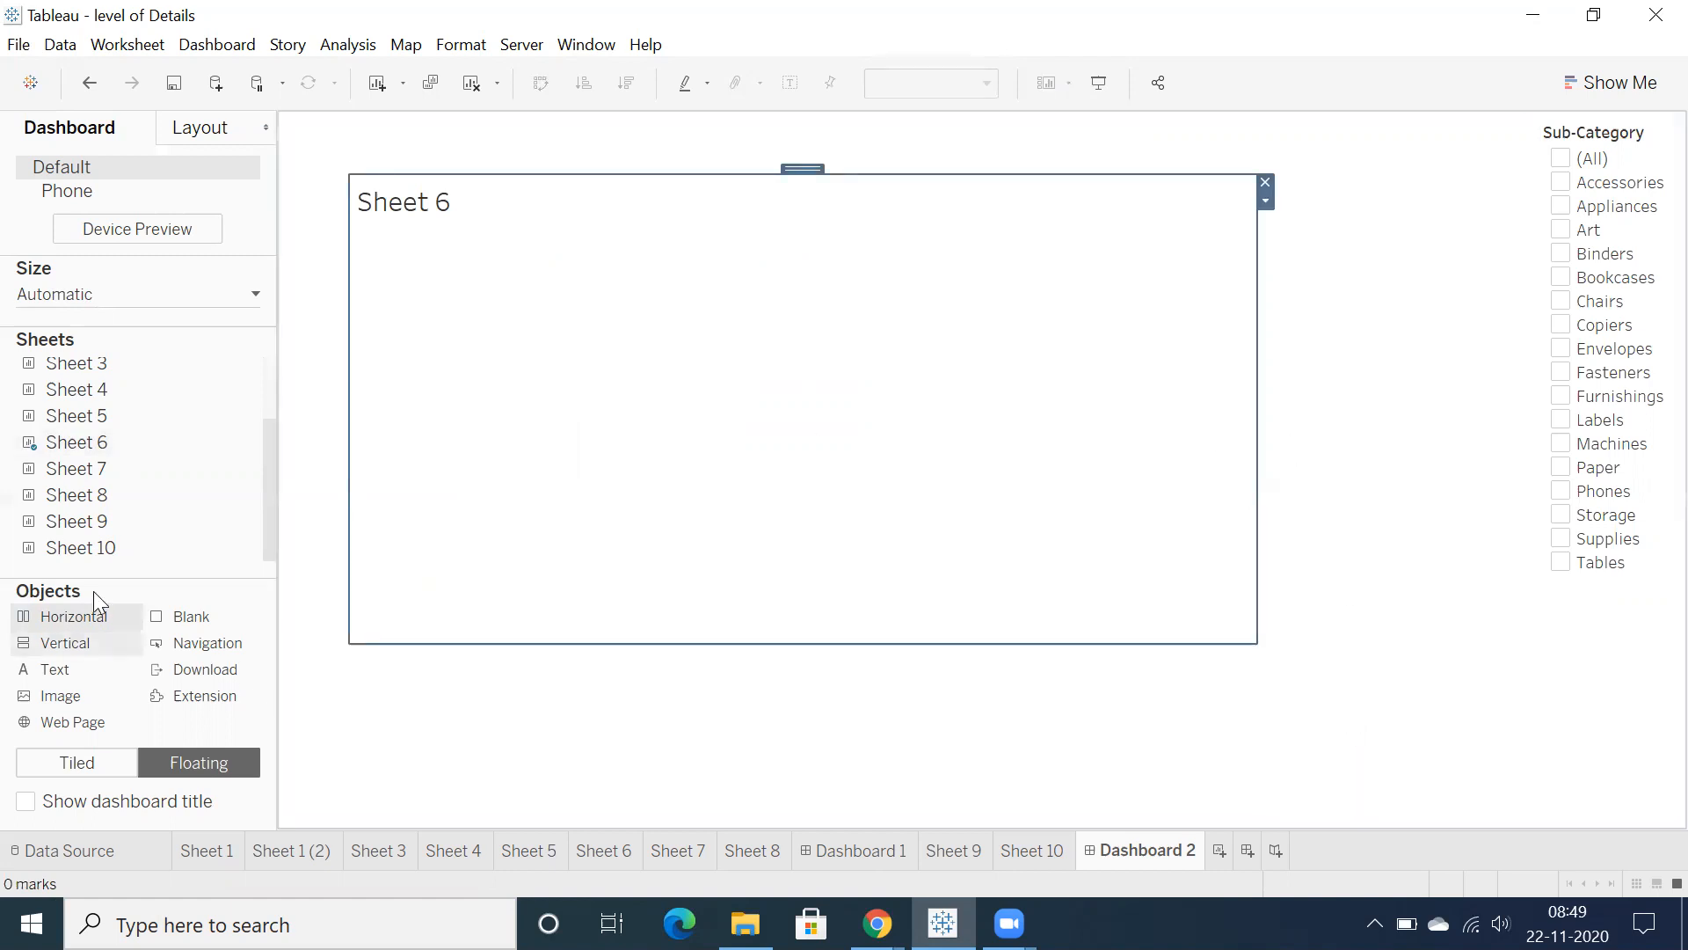
{"action": "mouse_move", "coordinate": [1146, 395]}
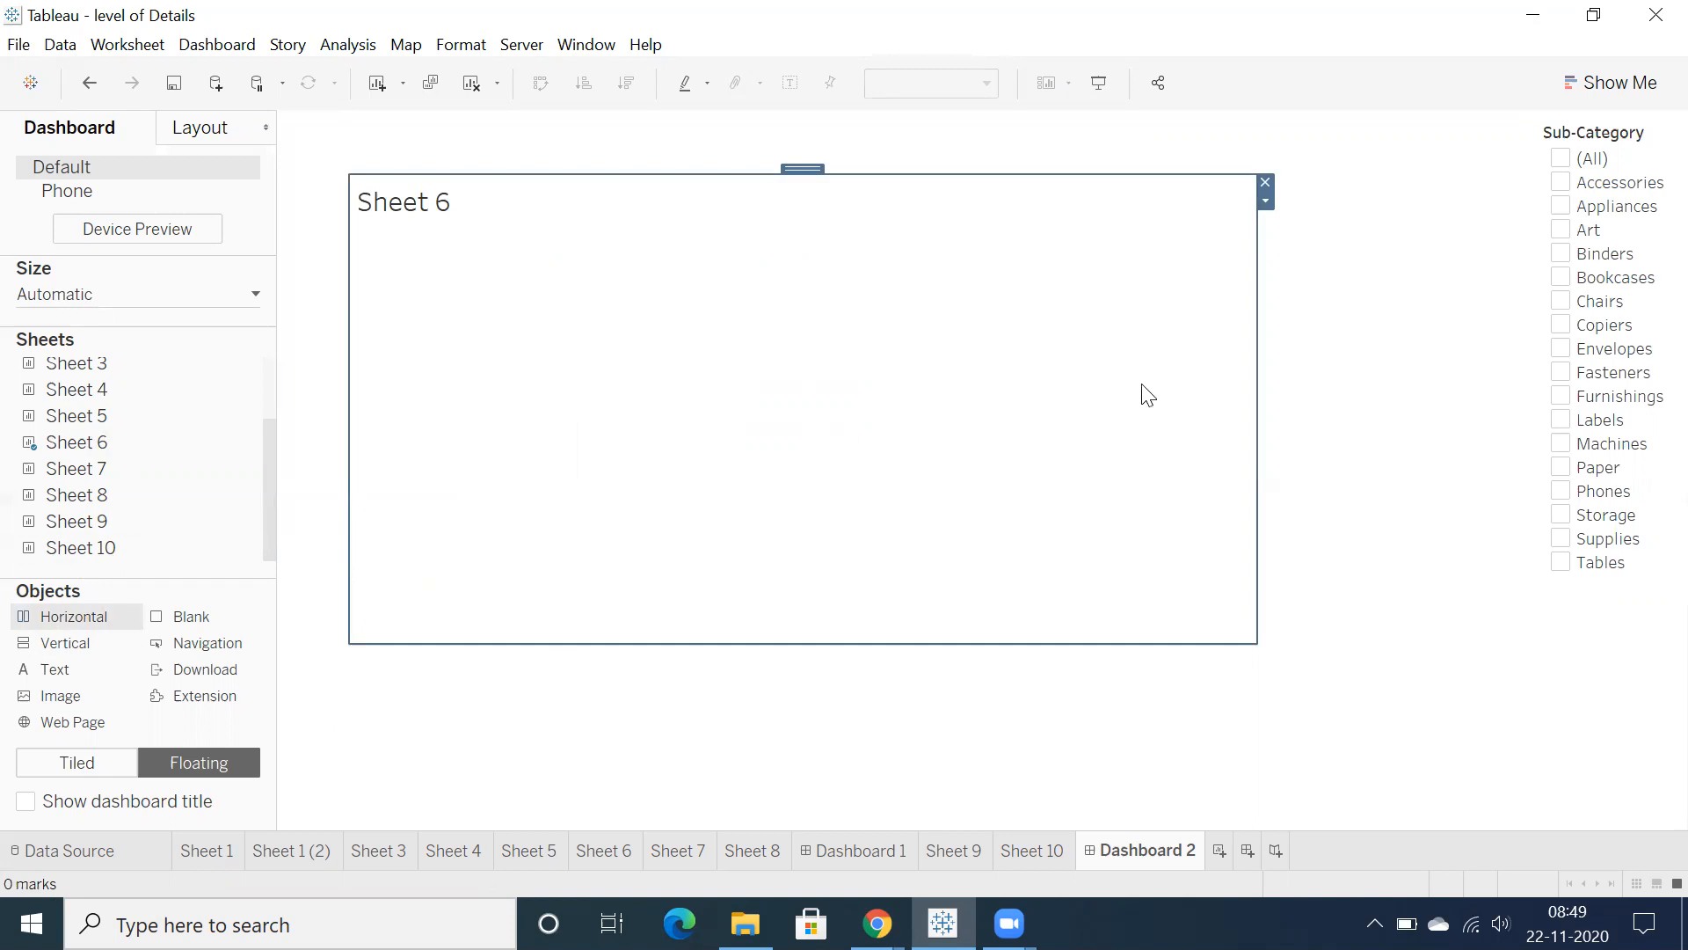
{"action": "mouse_move", "coordinate": [1020, 414]}
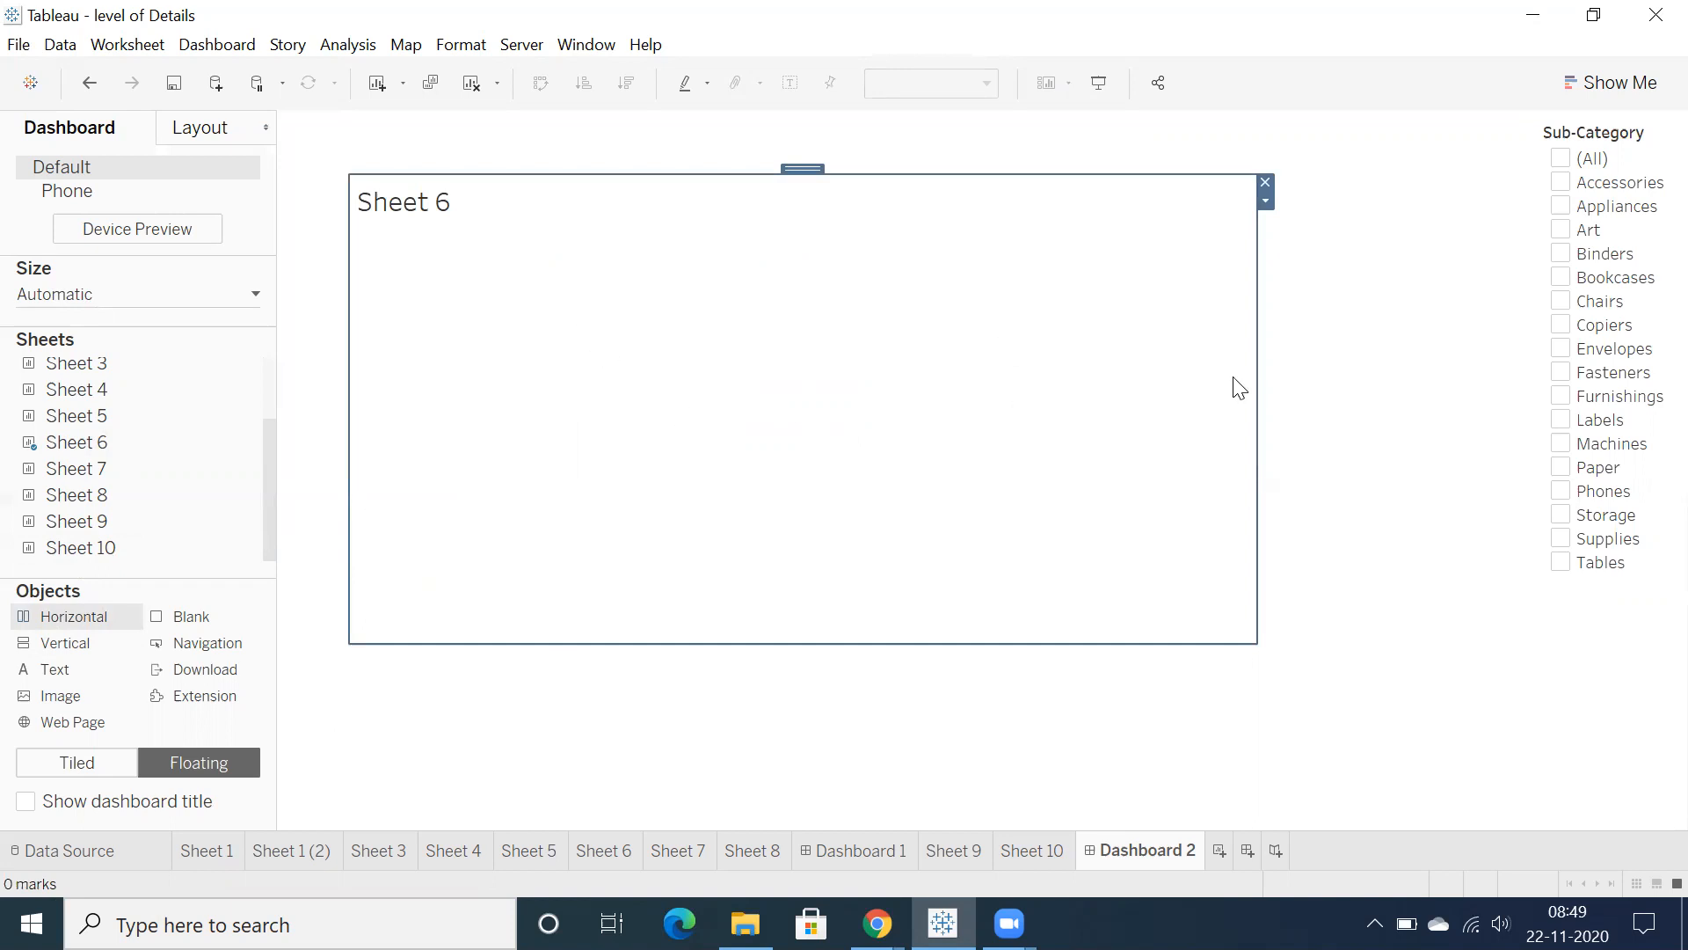
{"action": "mouse_move", "coordinate": [1254, 388]}
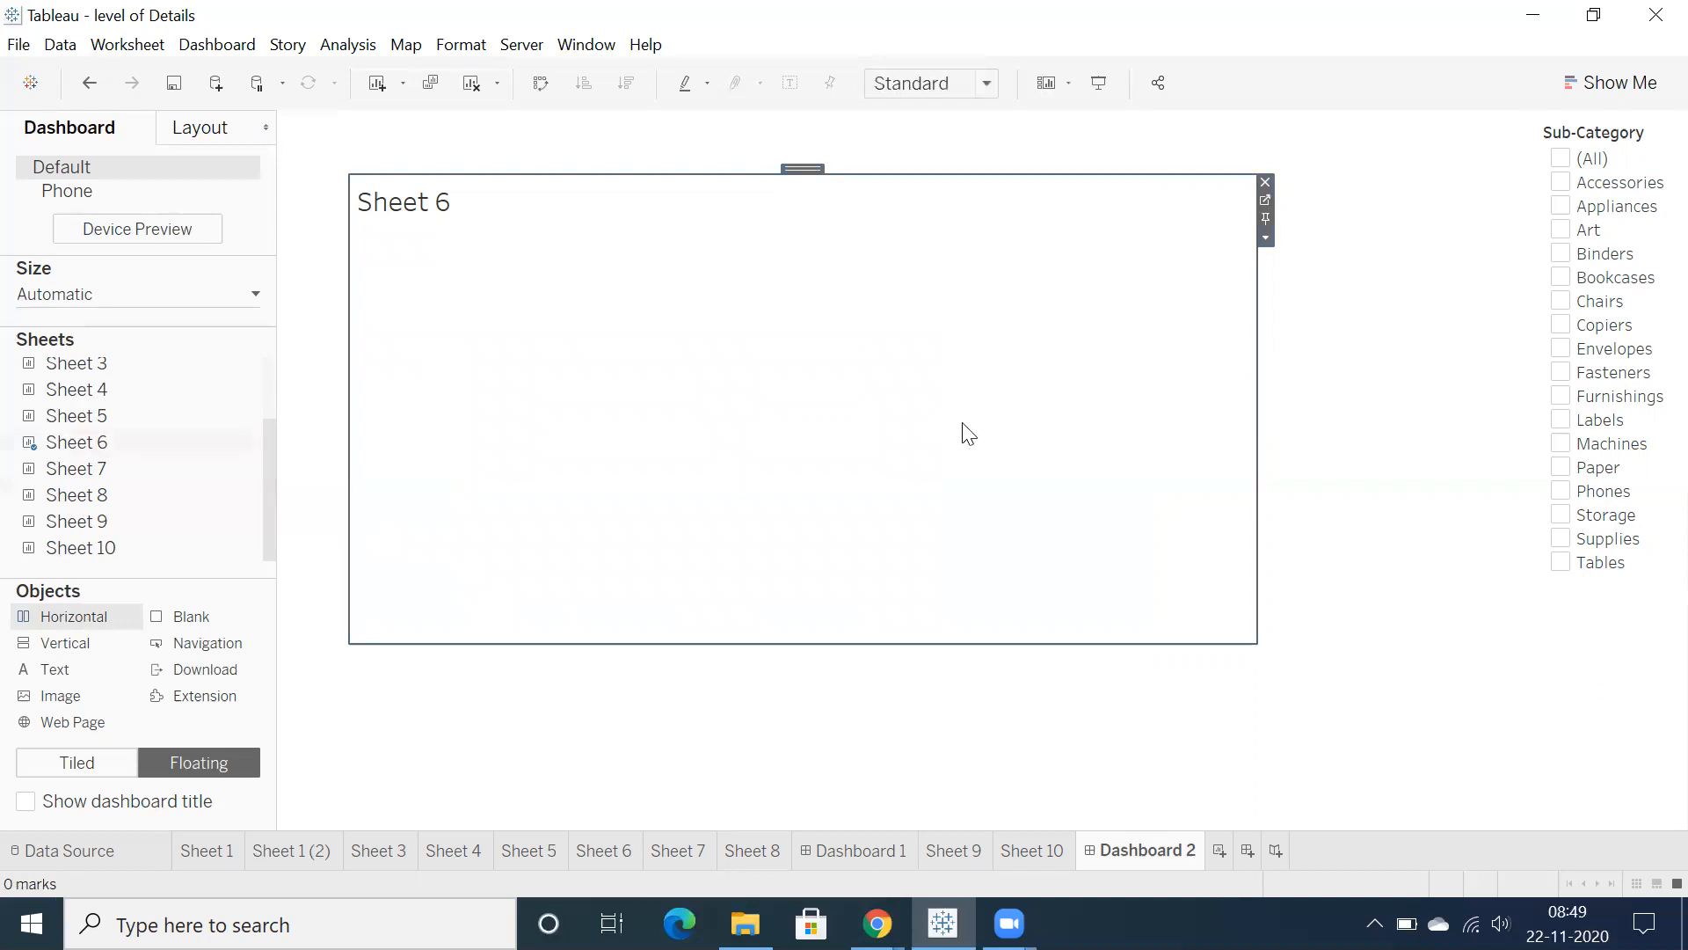
{"action": "mouse_move", "coordinate": [1242, 264]}
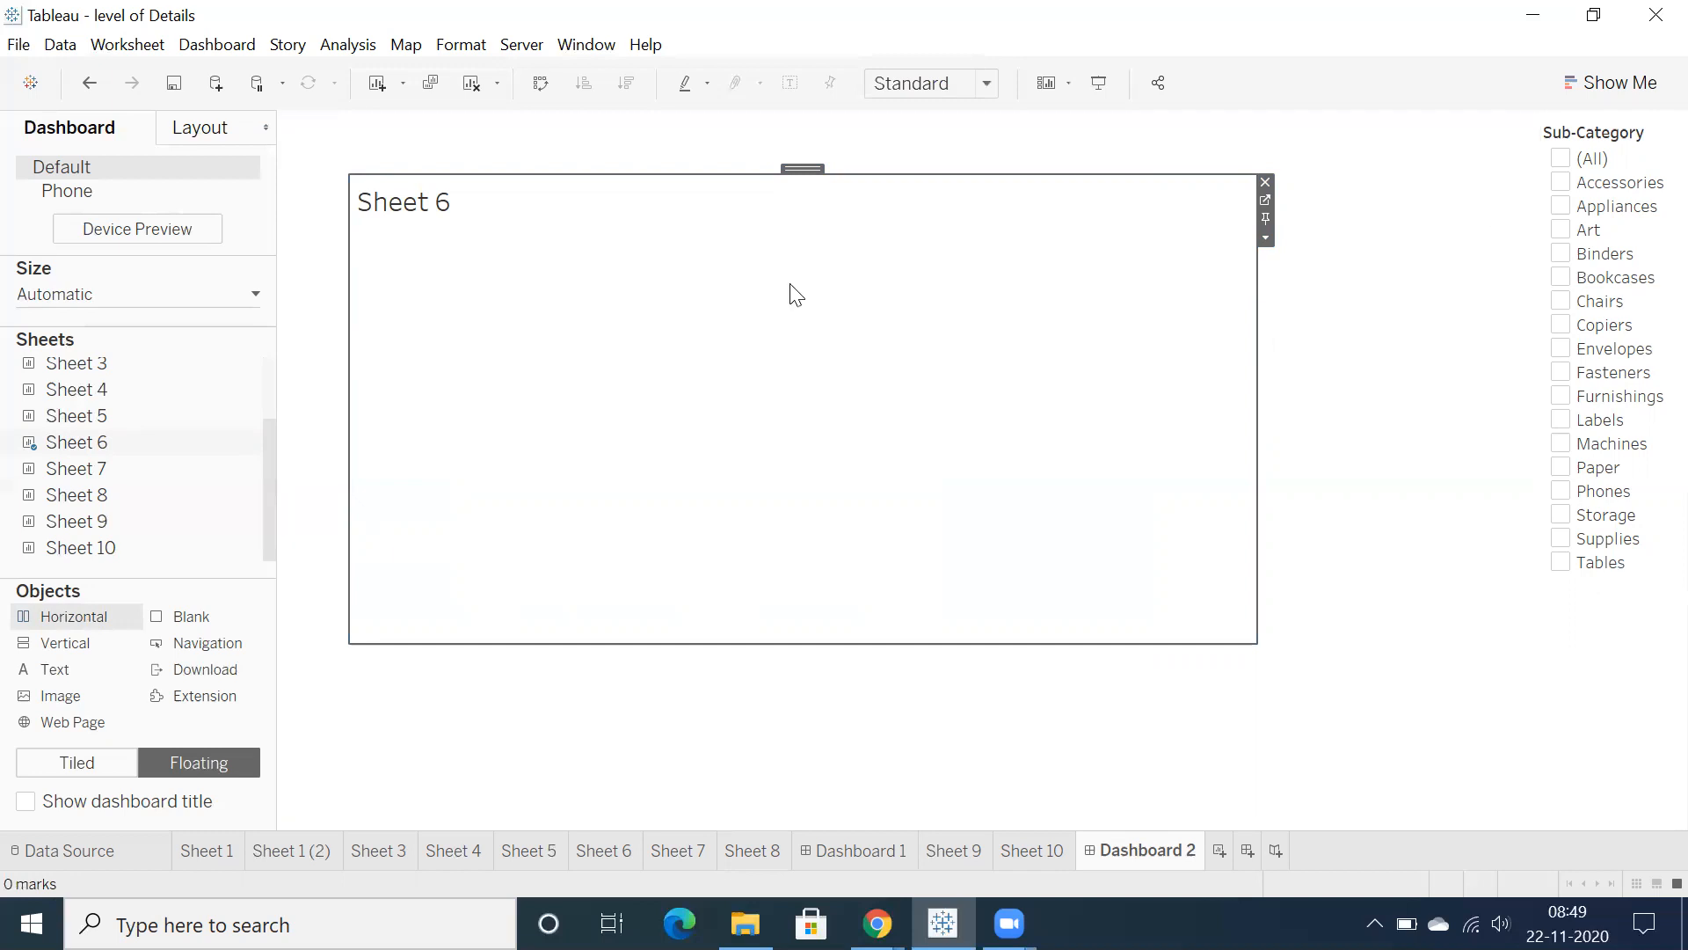
{"action": "mouse_move", "coordinate": [1083, 455]}
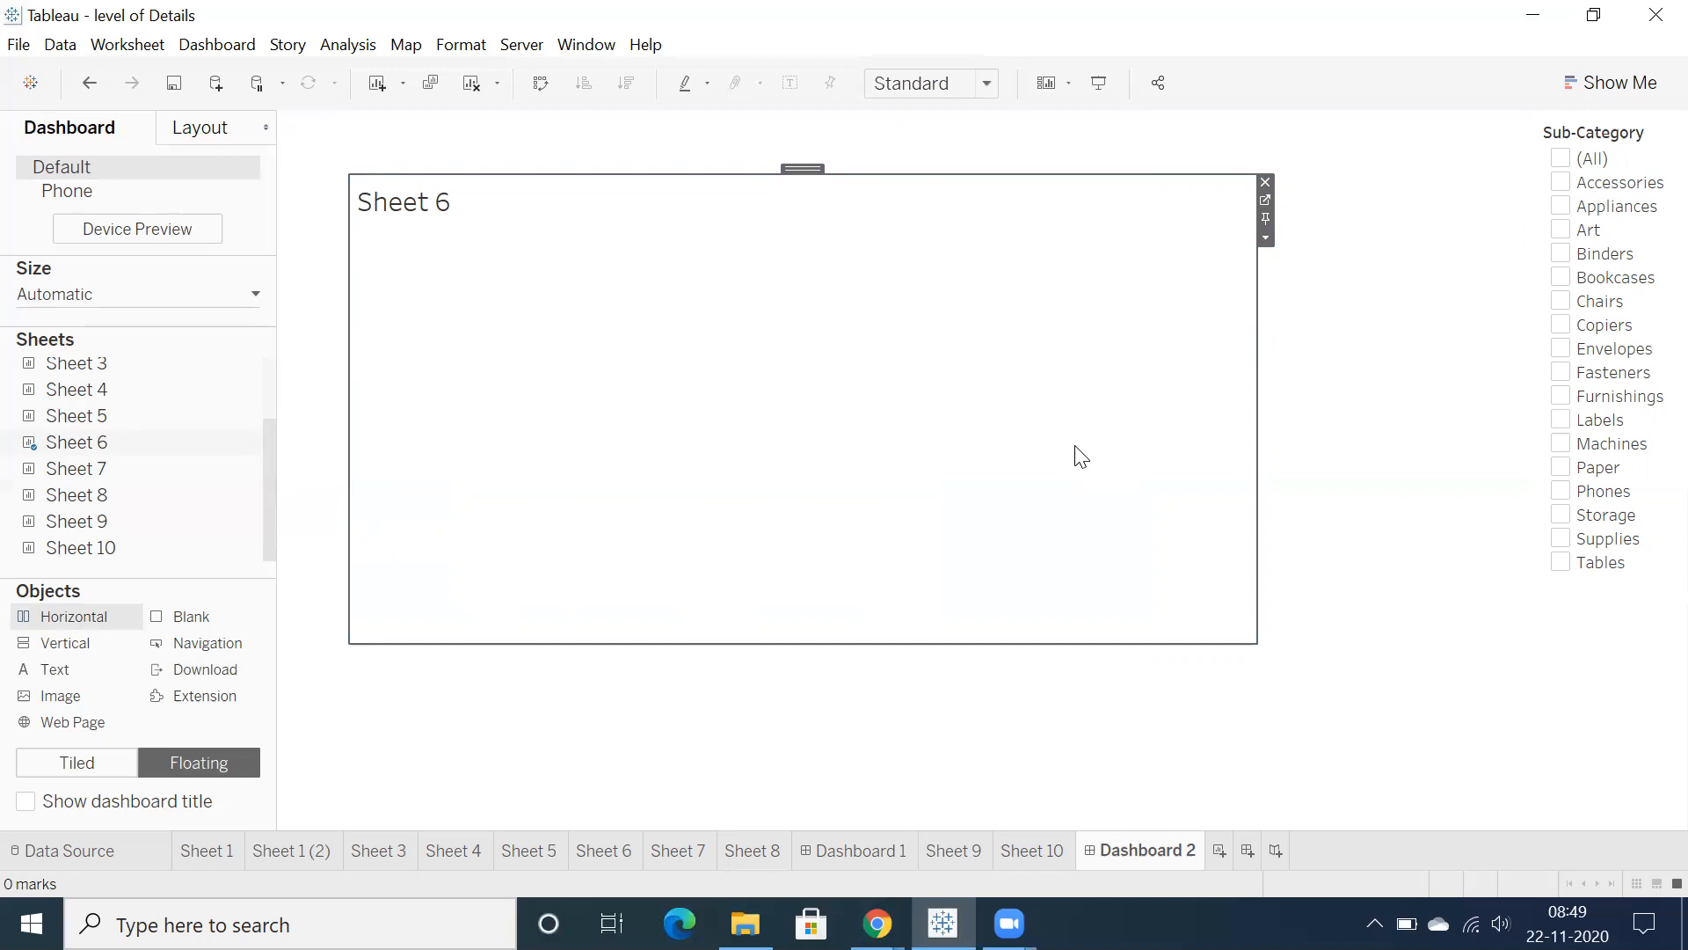
{"action": "mouse_move", "coordinate": [887, 356]}
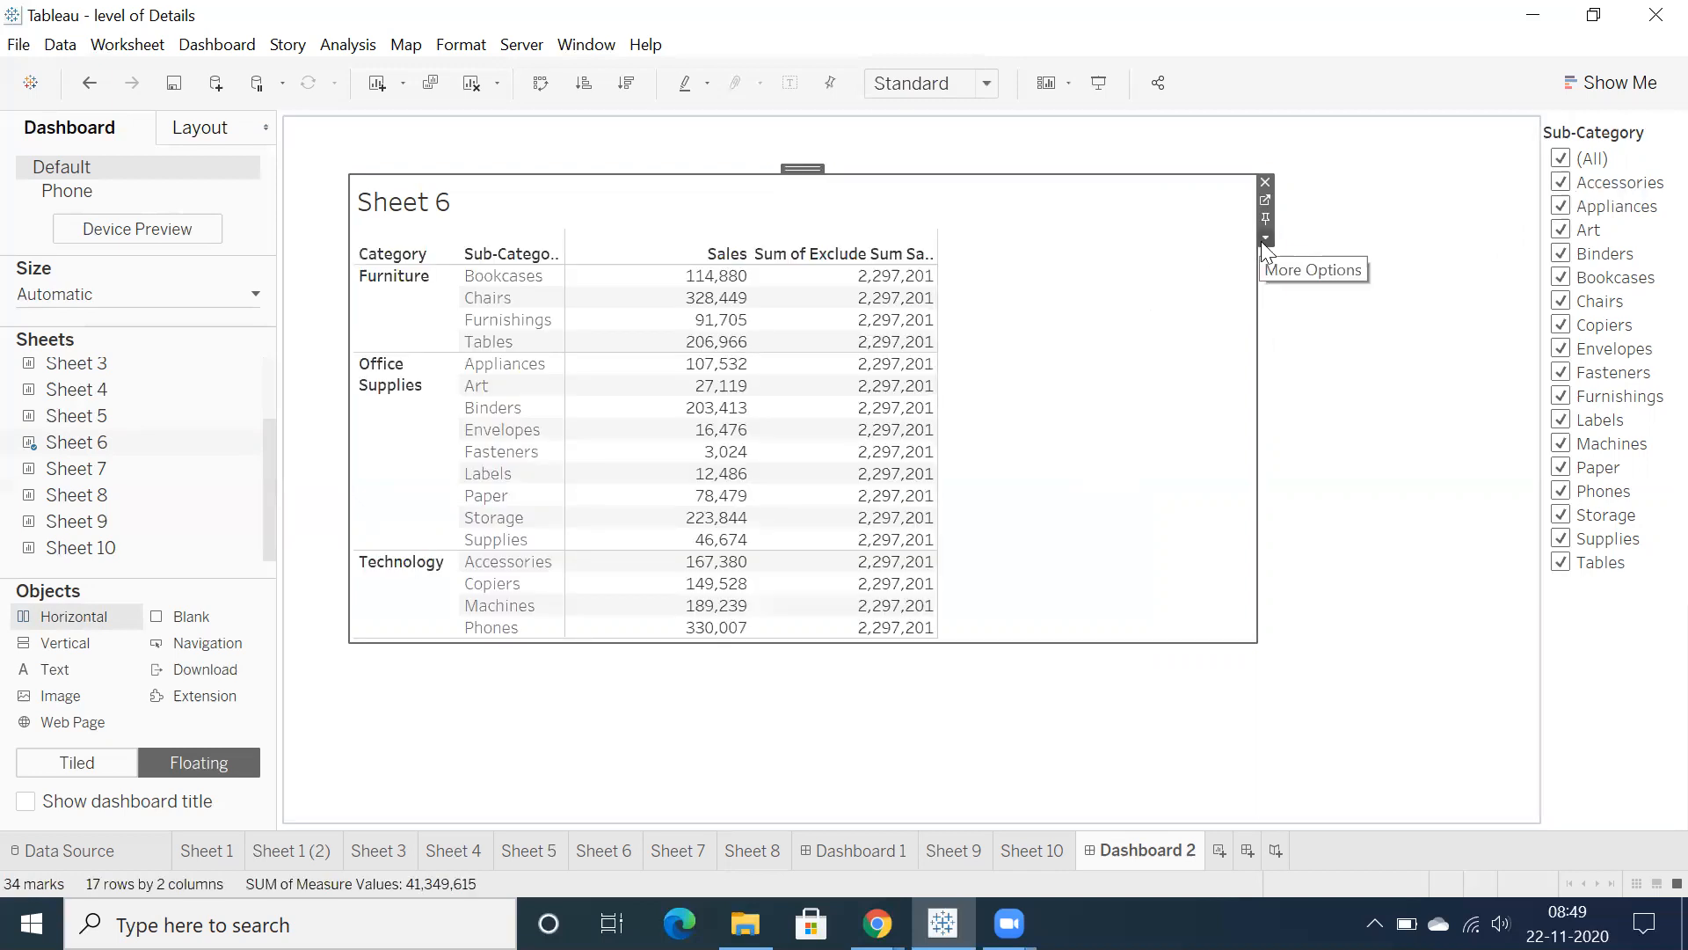
Add Sheet 6's default caption stating the Sub-Category filter keeps 17 of 17 members.
{"action": "left_click", "coordinate": [1265, 239]}
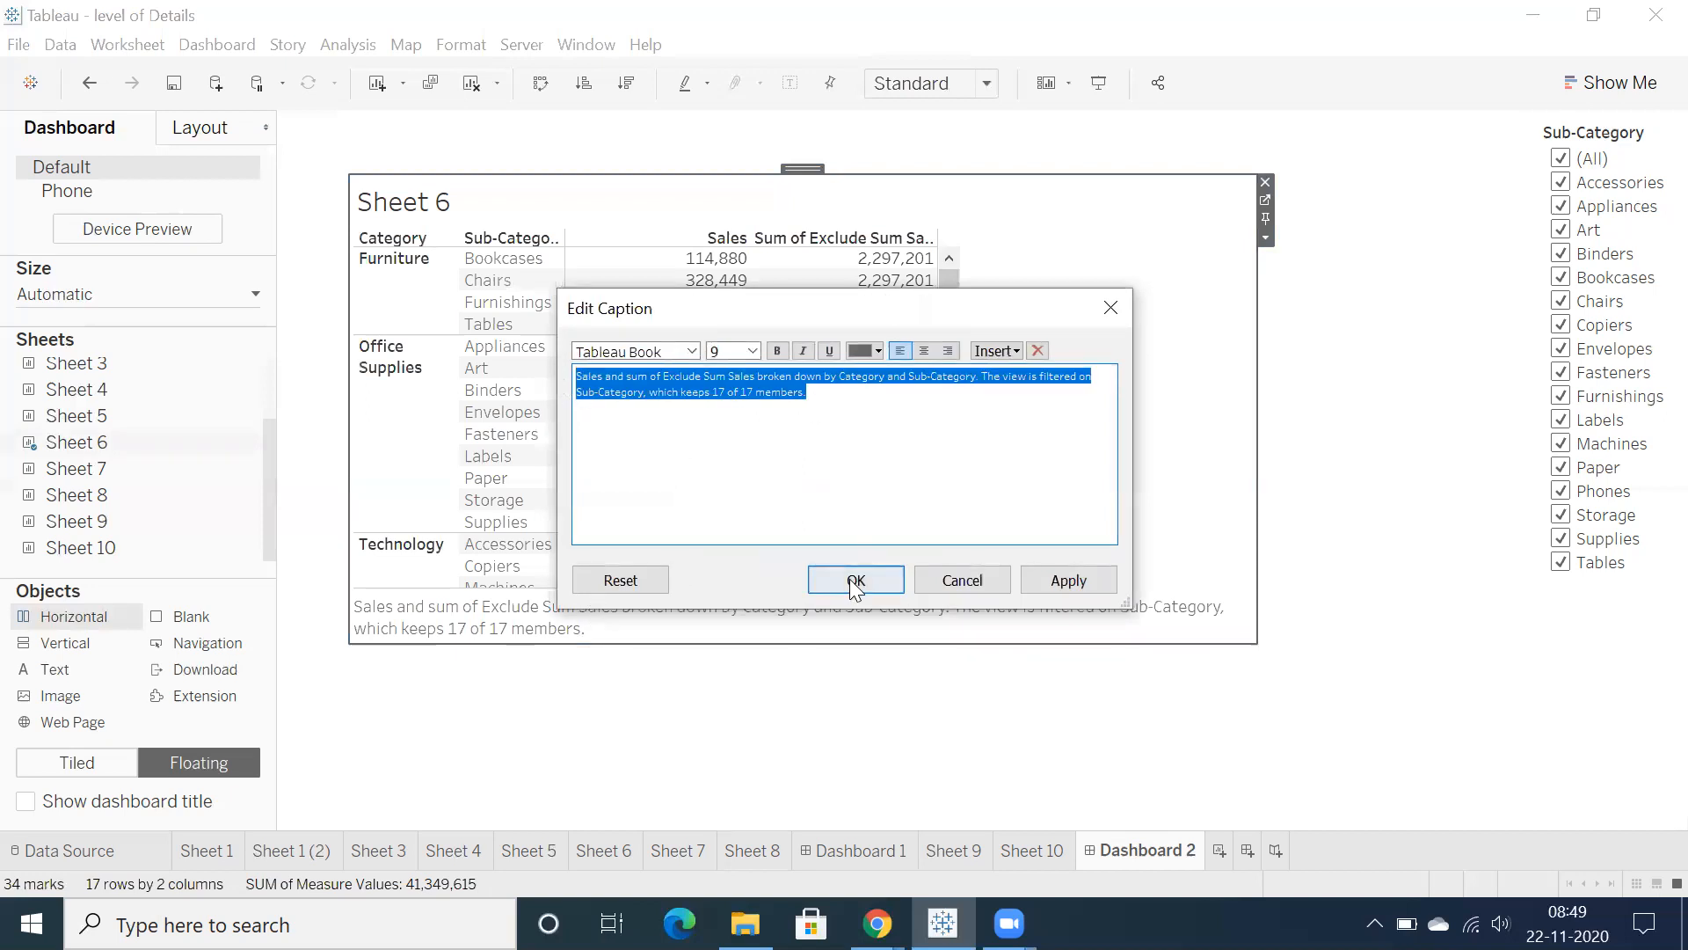
{"action": "left_click", "coordinate": [854, 580]}
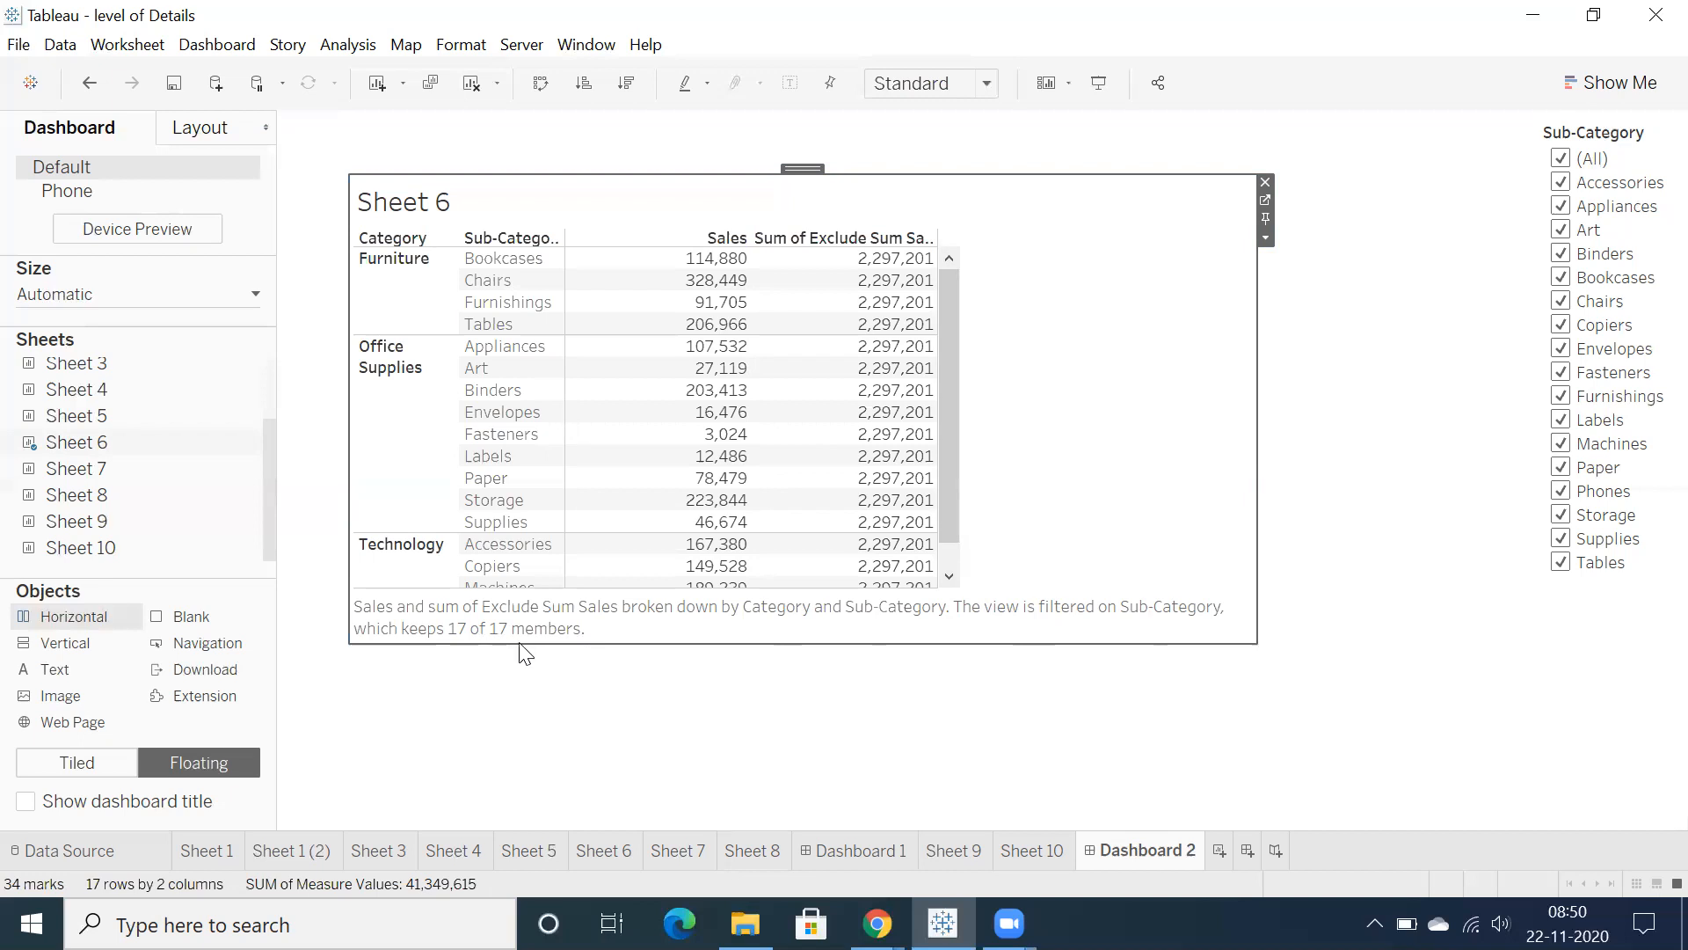
{"action": "mouse_move", "coordinate": [783, 634]}
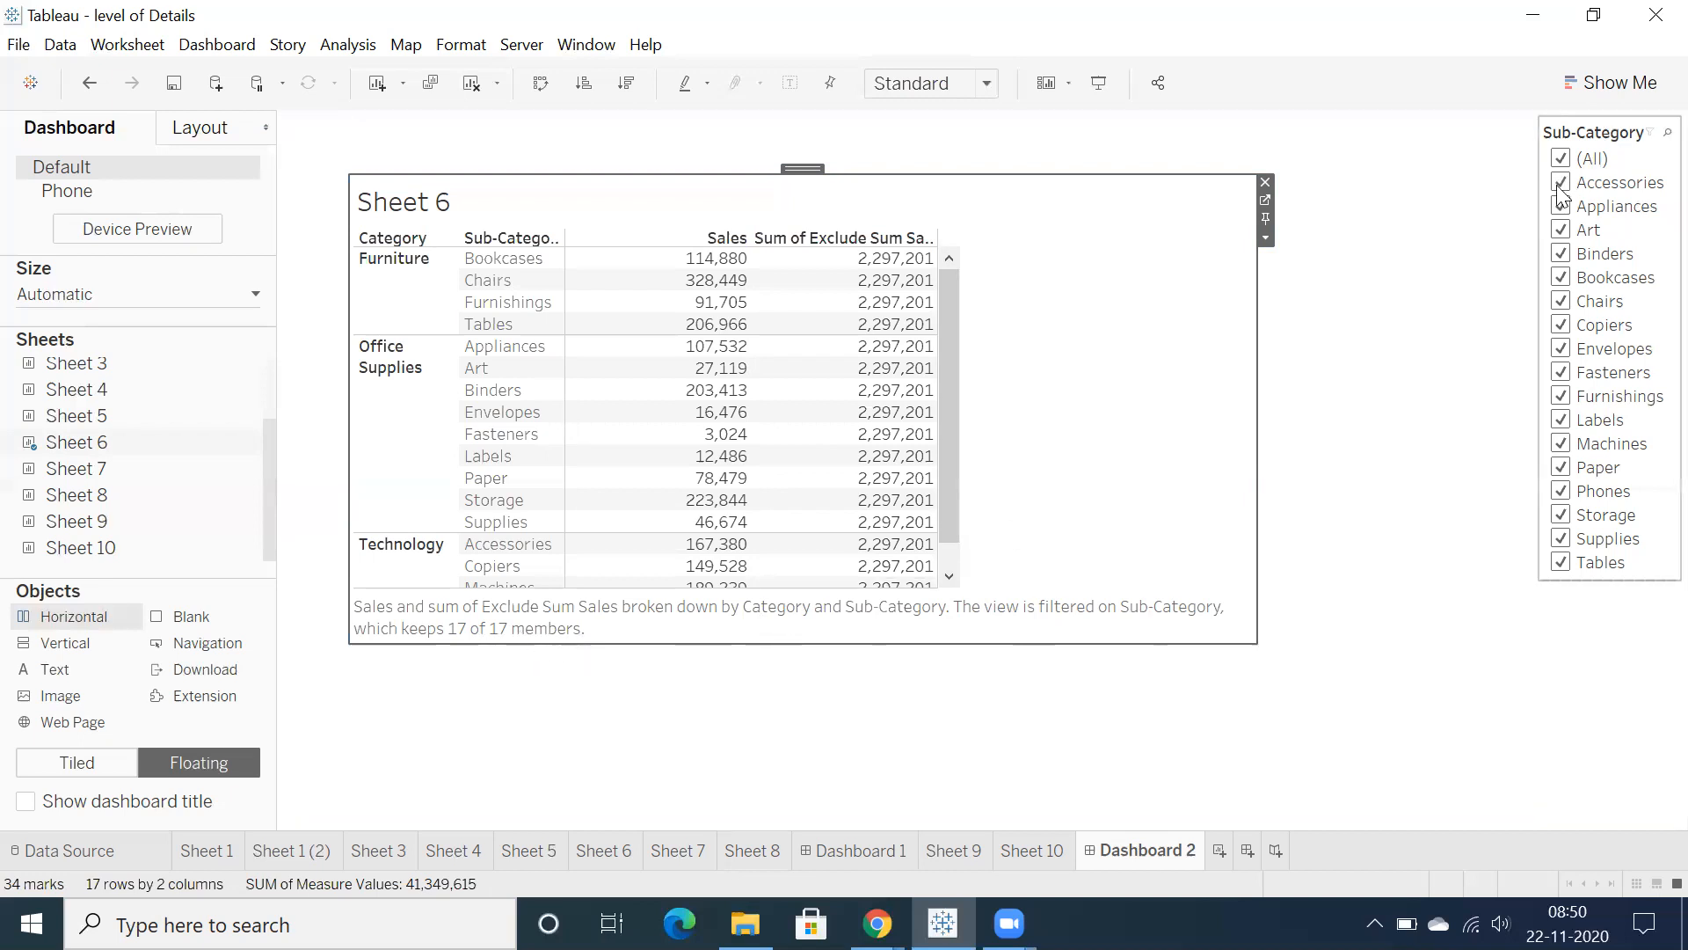
Exclude Accessories, Appliances and Art from the Sub-Category filter, leaving 14 rows.
{"action": "left_click", "coordinate": [1560, 158]}
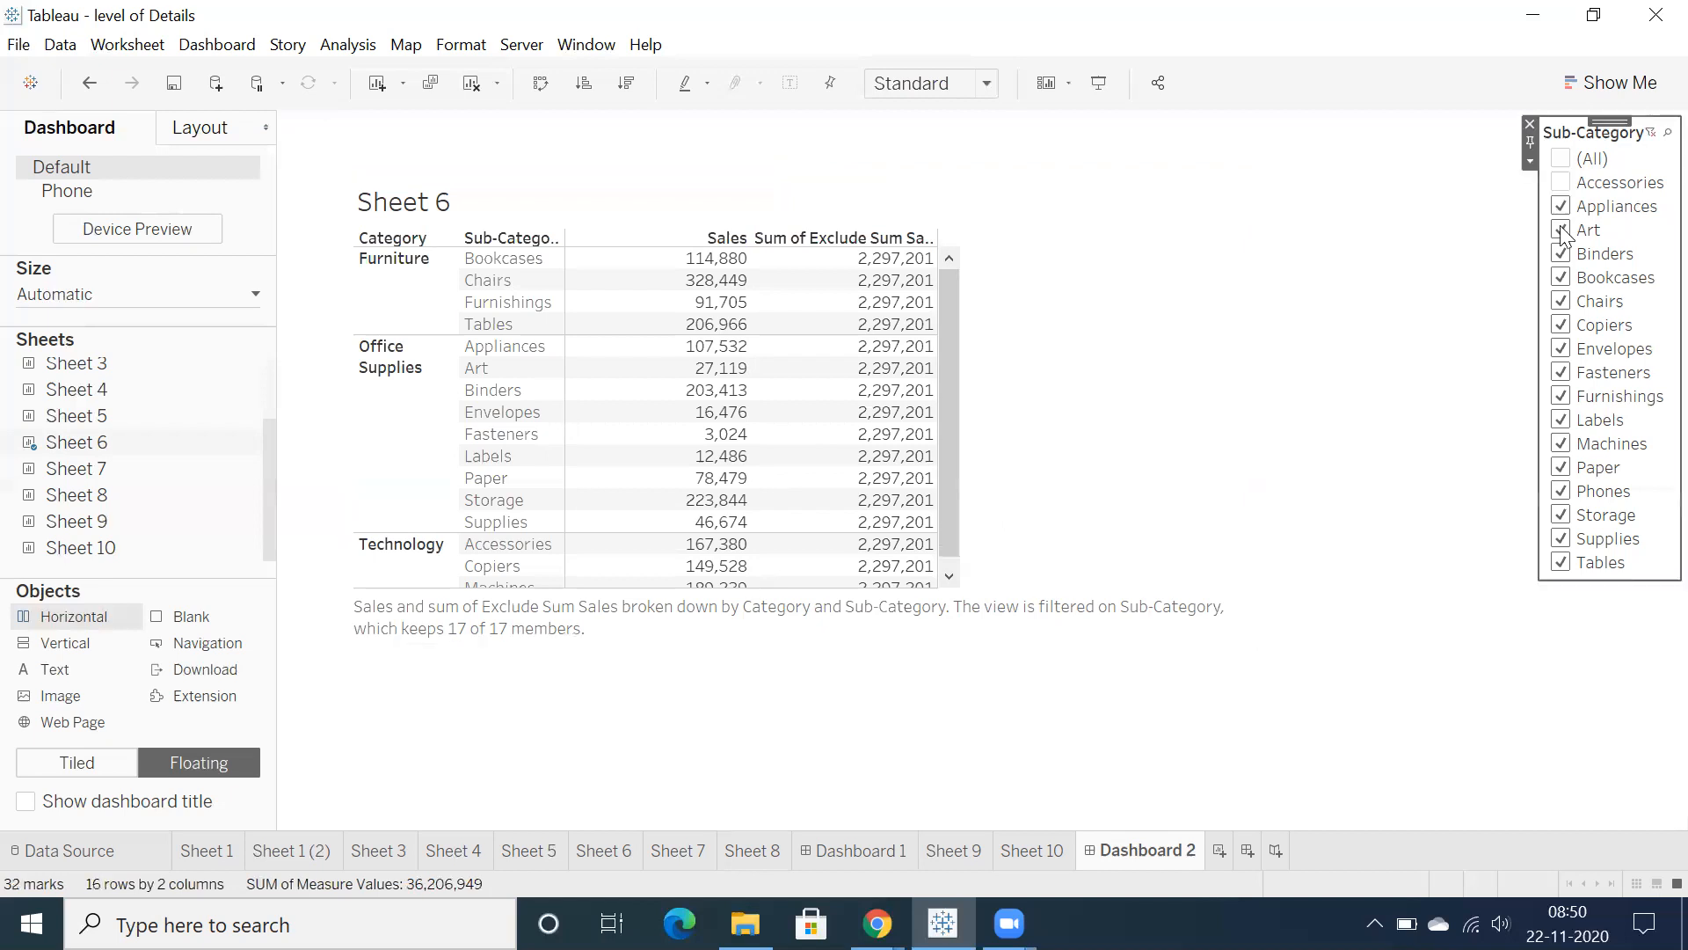
{"action": "left_click", "coordinate": [1563, 230]}
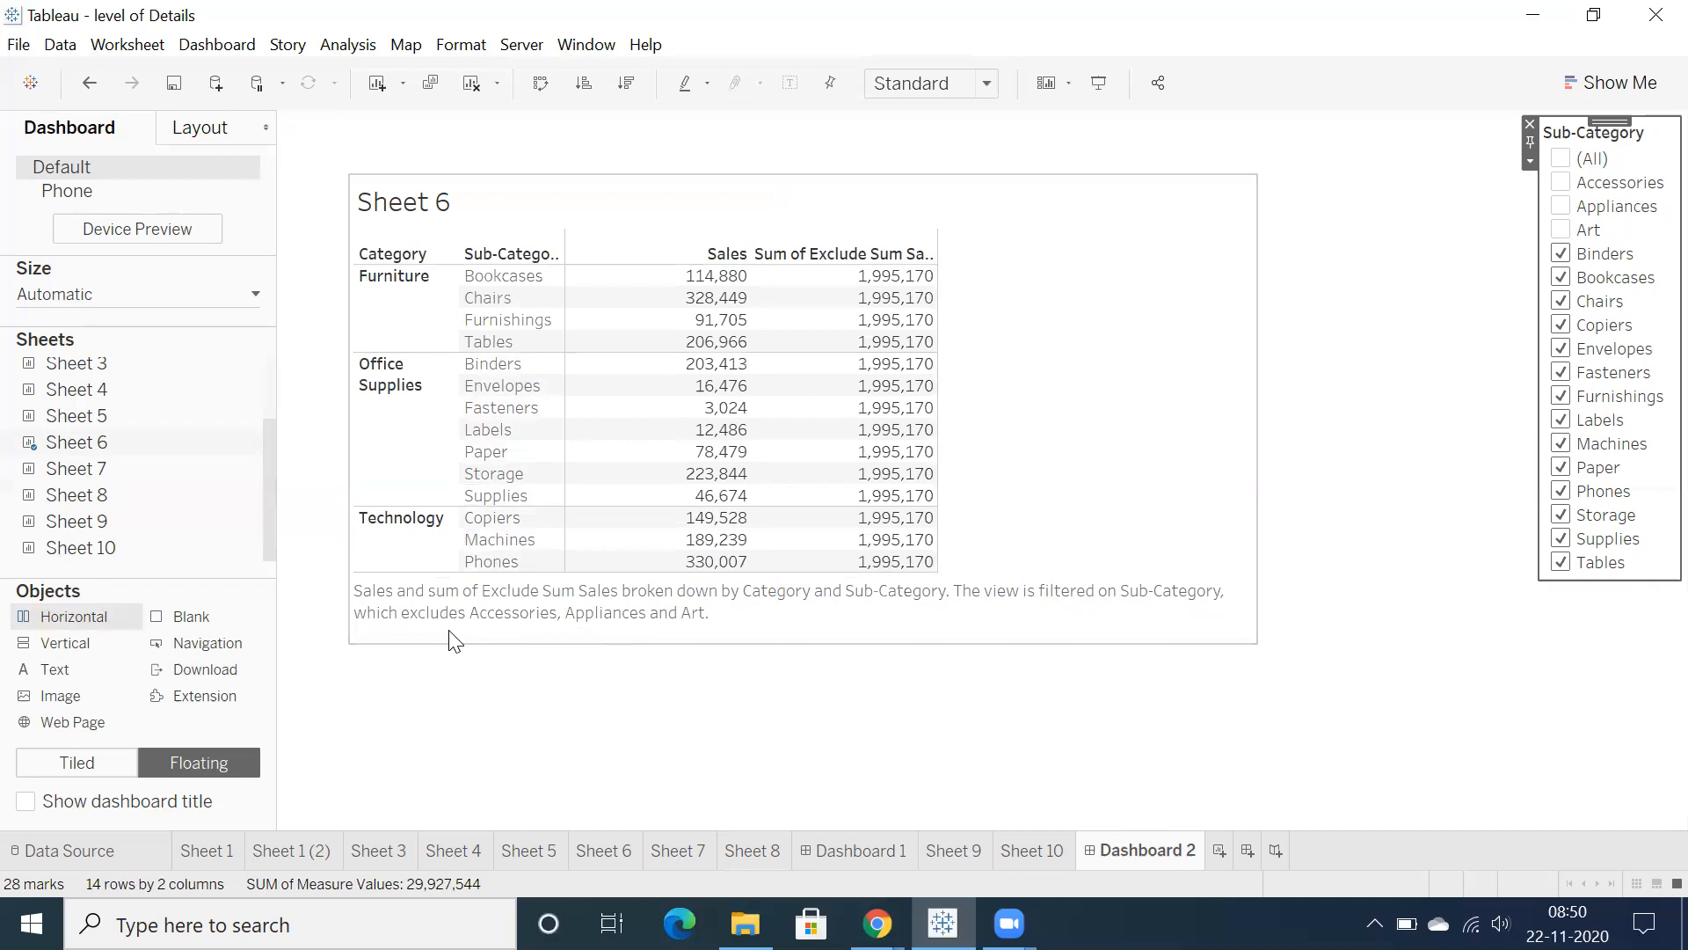
{"action": "mouse_move", "coordinate": [682, 647]}
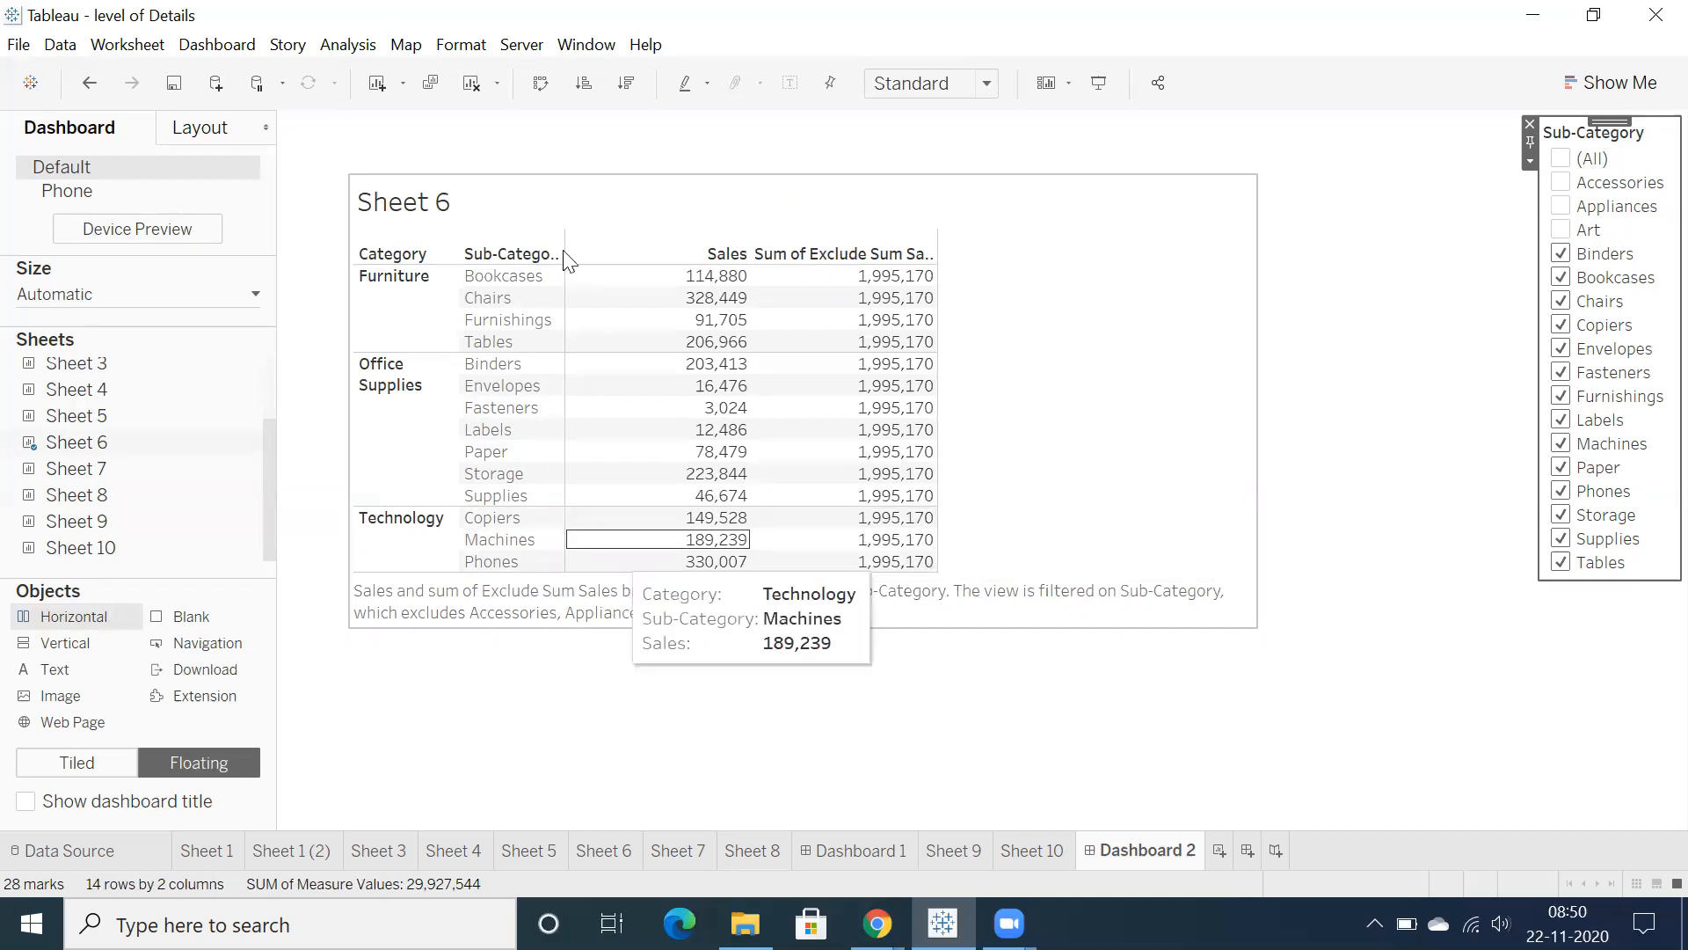
{"action": "mouse_move", "coordinate": [746, 615]}
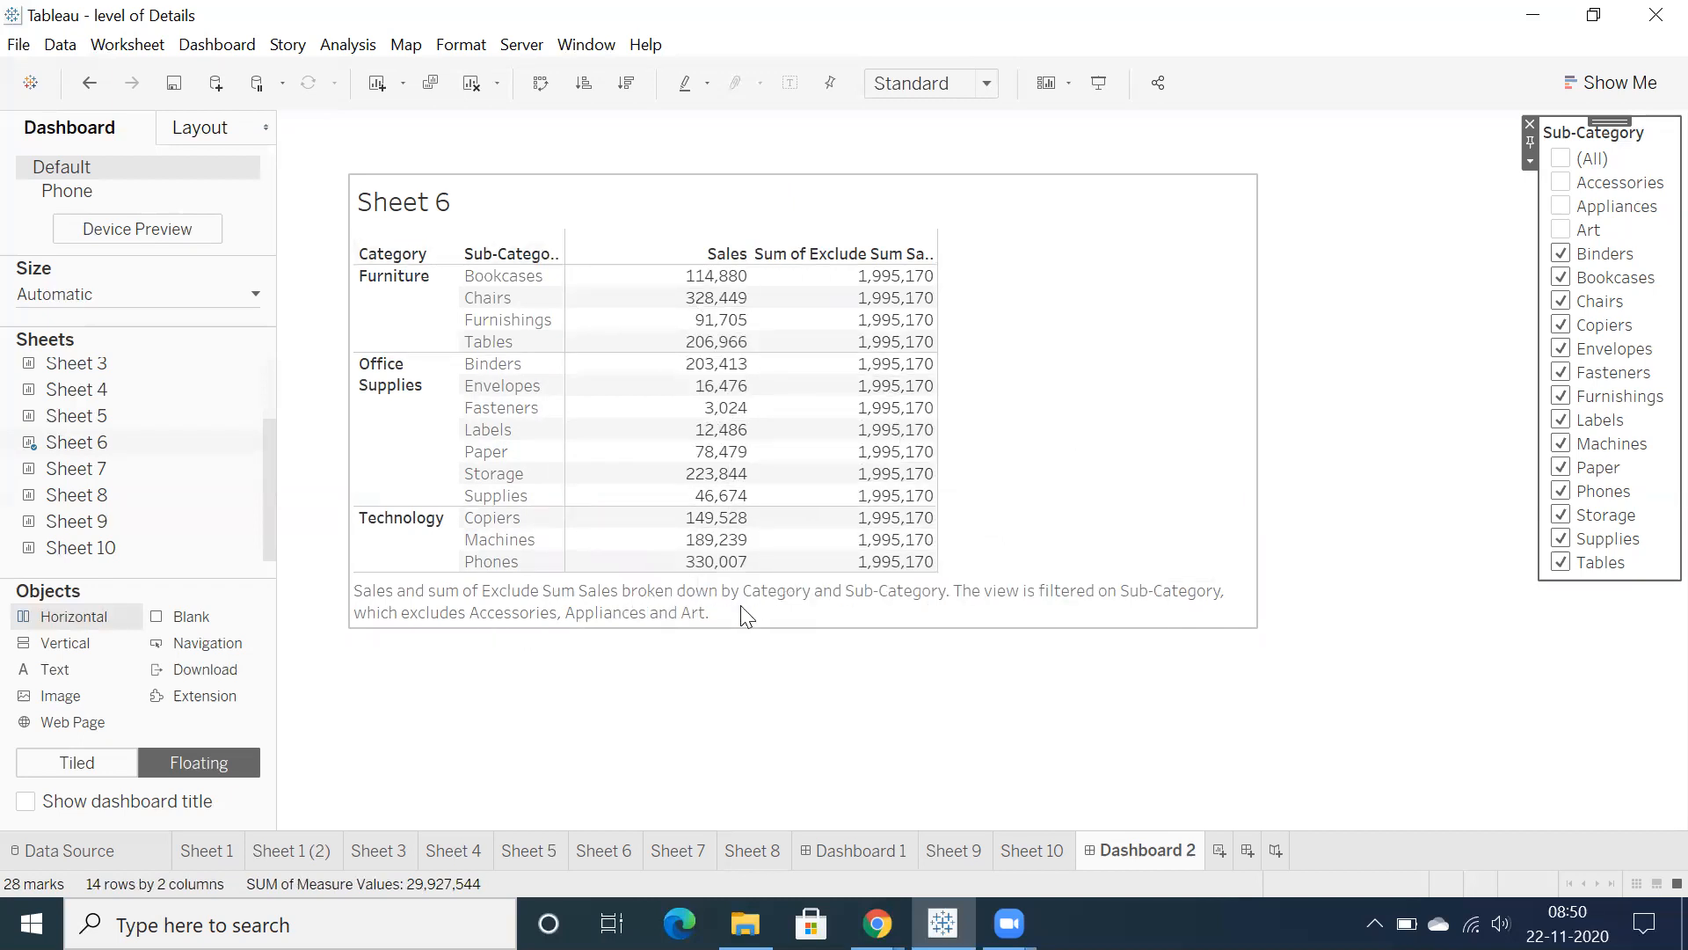
{"action": "mouse_move", "coordinate": [859, 622]}
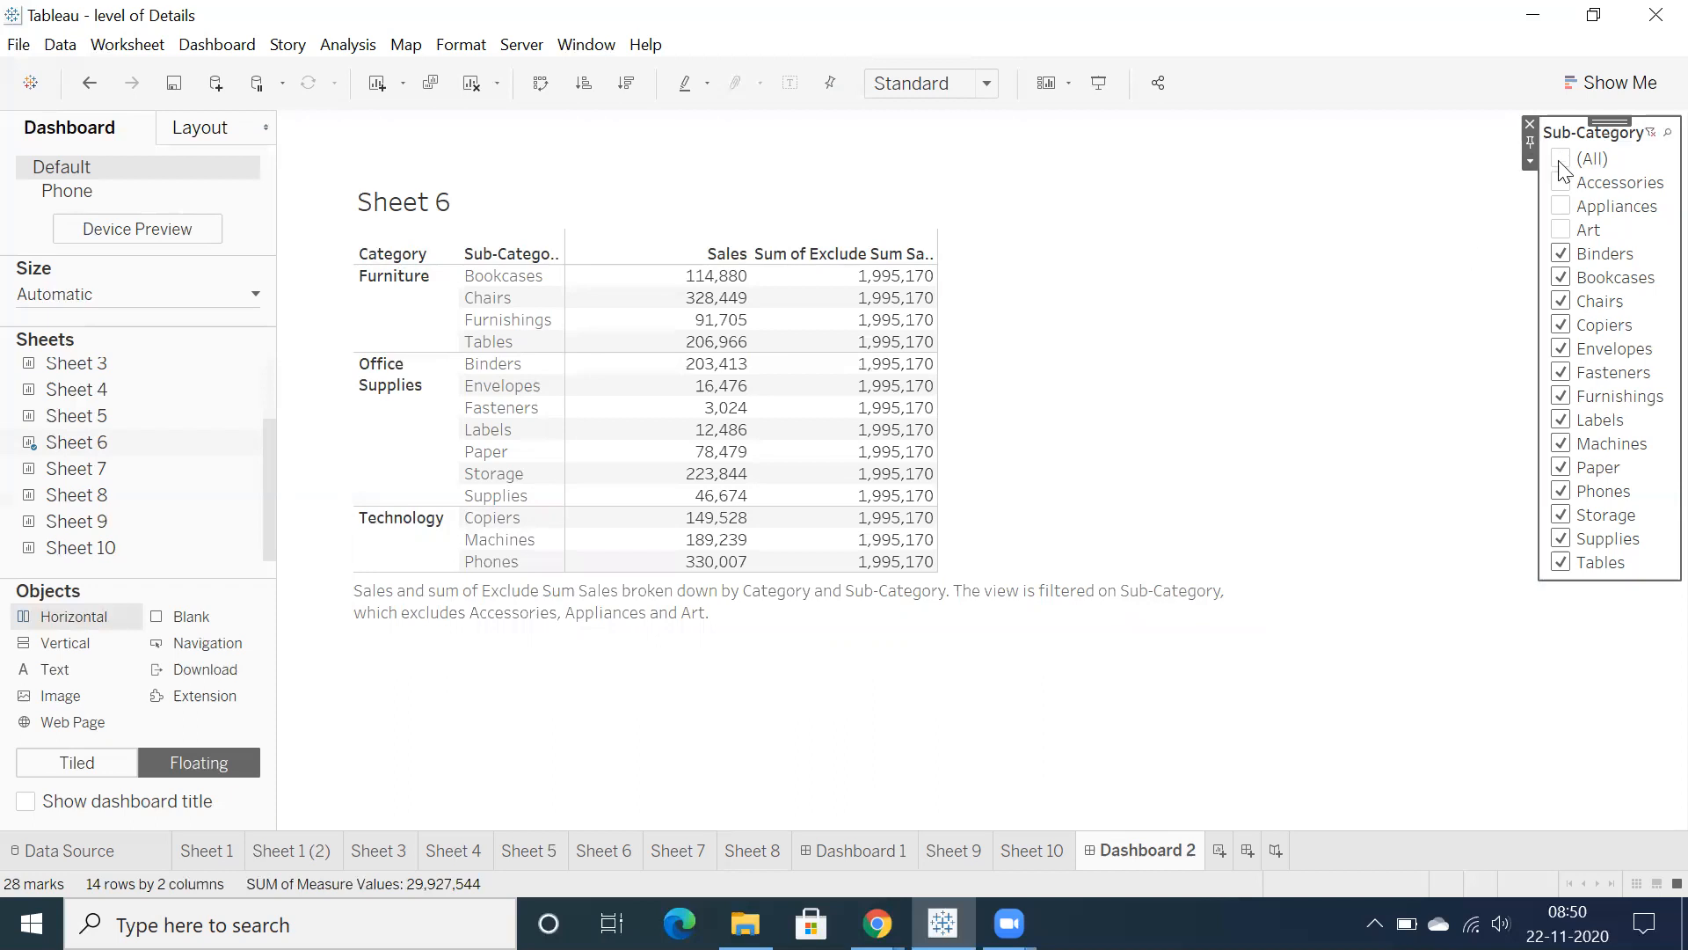
Check then uncheck (All) so the caption reports keeping 0 of 17 members.
{"action": "left_click", "coordinate": [1562, 159]}
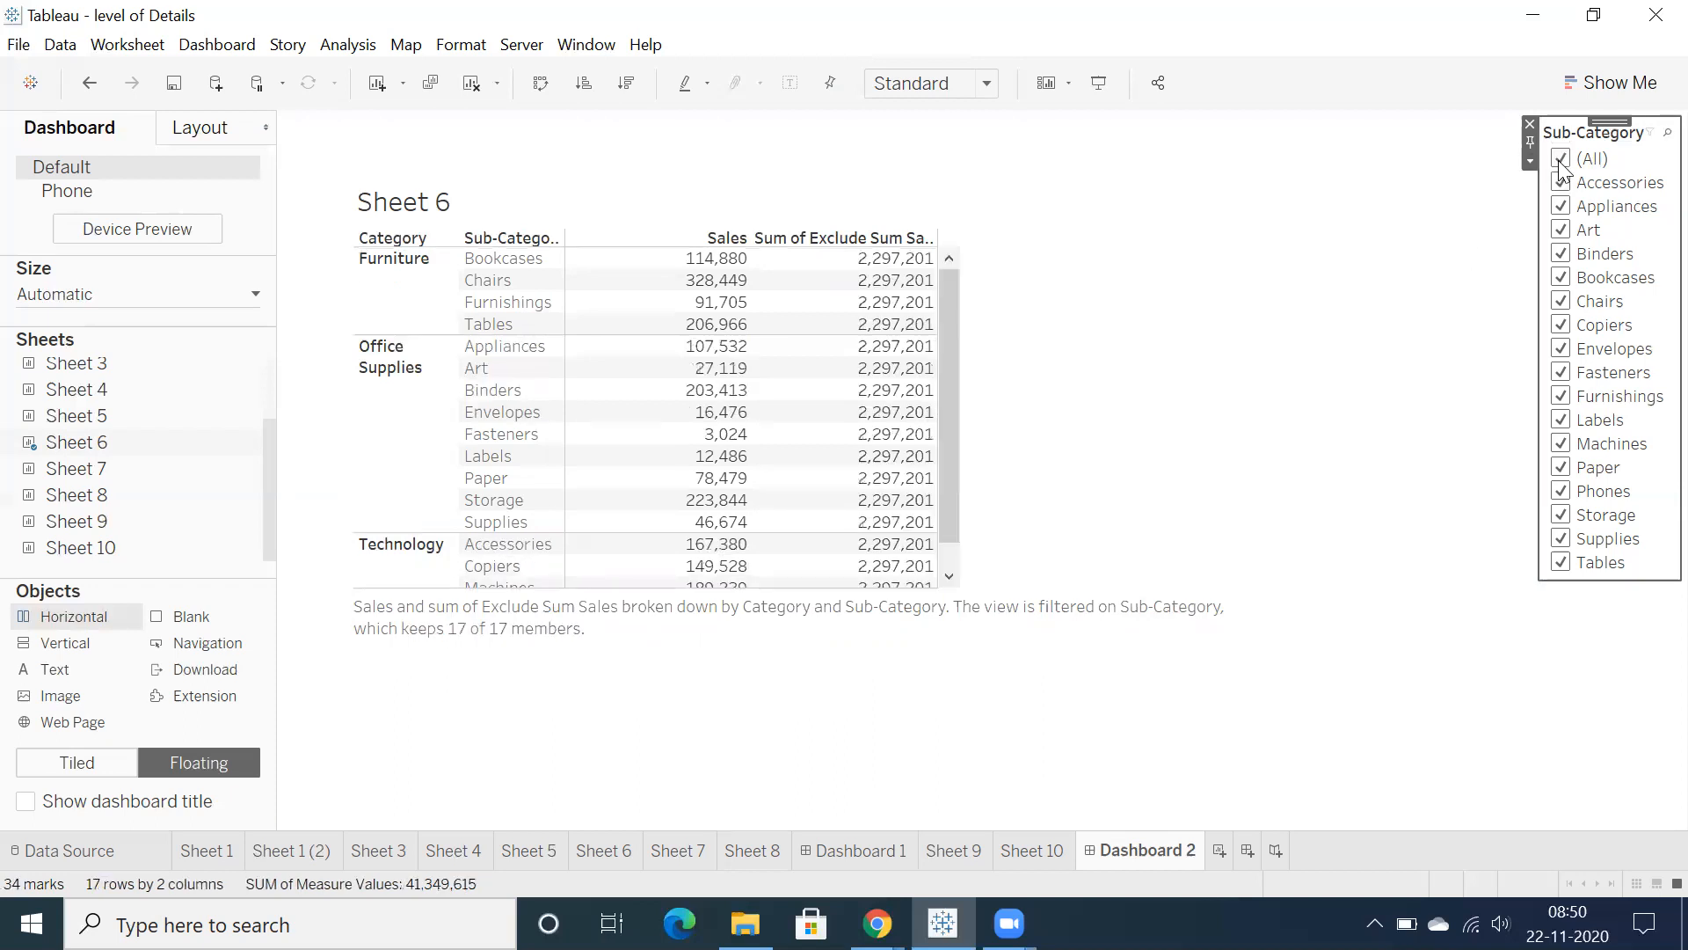
{"action": "left_click", "coordinate": [1562, 158]}
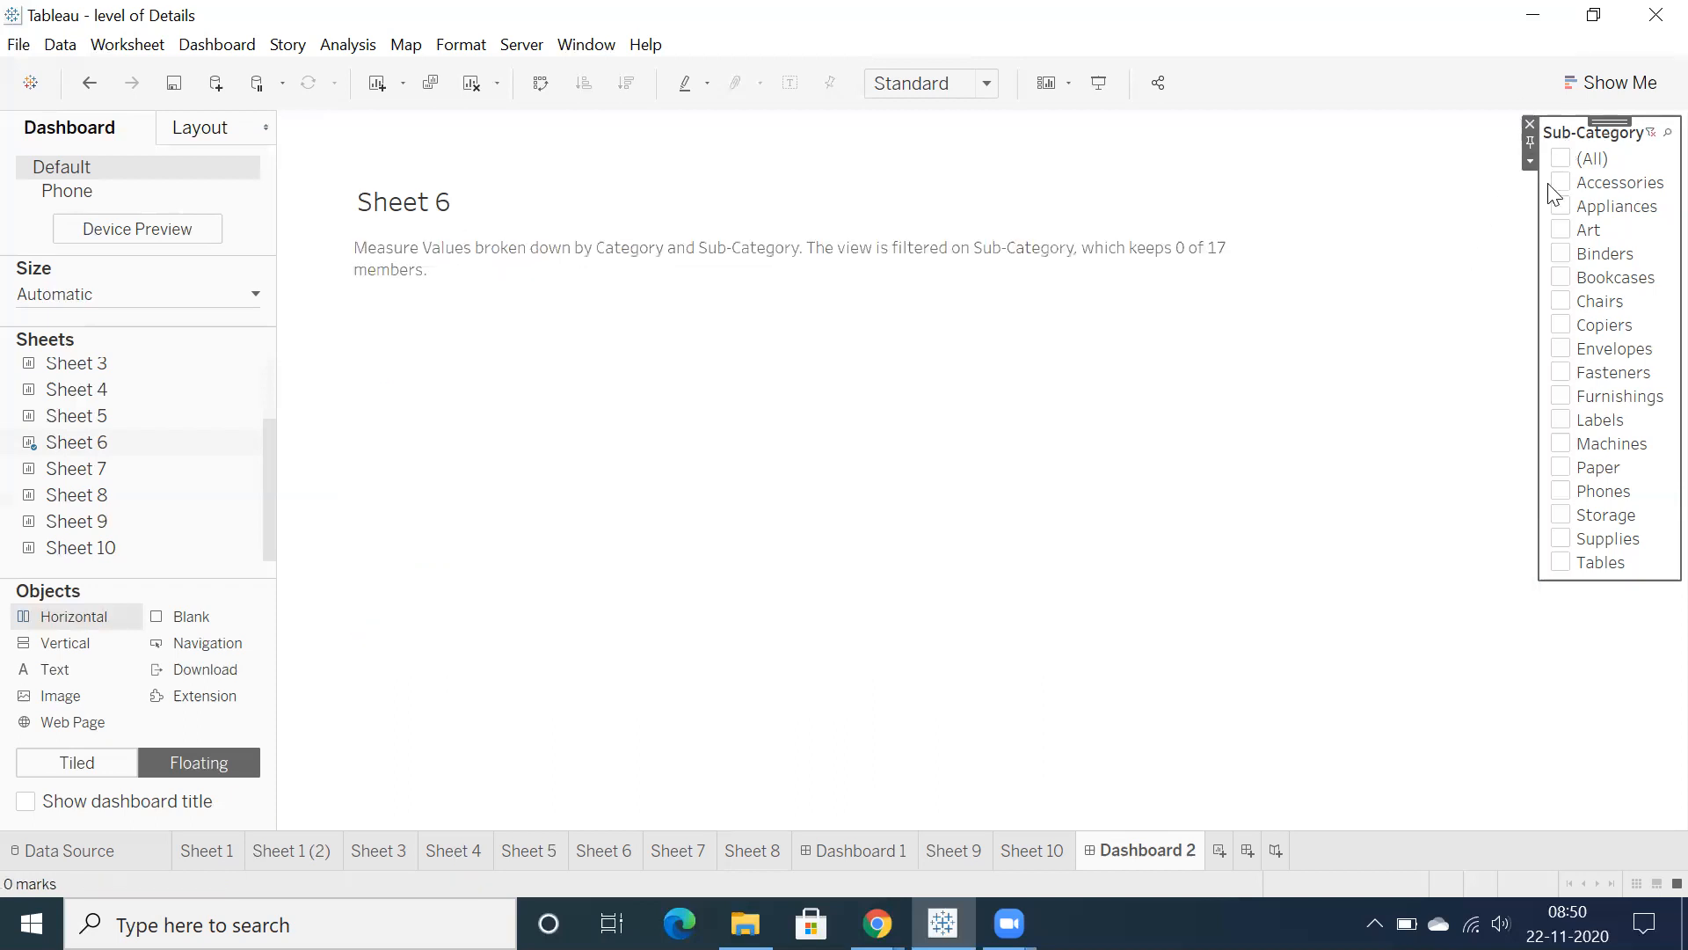
{"action": "mouse_move", "coordinate": [1456, 194]}
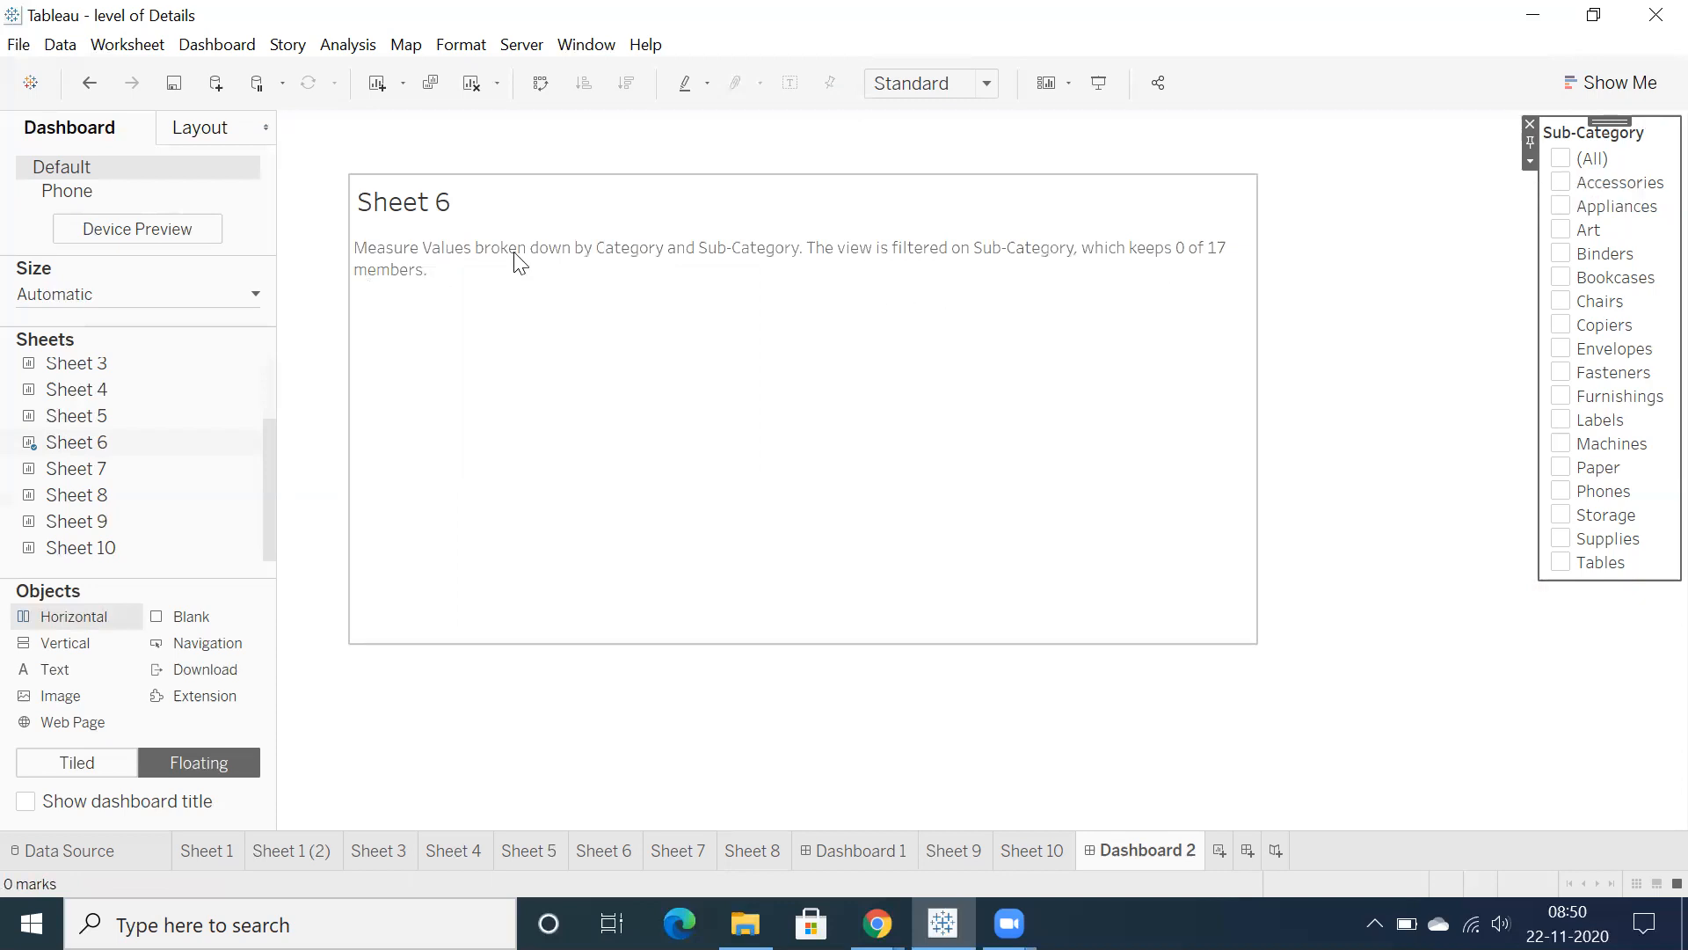
{"action": "mouse_move", "coordinate": [862, 282]}
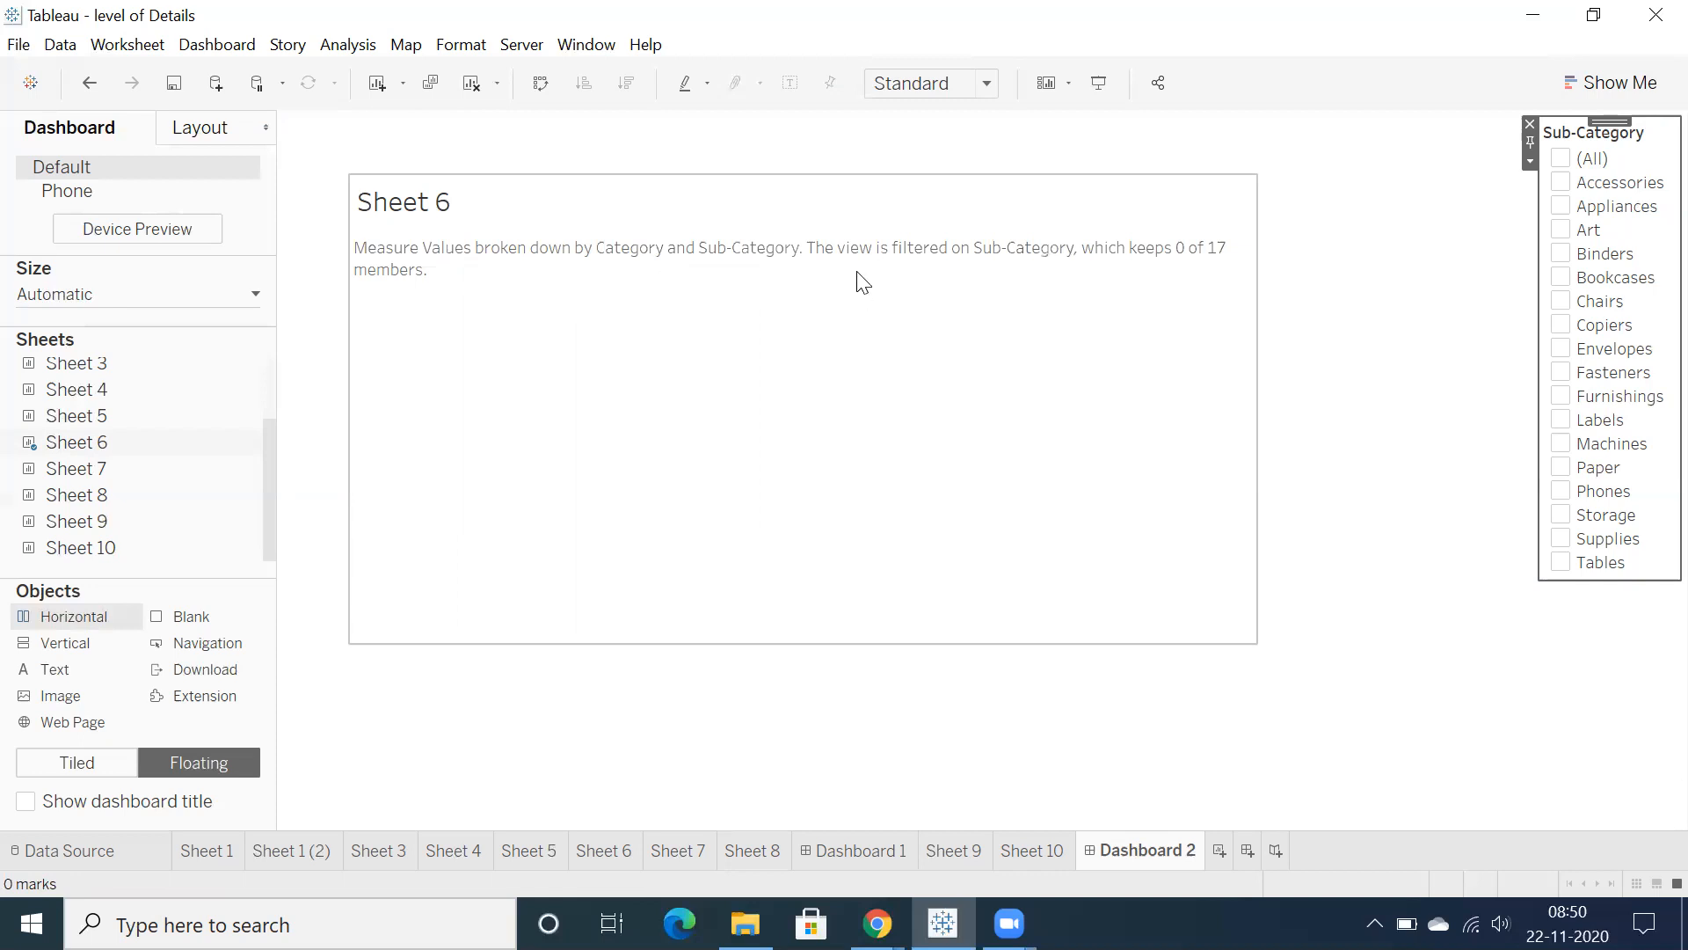
{"action": "mouse_move", "coordinate": [1097, 277]}
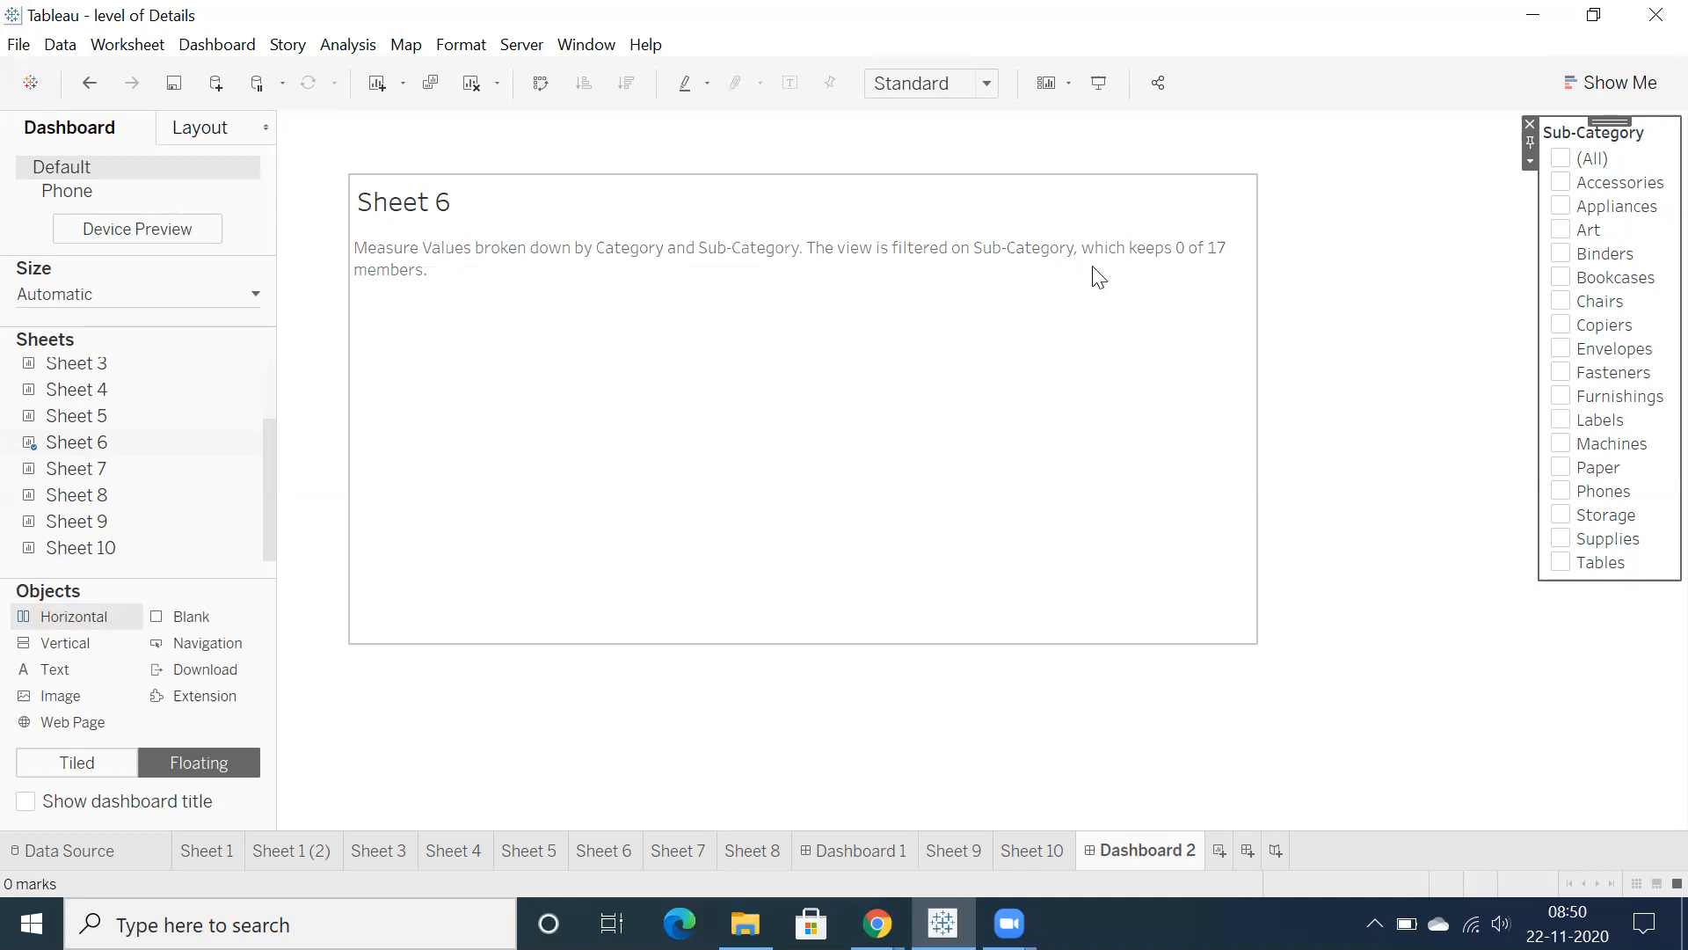
{"action": "mouse_move", "coordinate": [542, 291]}
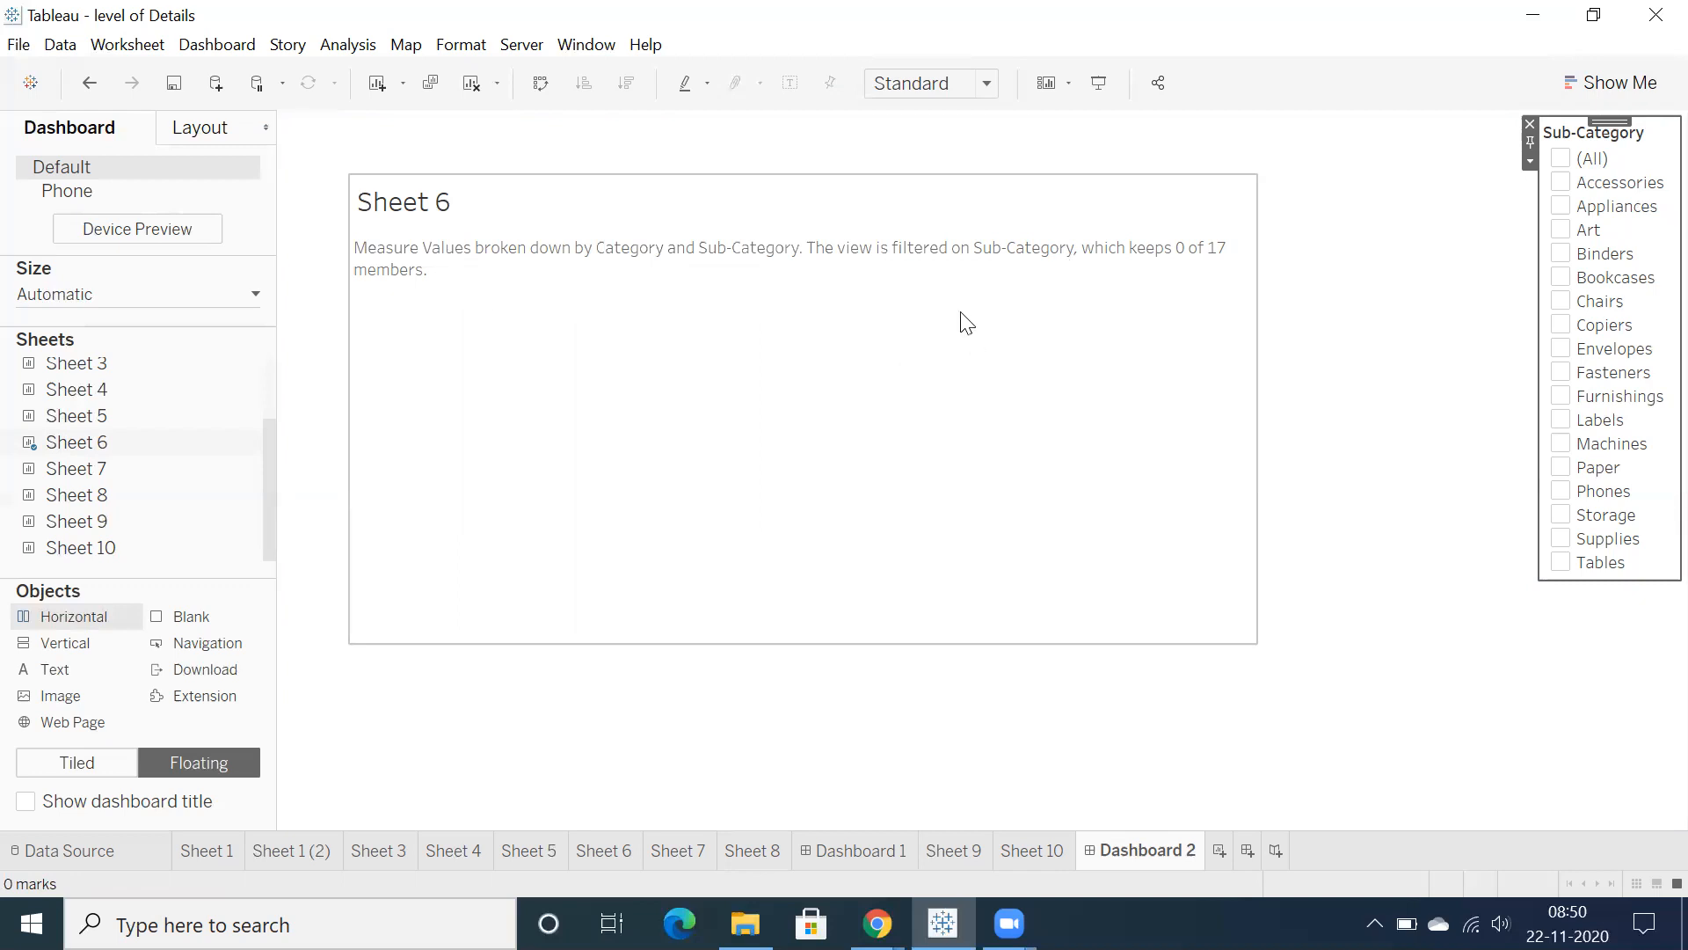
{"action": "mouse_move", "coordinate": [913, 278]}
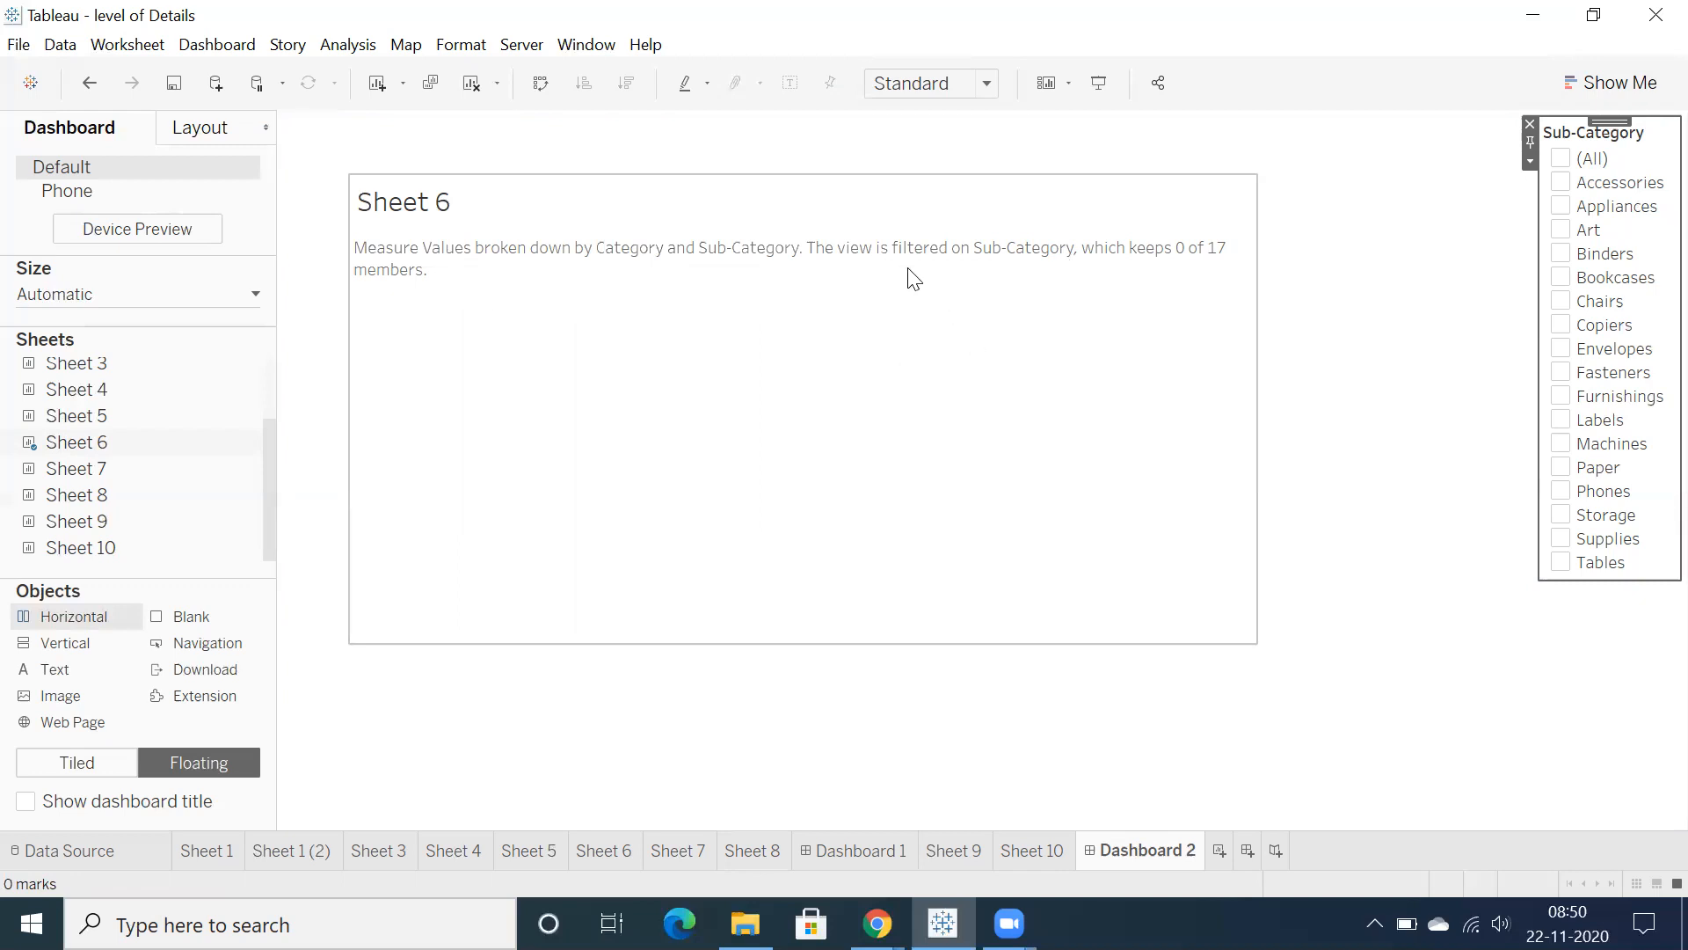
{"action": "mouse_move", "coordinate": [977, 284]}
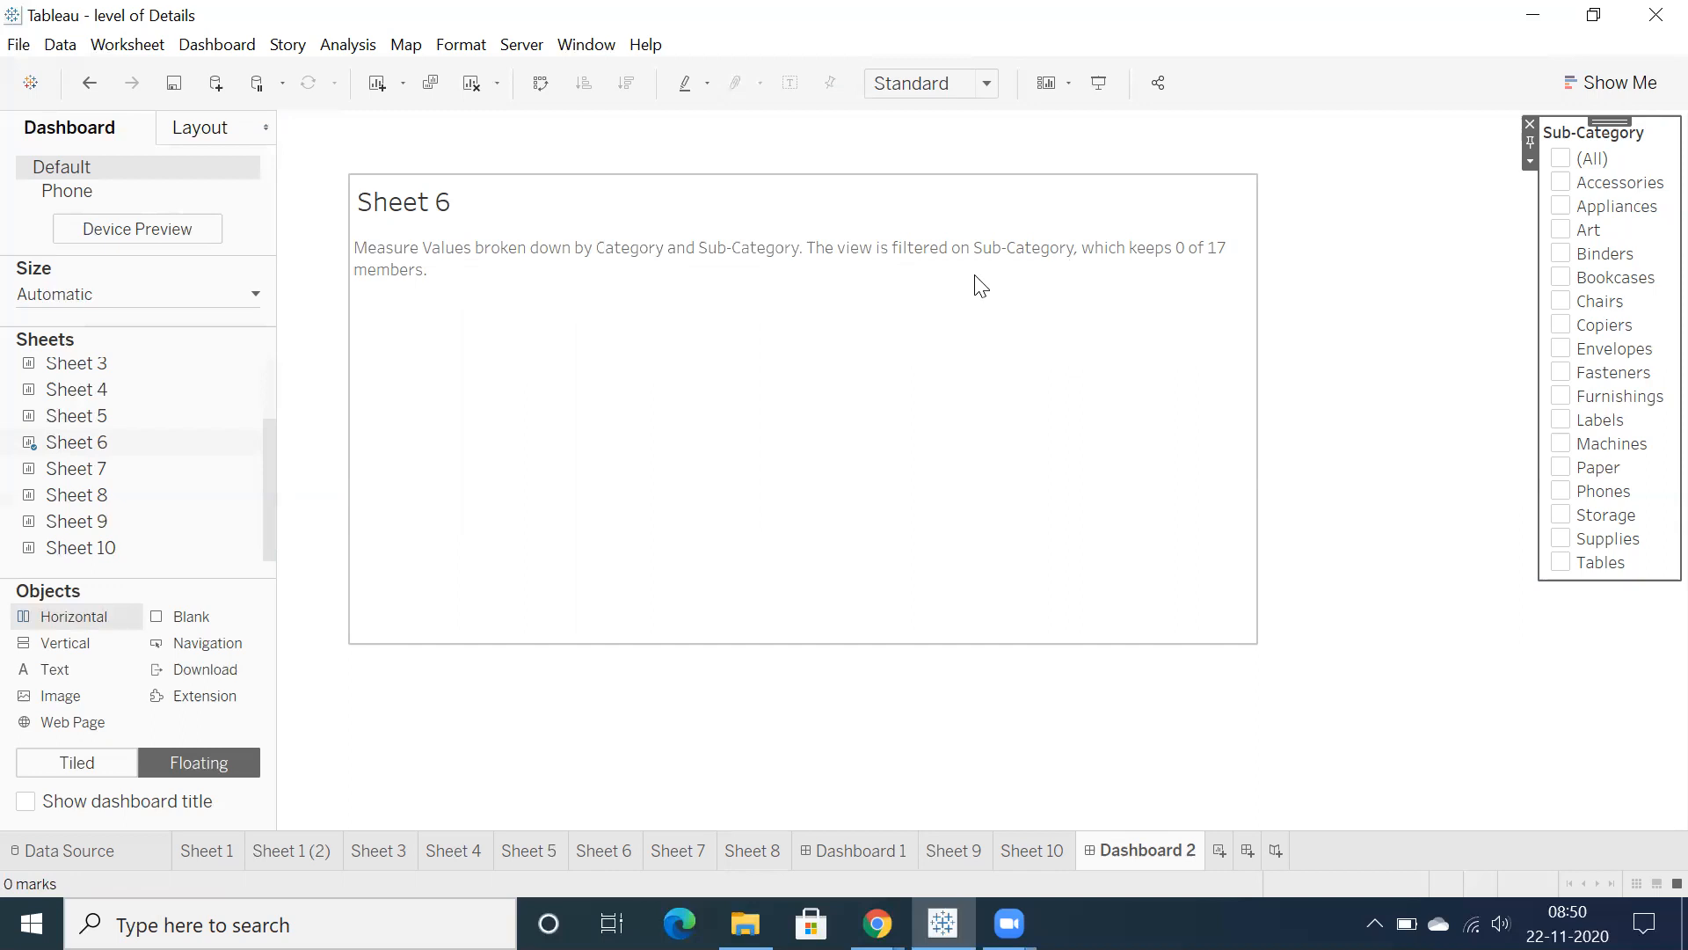
{"action": "mouse_move", "coordinate": [875, 321]}
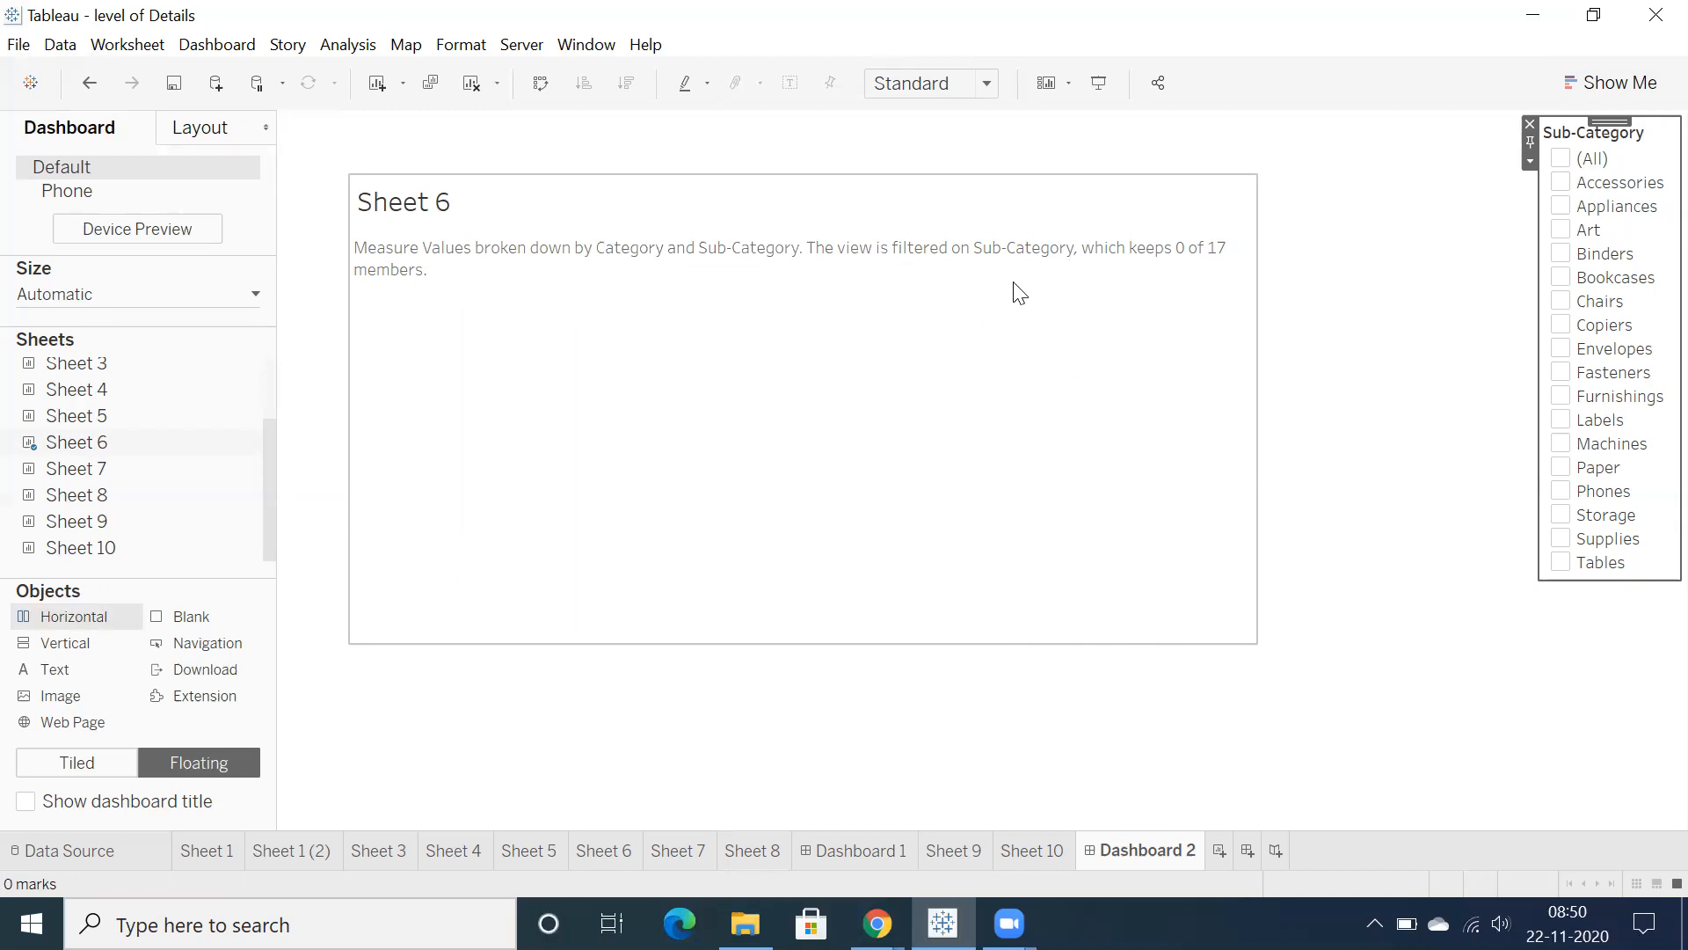
{"action": "mouse_move", "coordinate": [1066, 283]}
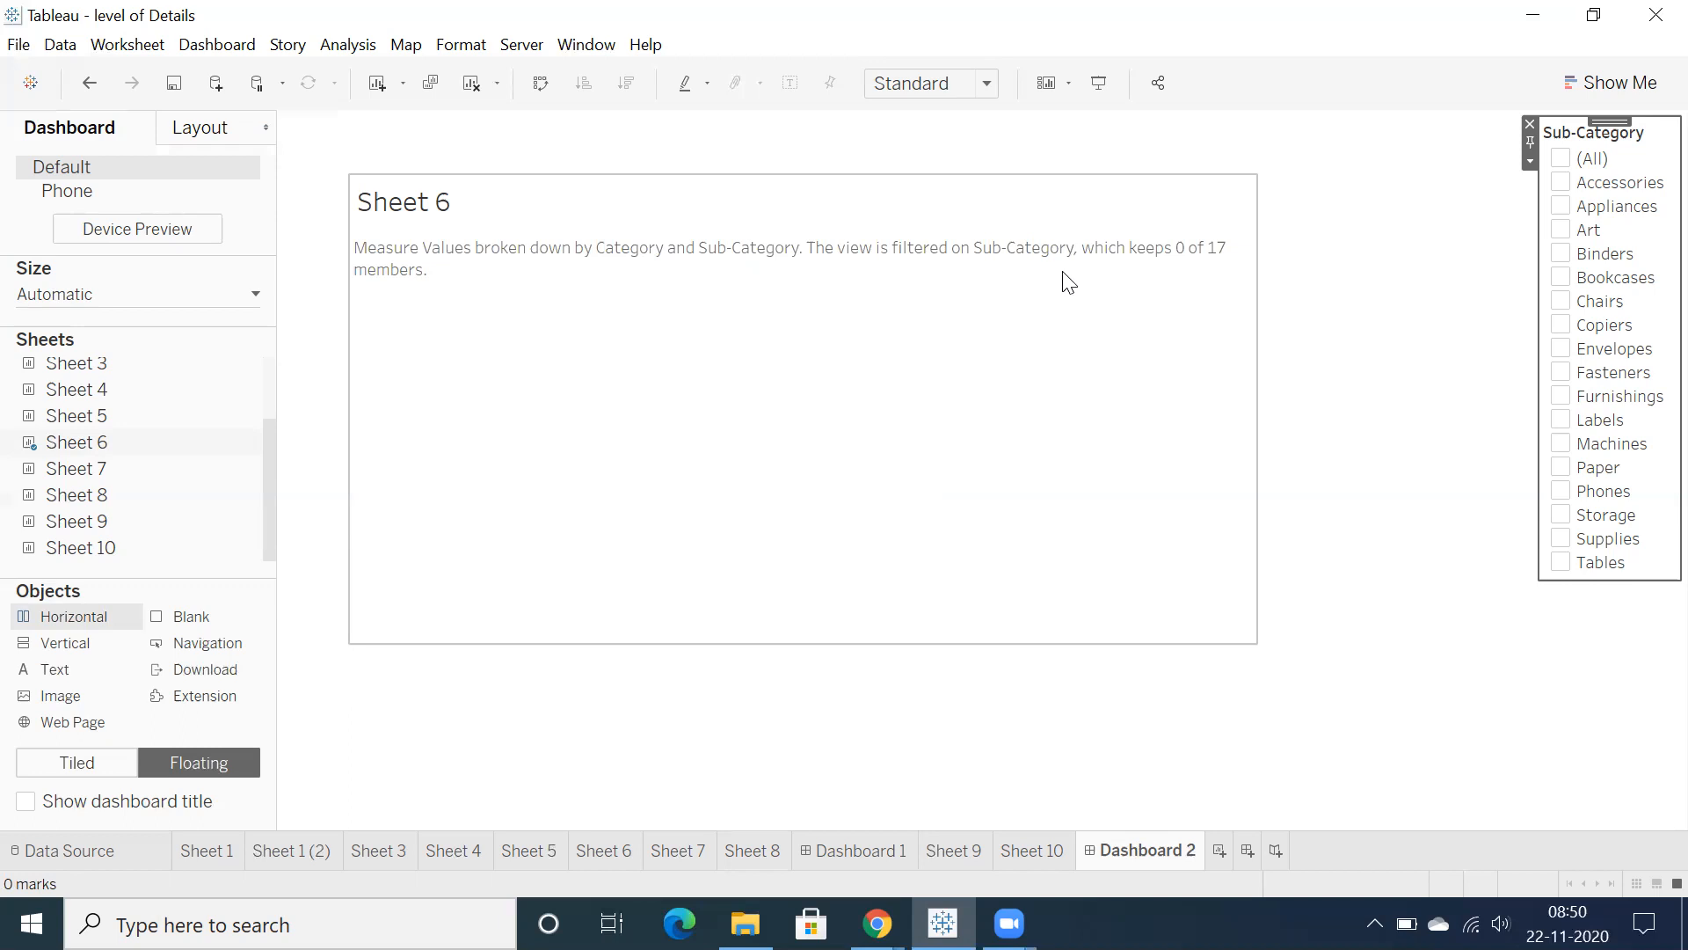
{"action": "mouse_move", "coordinate": [1046, 338]}
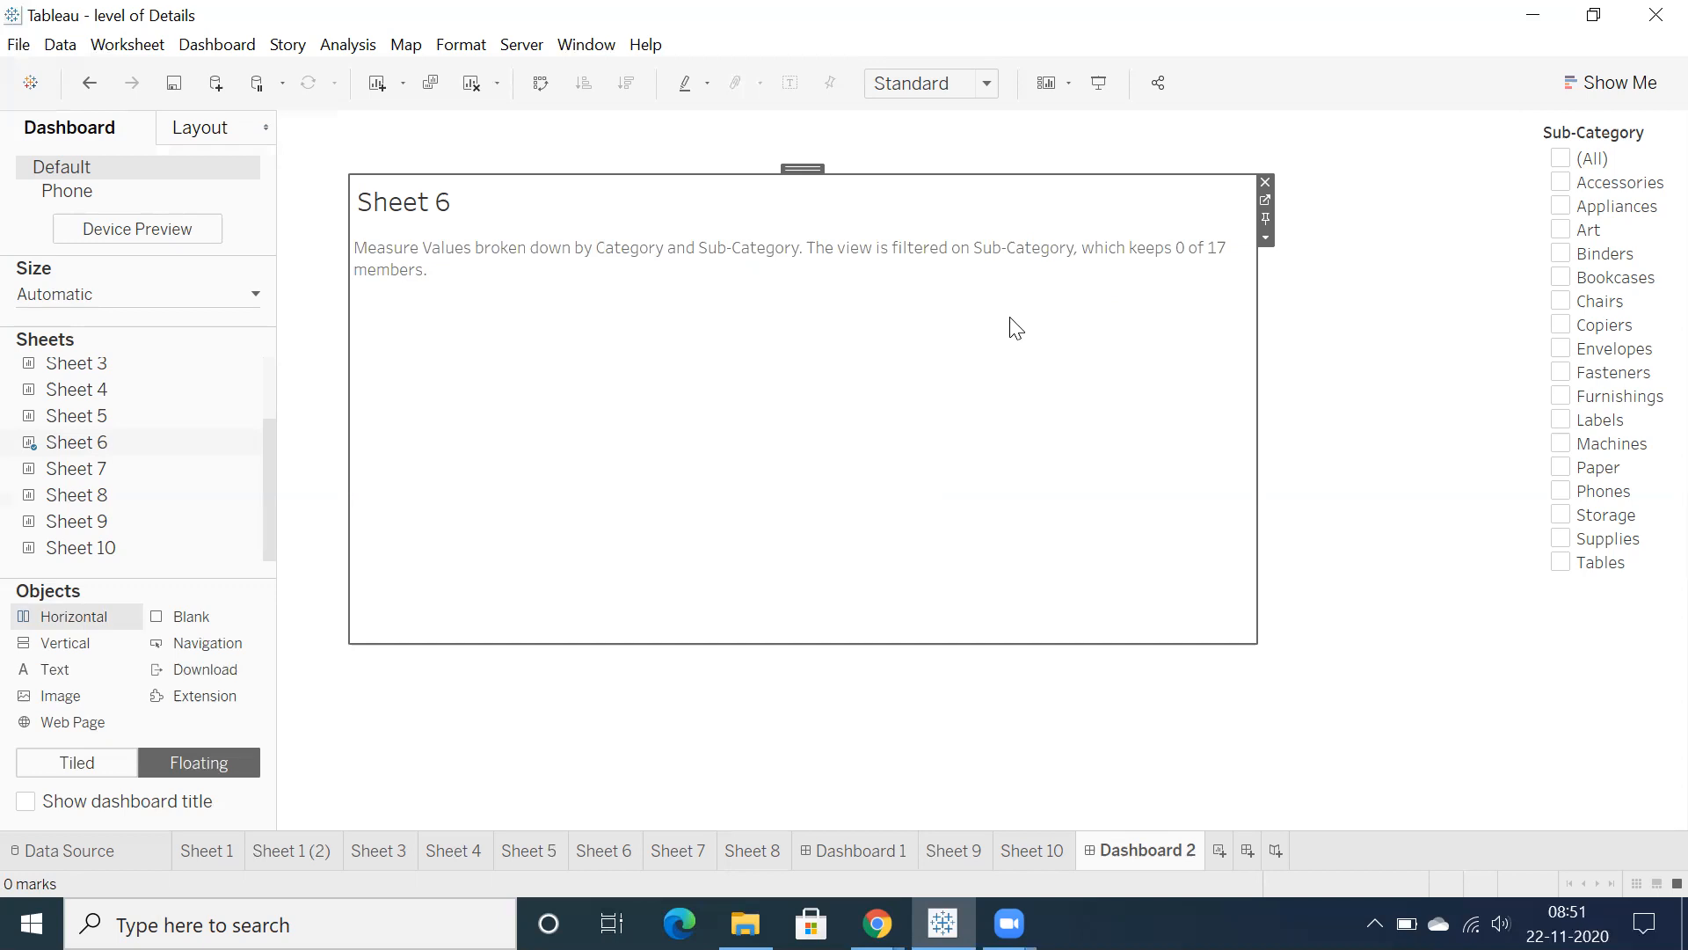
{"action": "mouse_move", "coordinate": [1013, 296]}
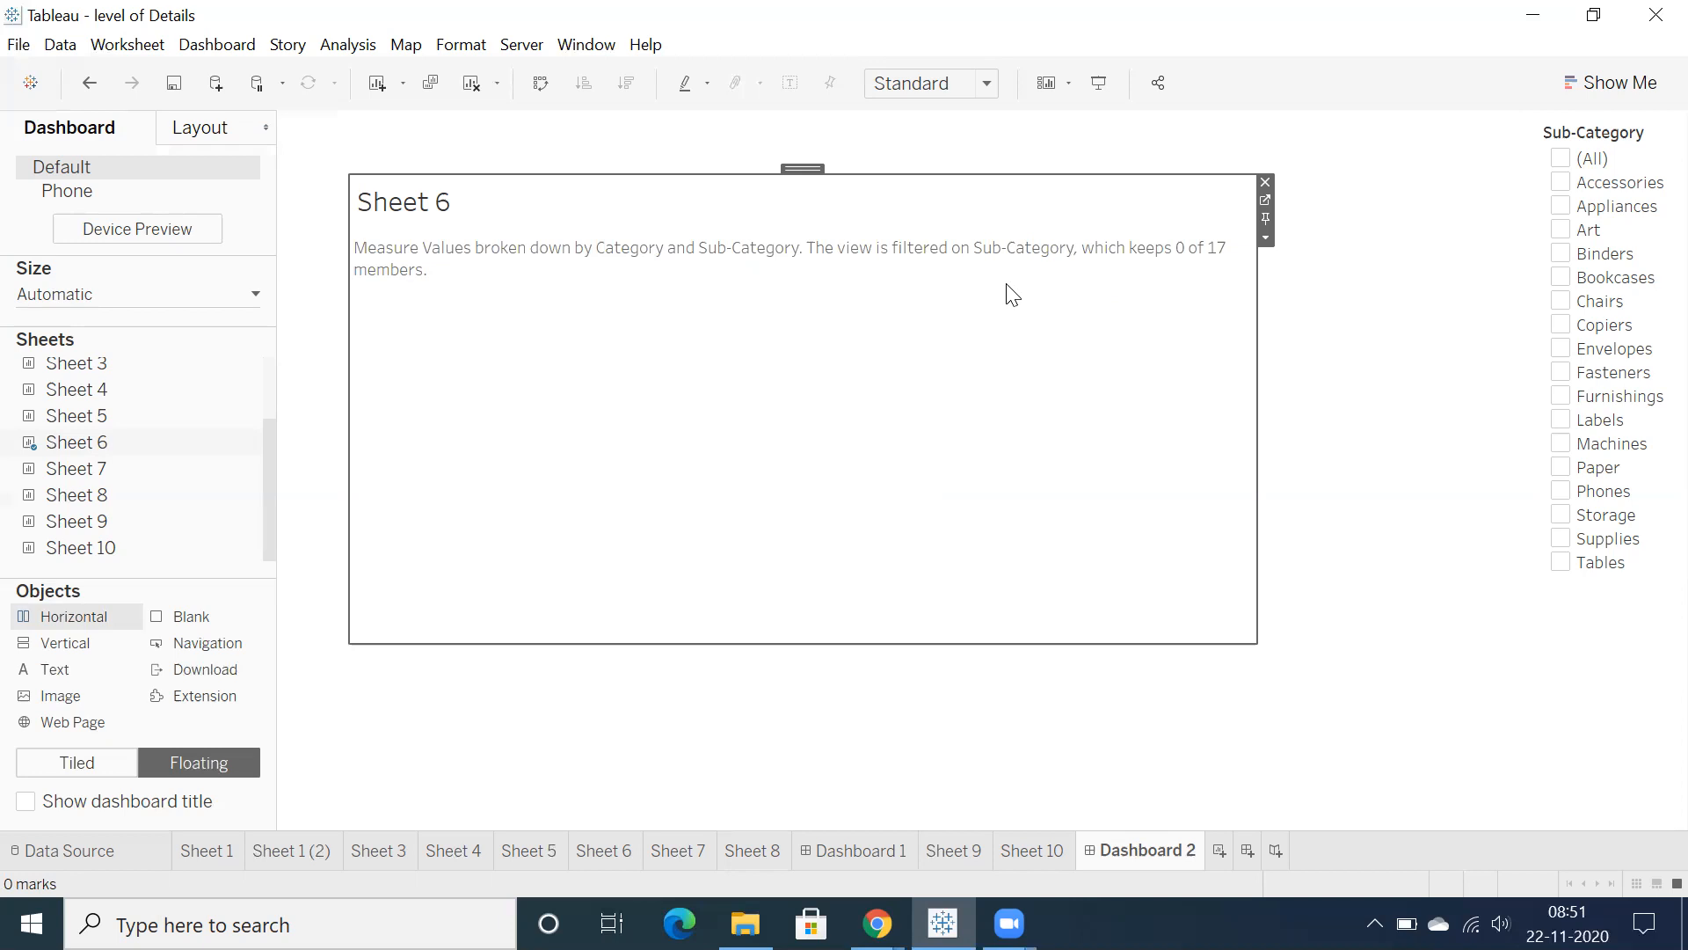
{"action": "mouse_move", "coordinate": [949, 326]}
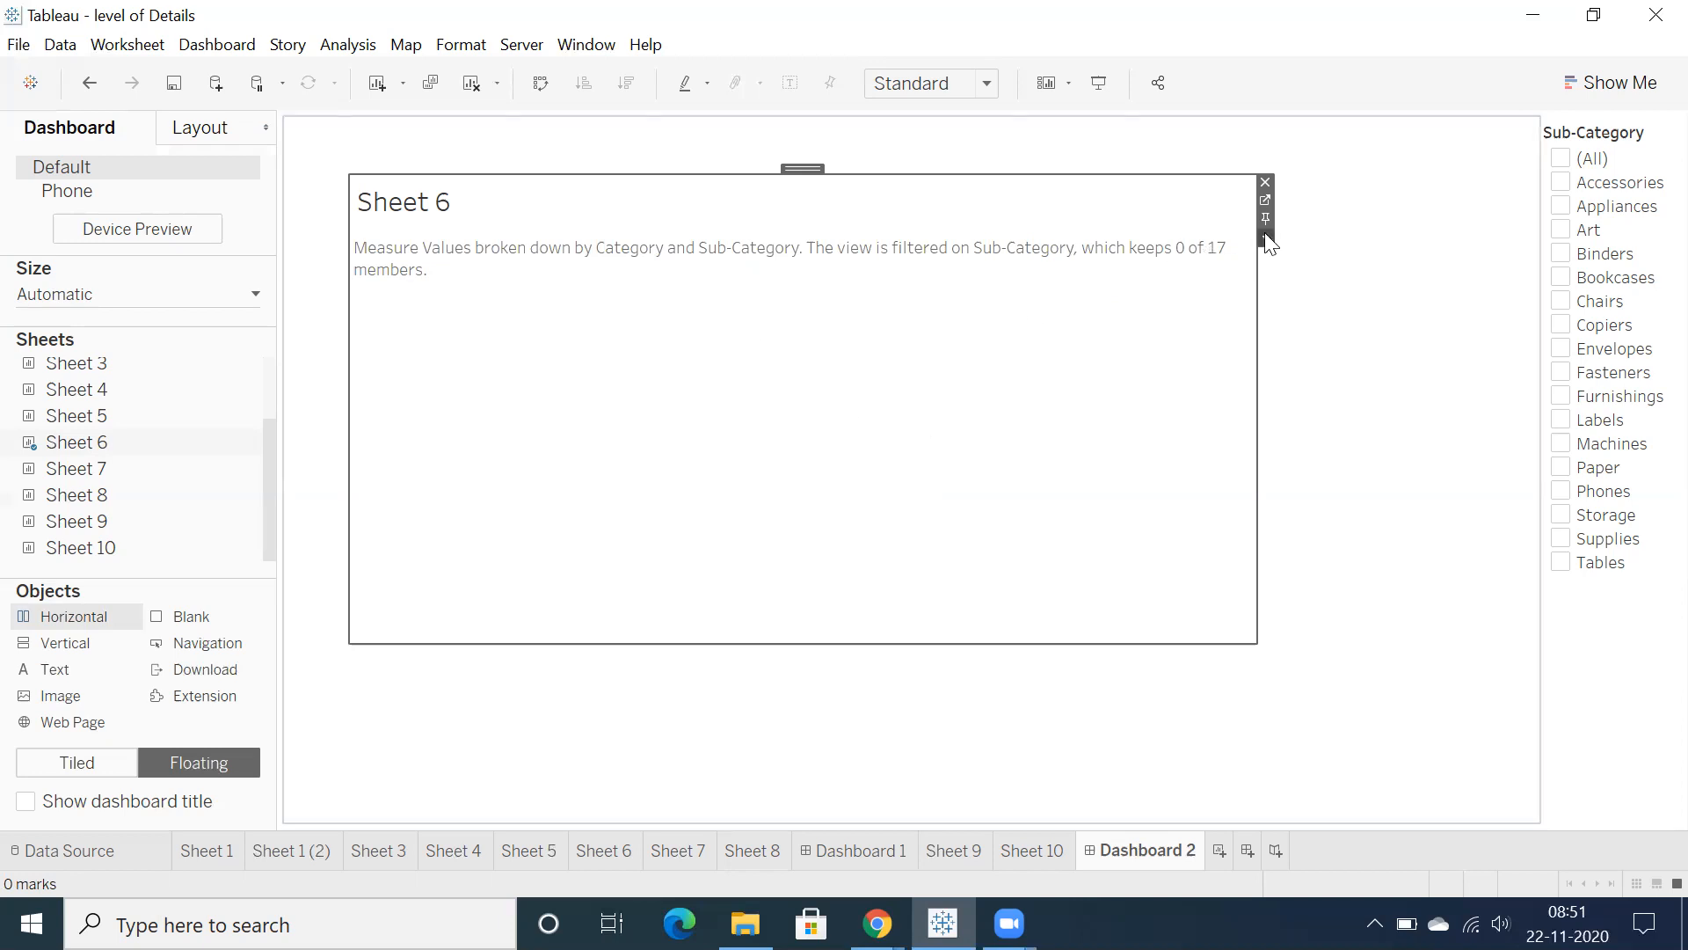
{"action": "left_click", "coordinate": [1266, 238]}
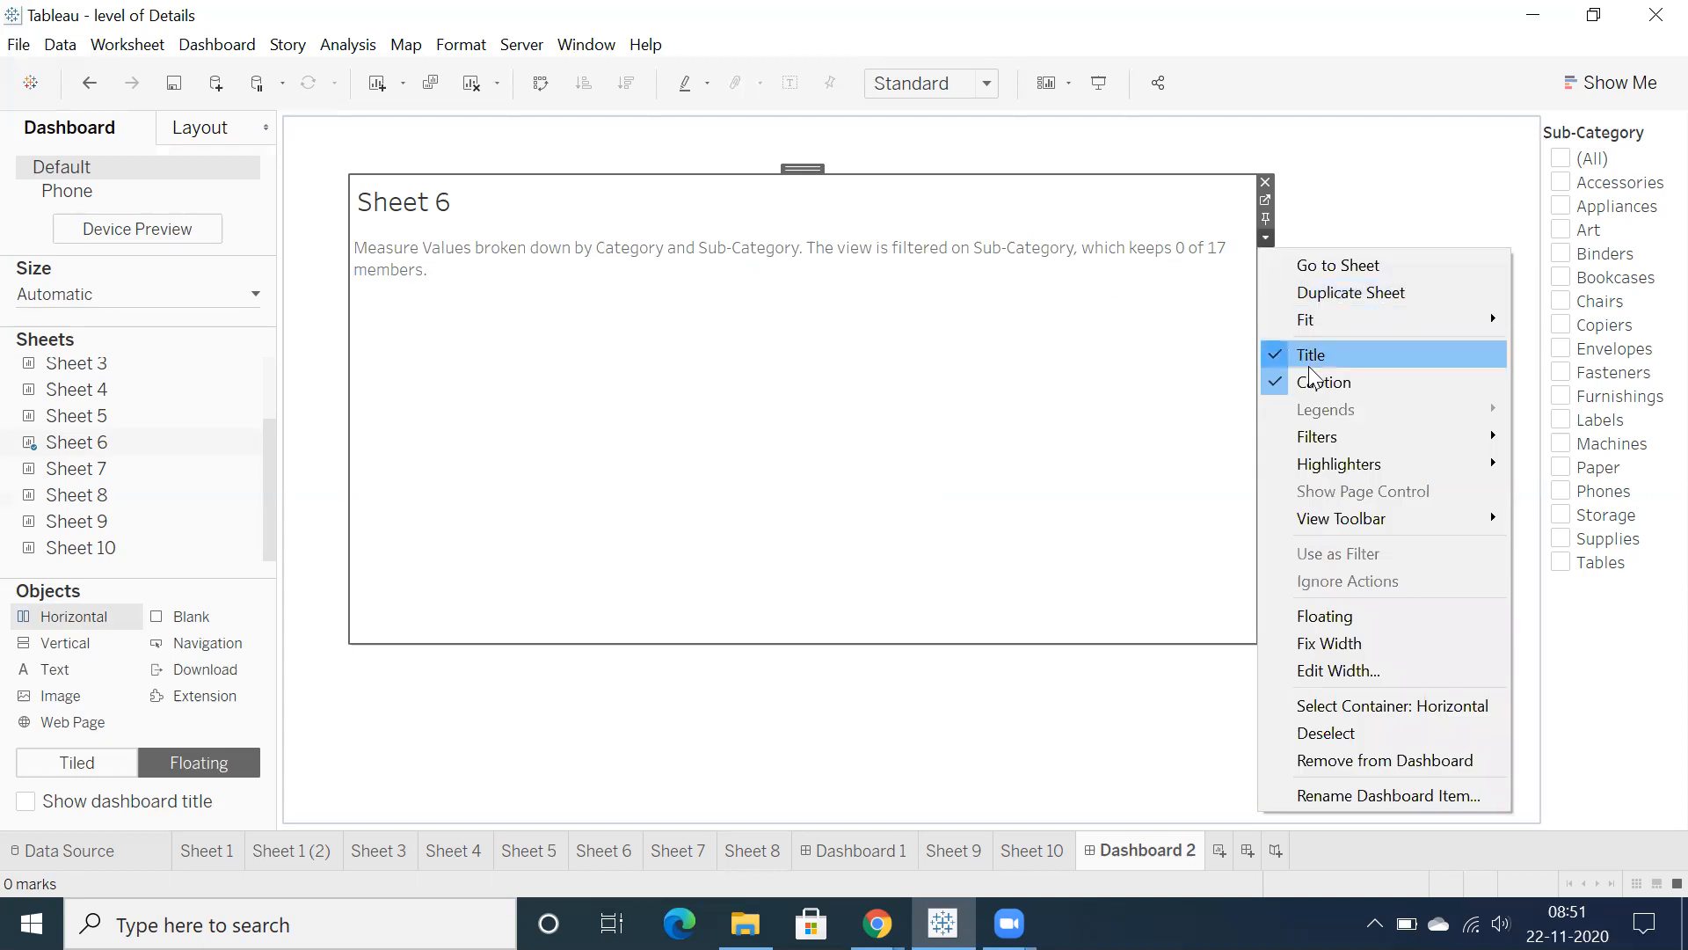
{"action": "mouse_move", "coordinate": [1315, 436]}
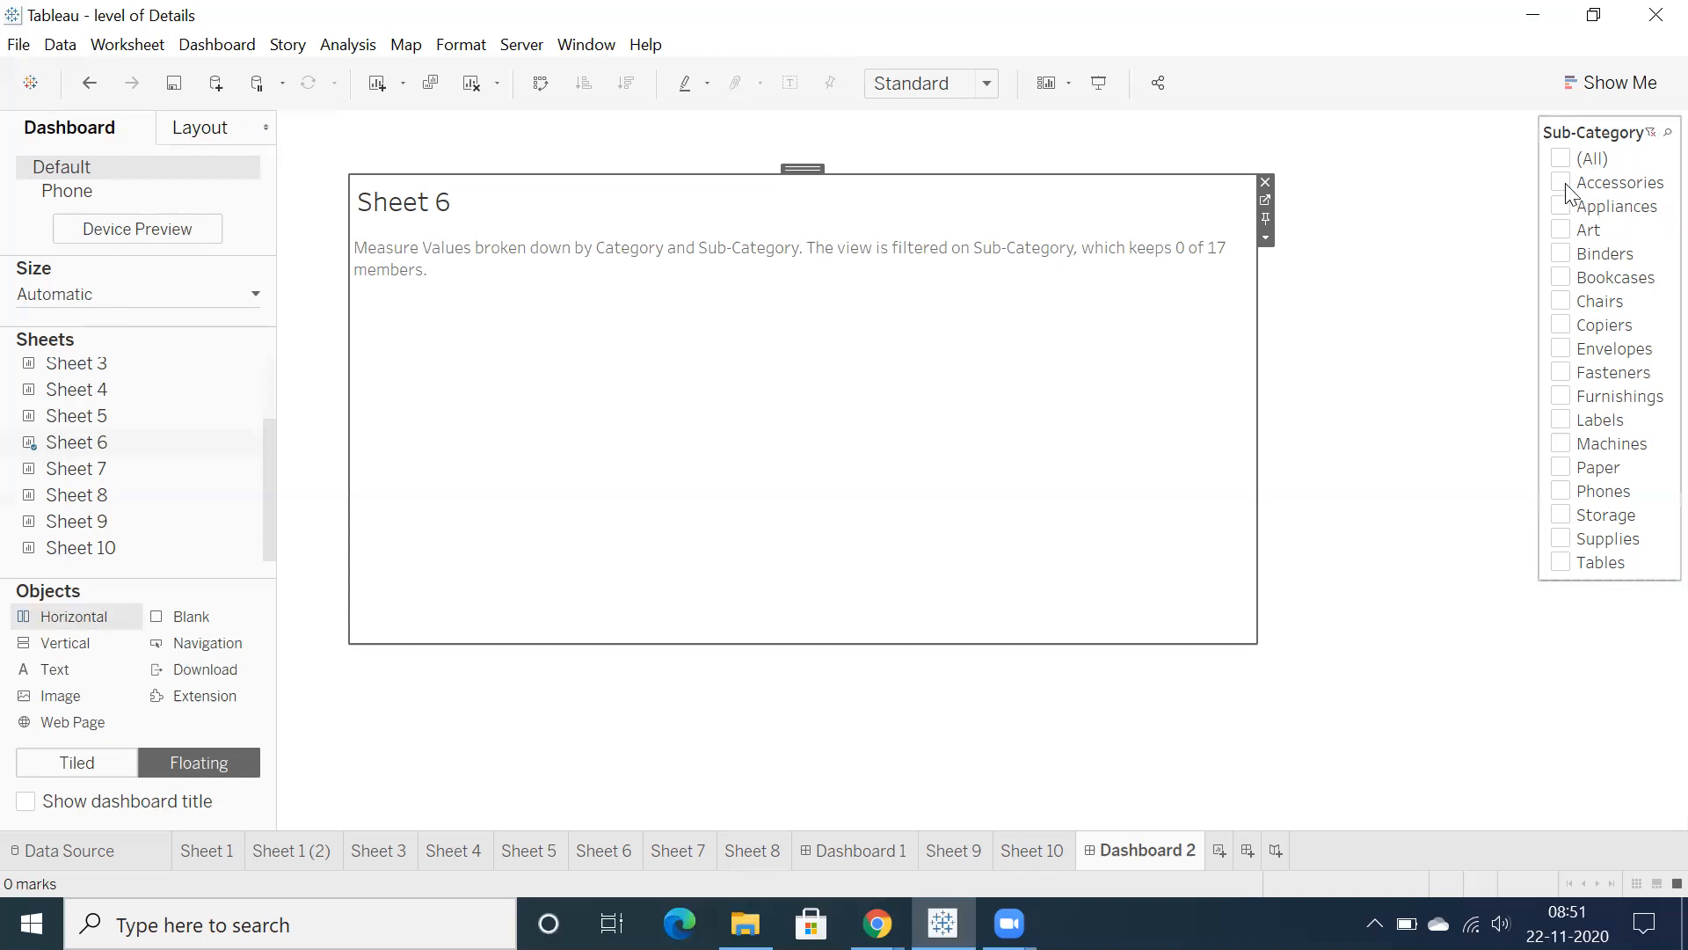
{"action": "left_click", "coordinate": [1560, 158]}
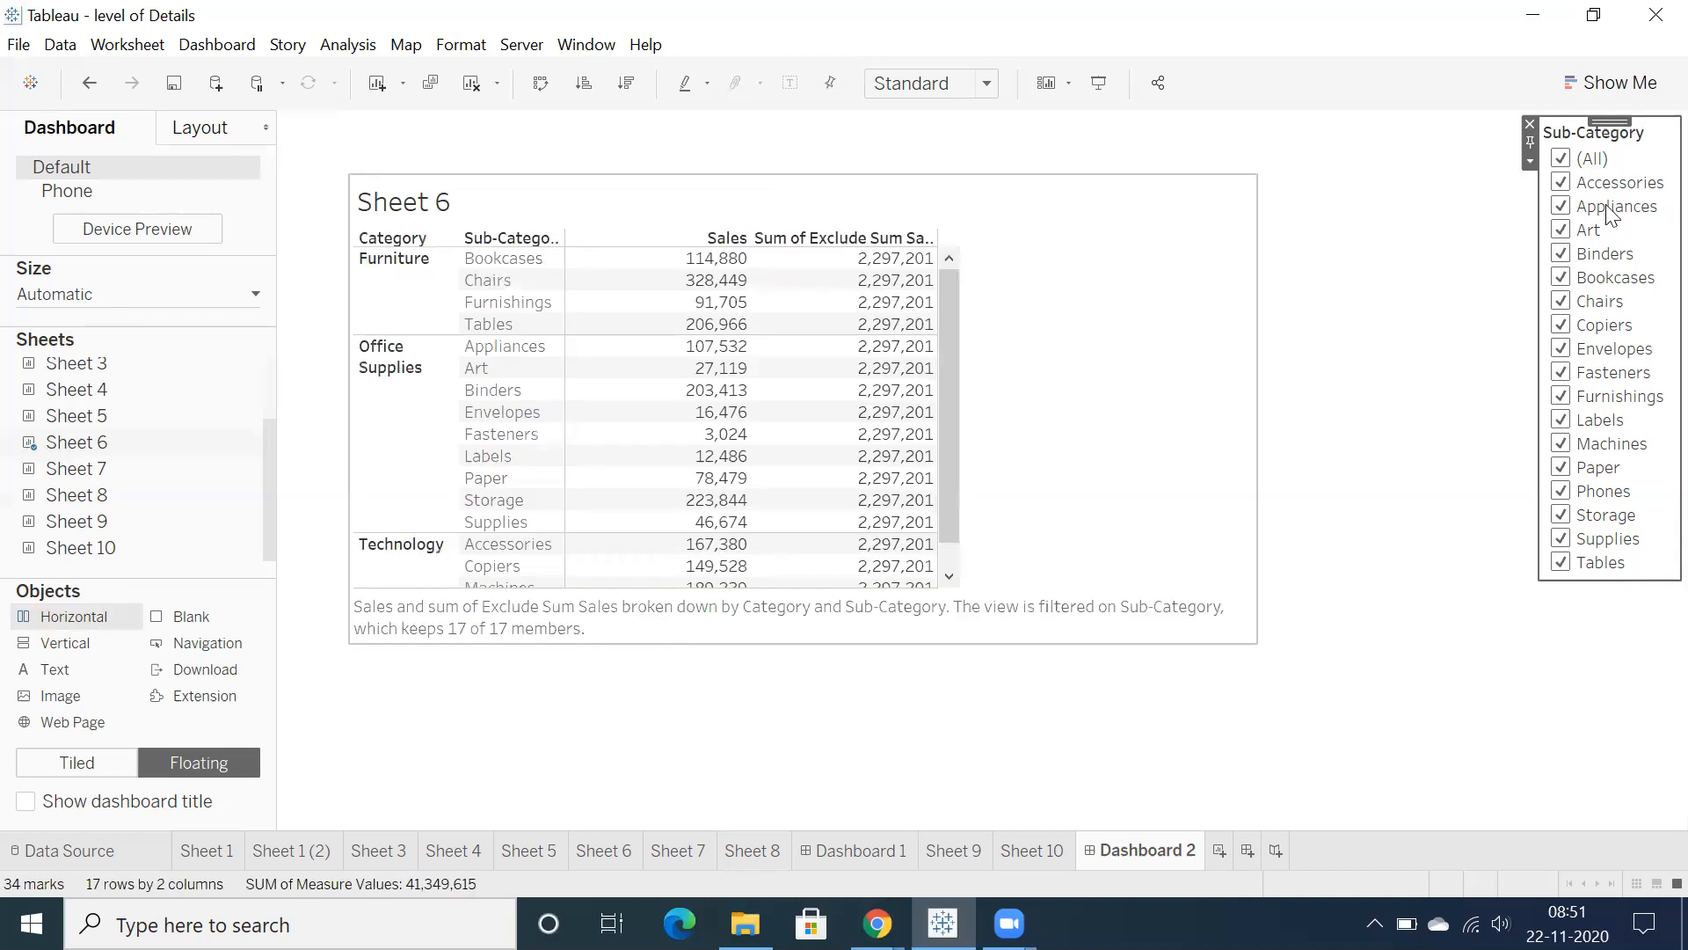
{"action": "left_click", "coordinate": [1560, 158]}
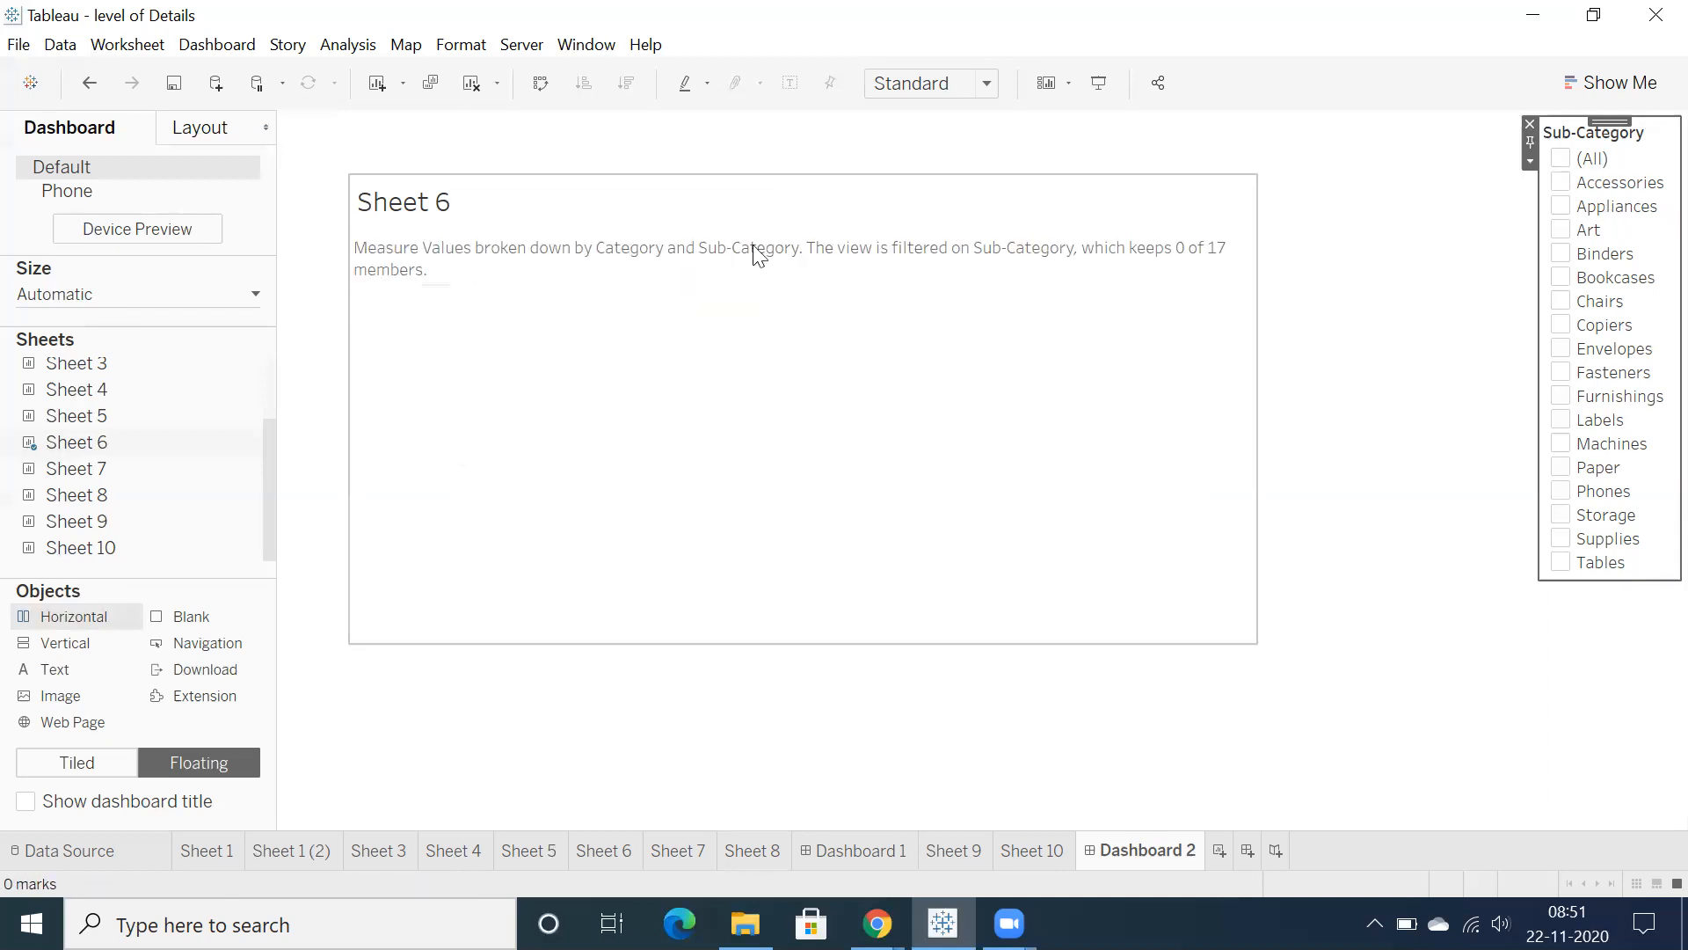
{"action": "mouse_move", "coordinate": [922, 278]}
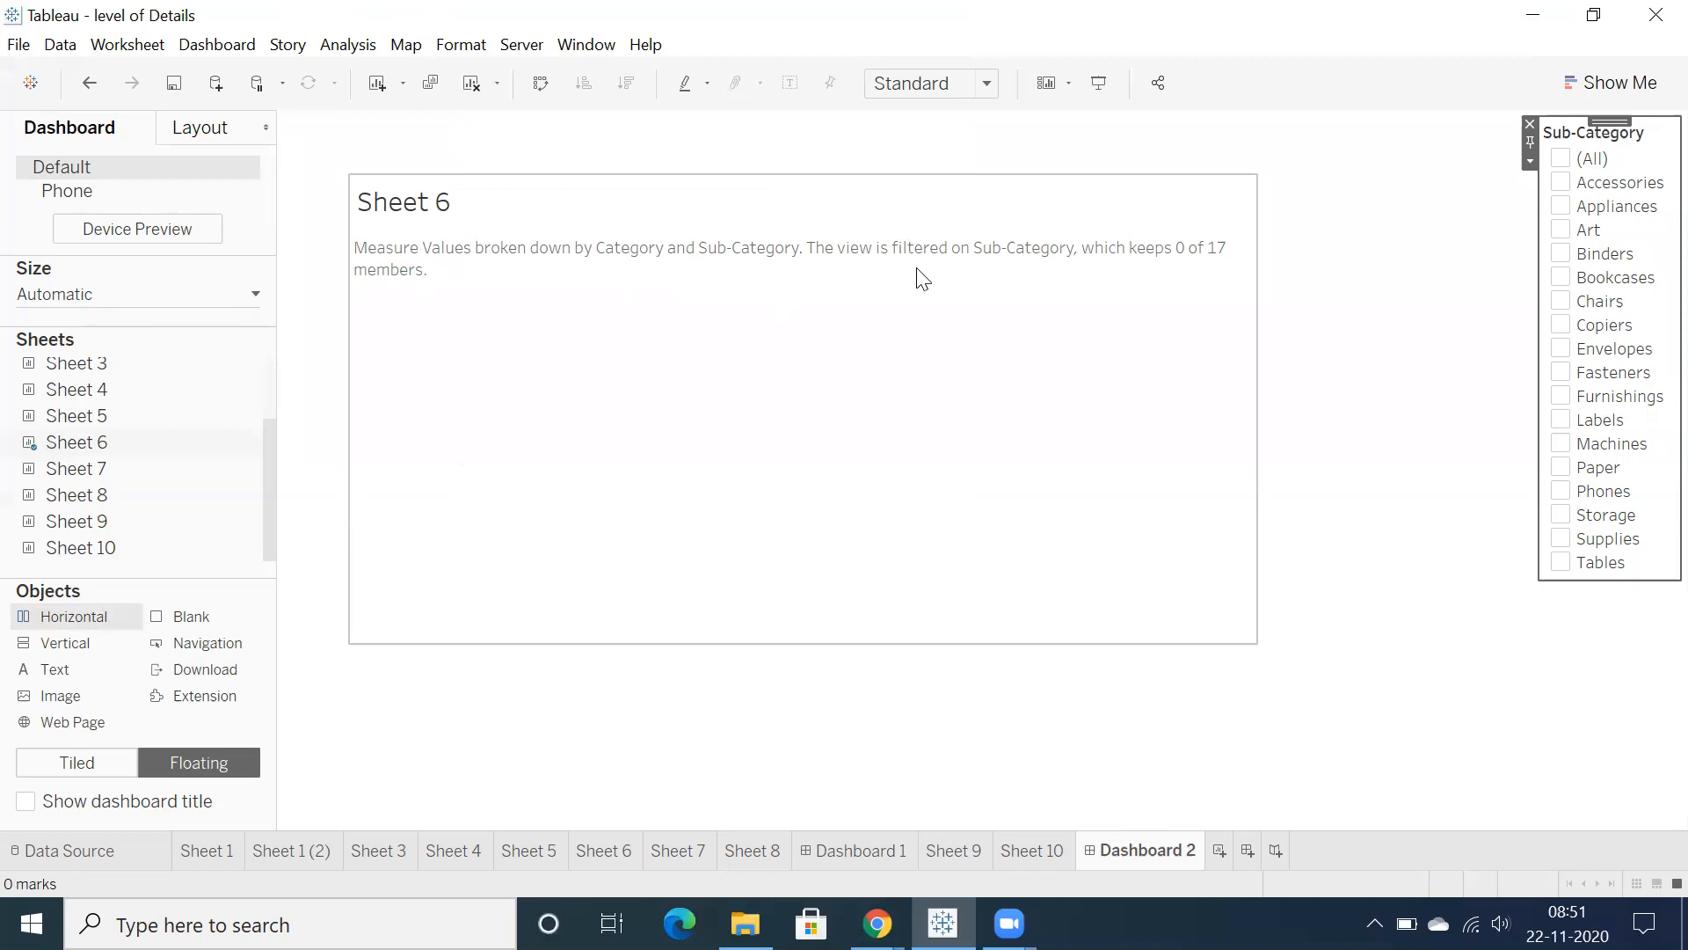
{"action": "mouse_move", "coordinate": [1181, 267]}
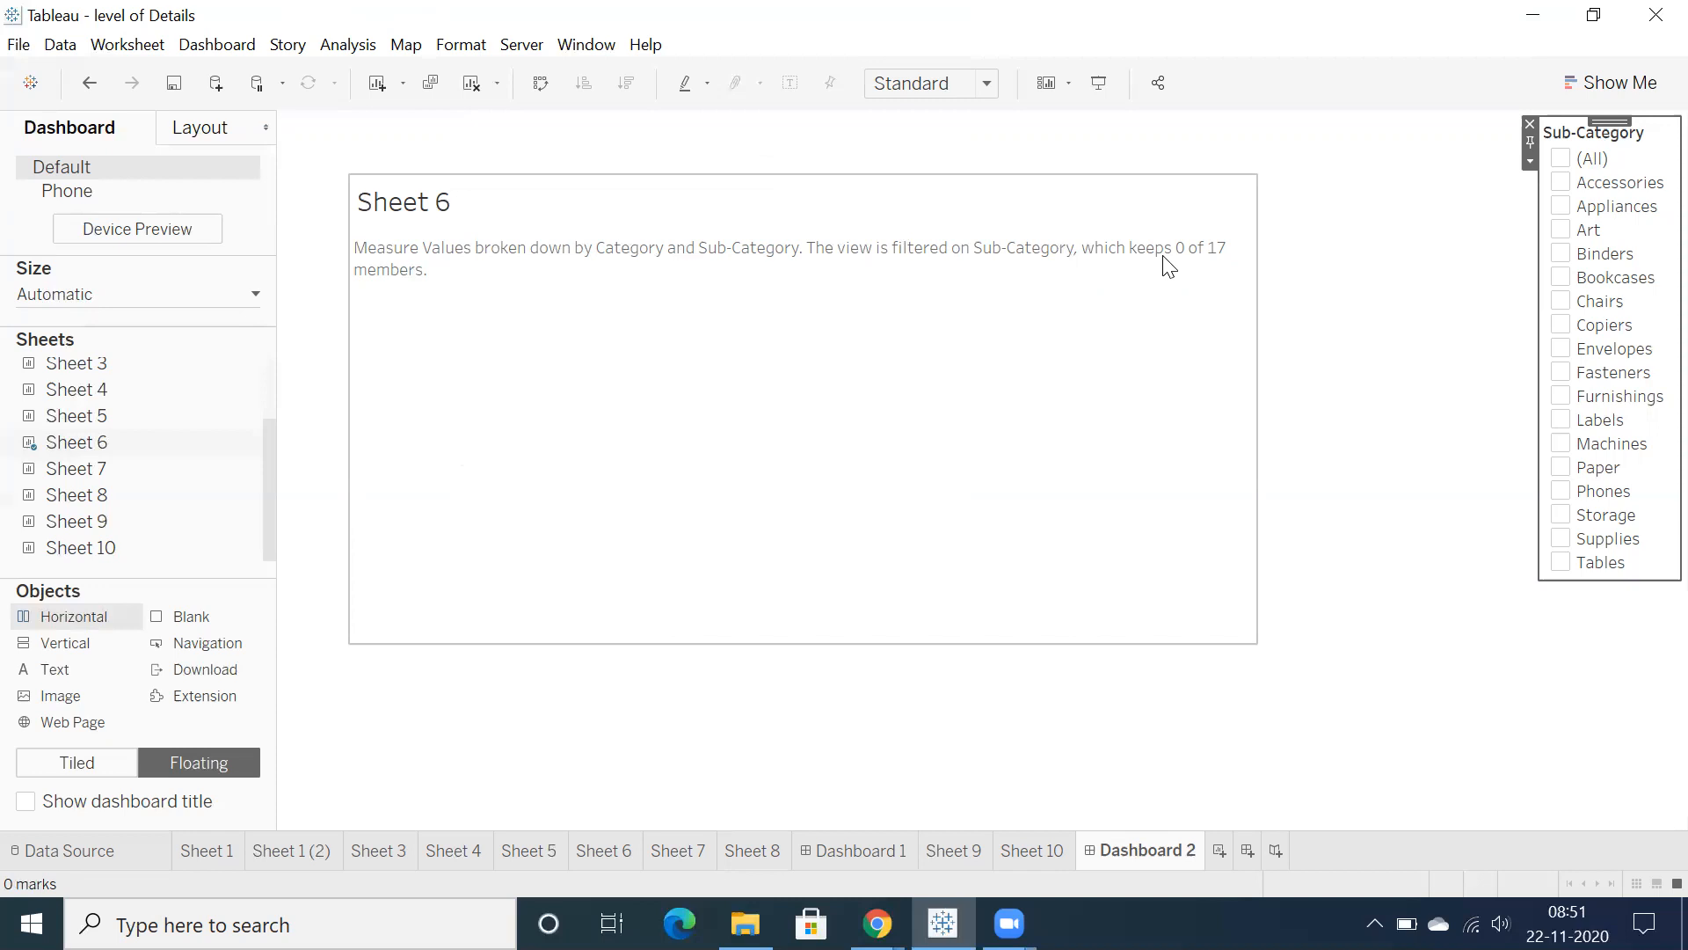
{"action": "mouse_move", "coordinate": [1181, 271]}
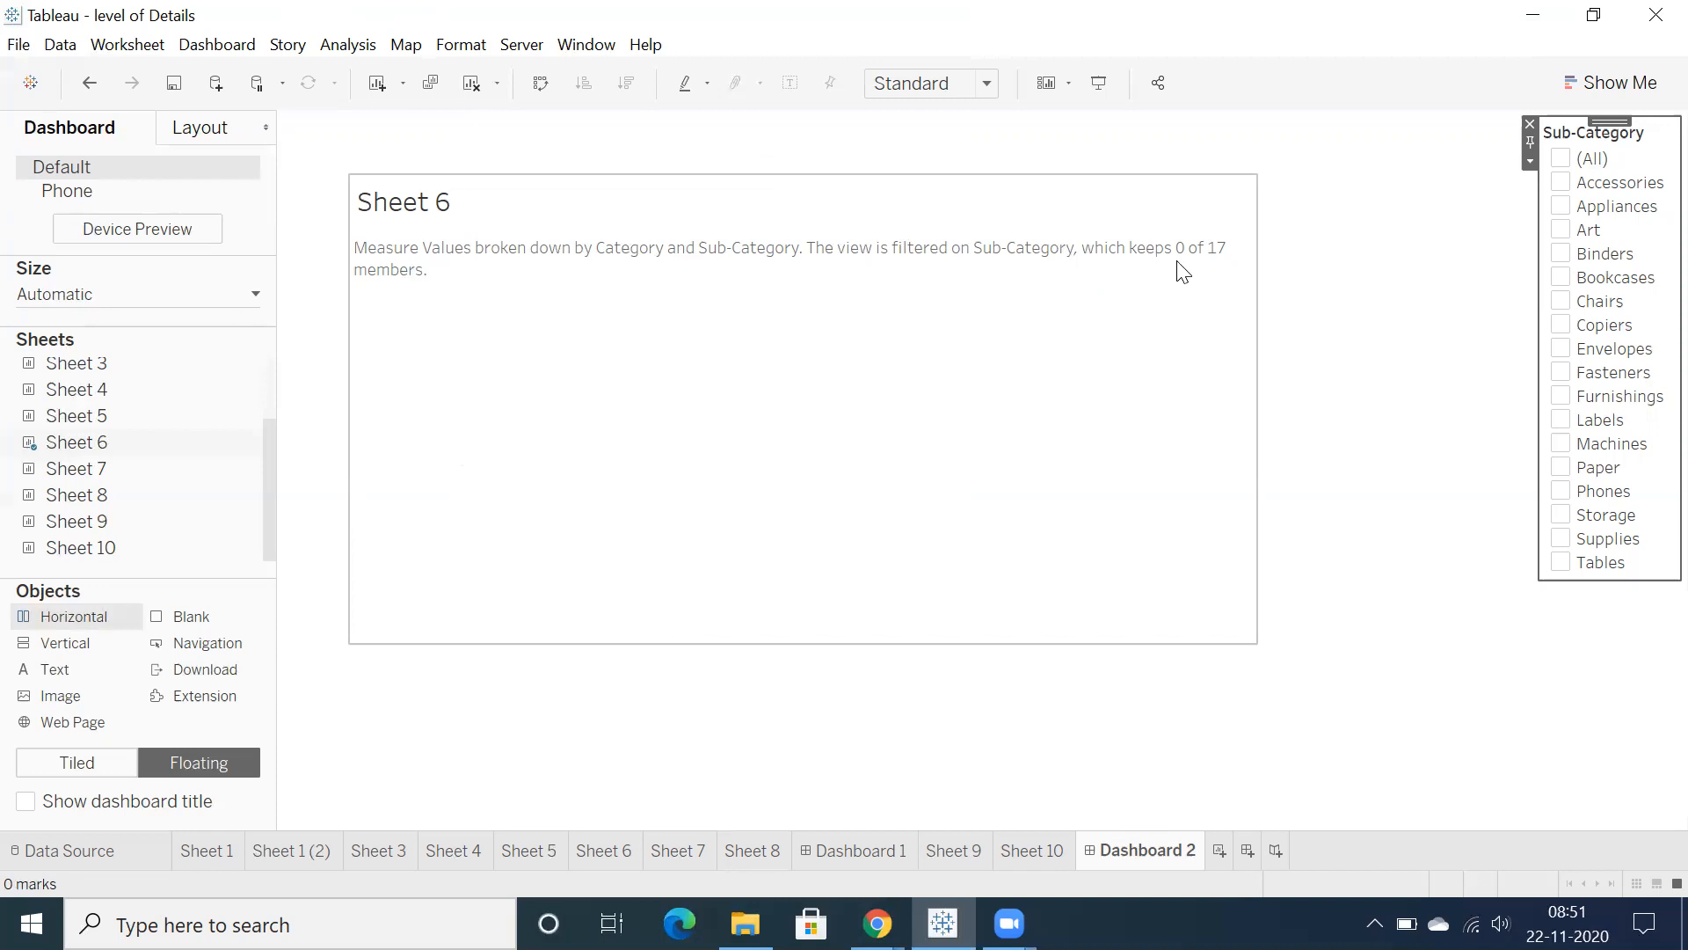
{"action": "mouse_move", "coordinate": [843, 288]}
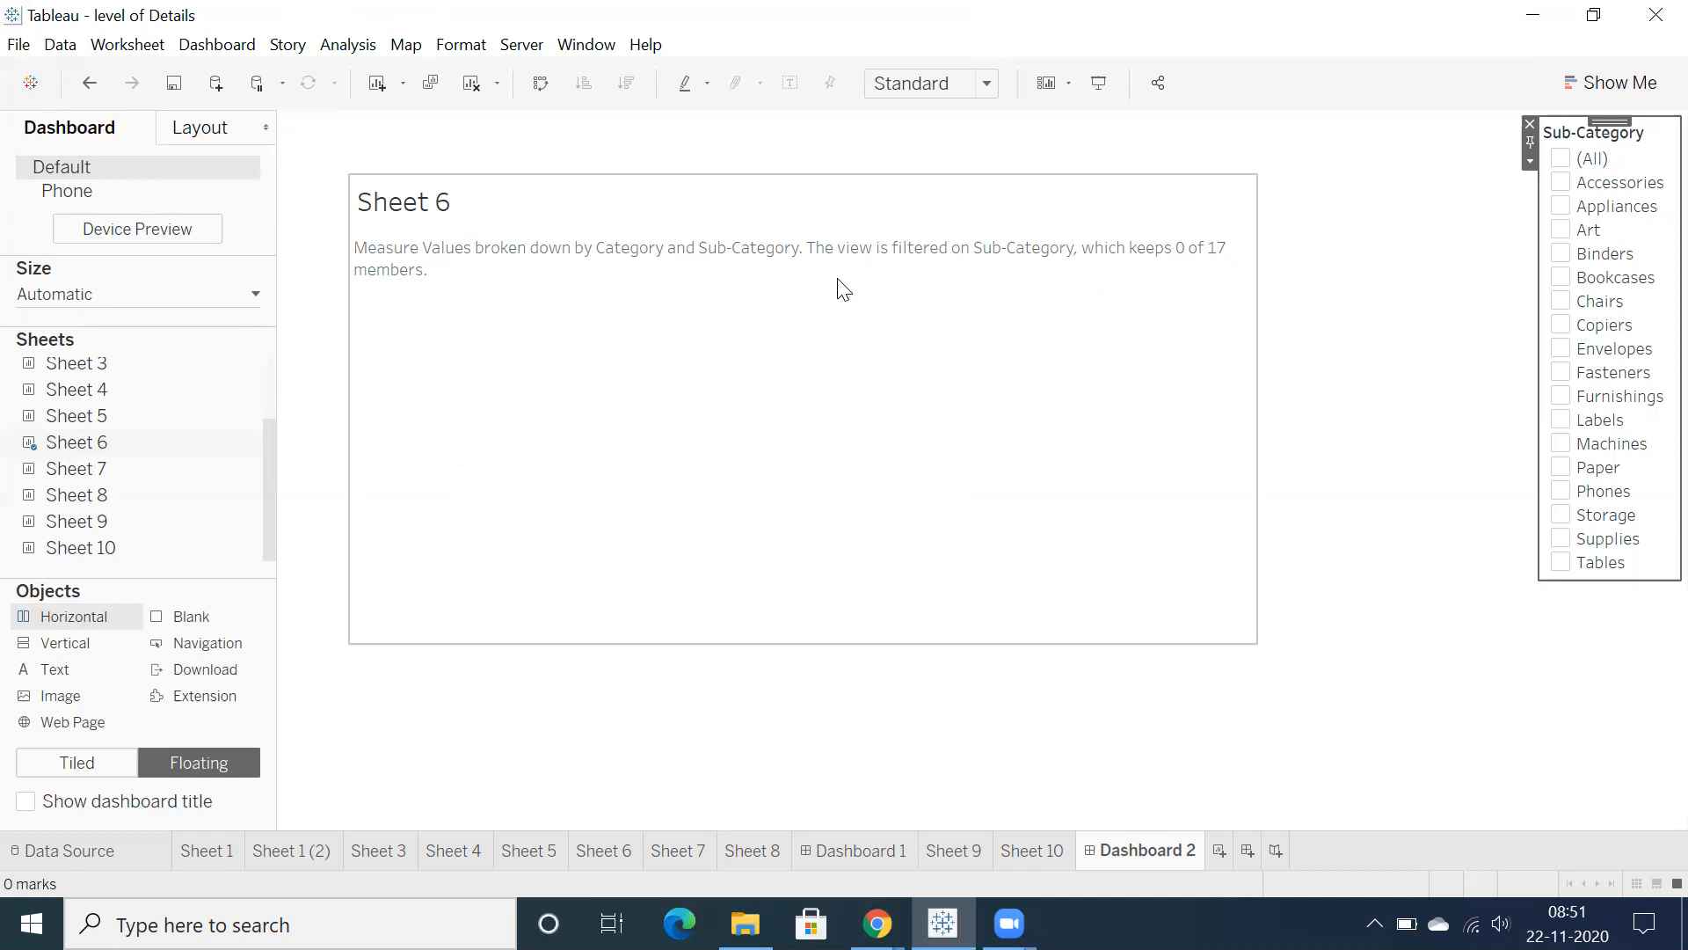
{"action": "mouse_move", "coordinate": [821, 398]}
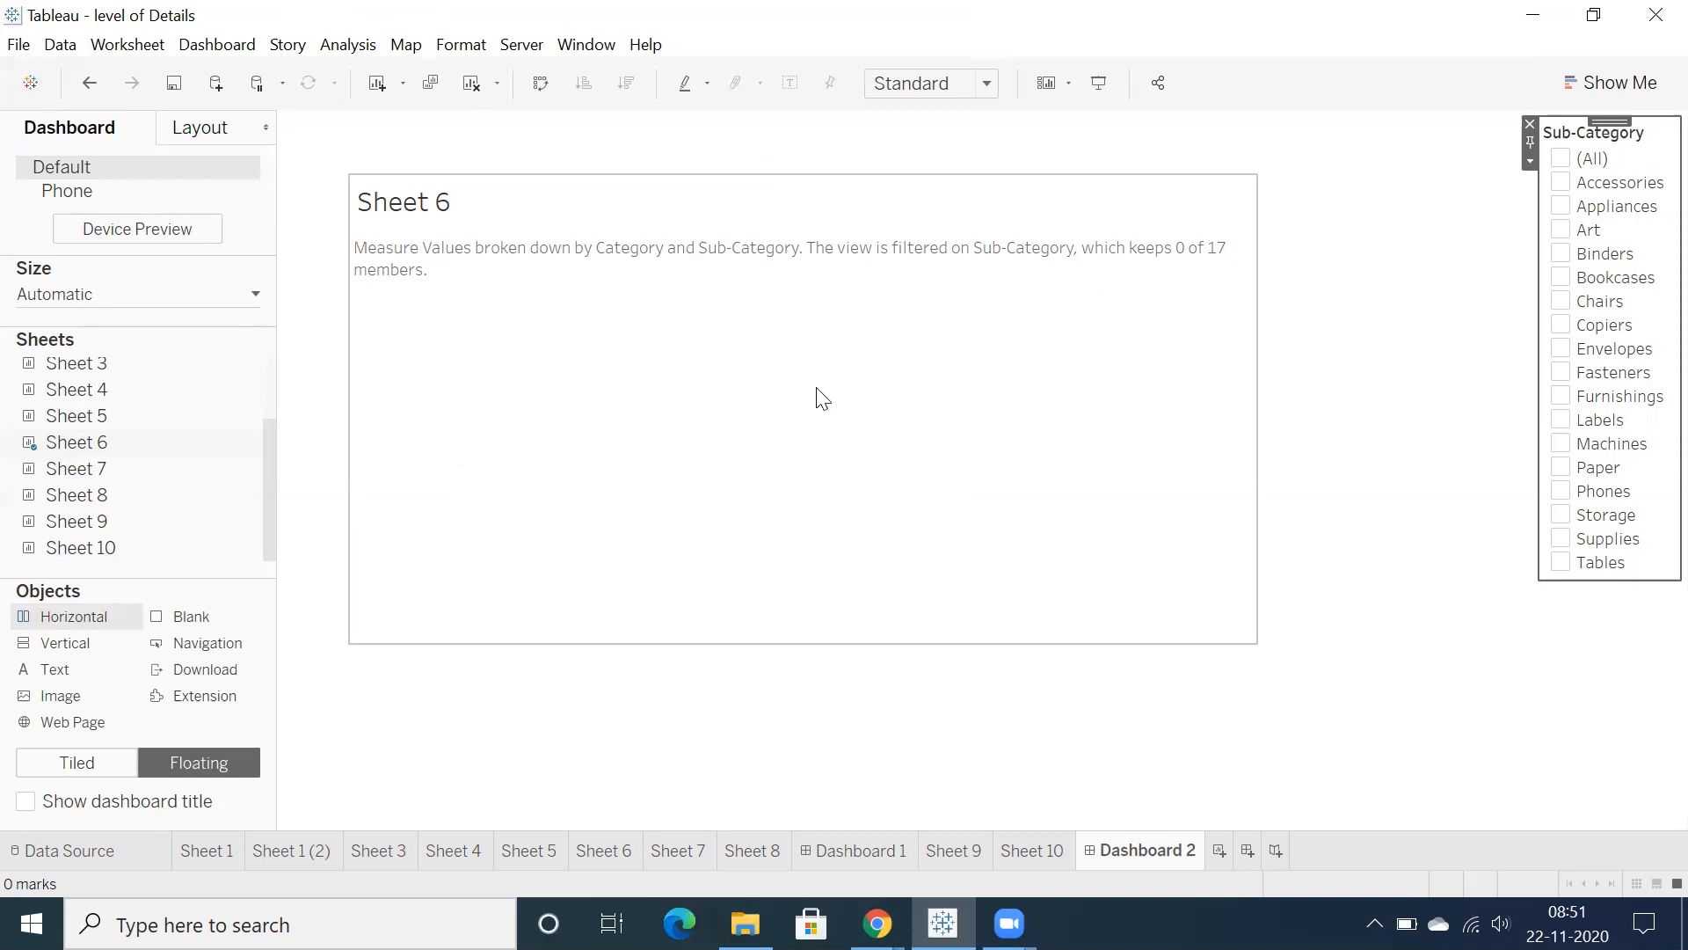
{"action": "mouse_move", "coordinate": [797, 402]}
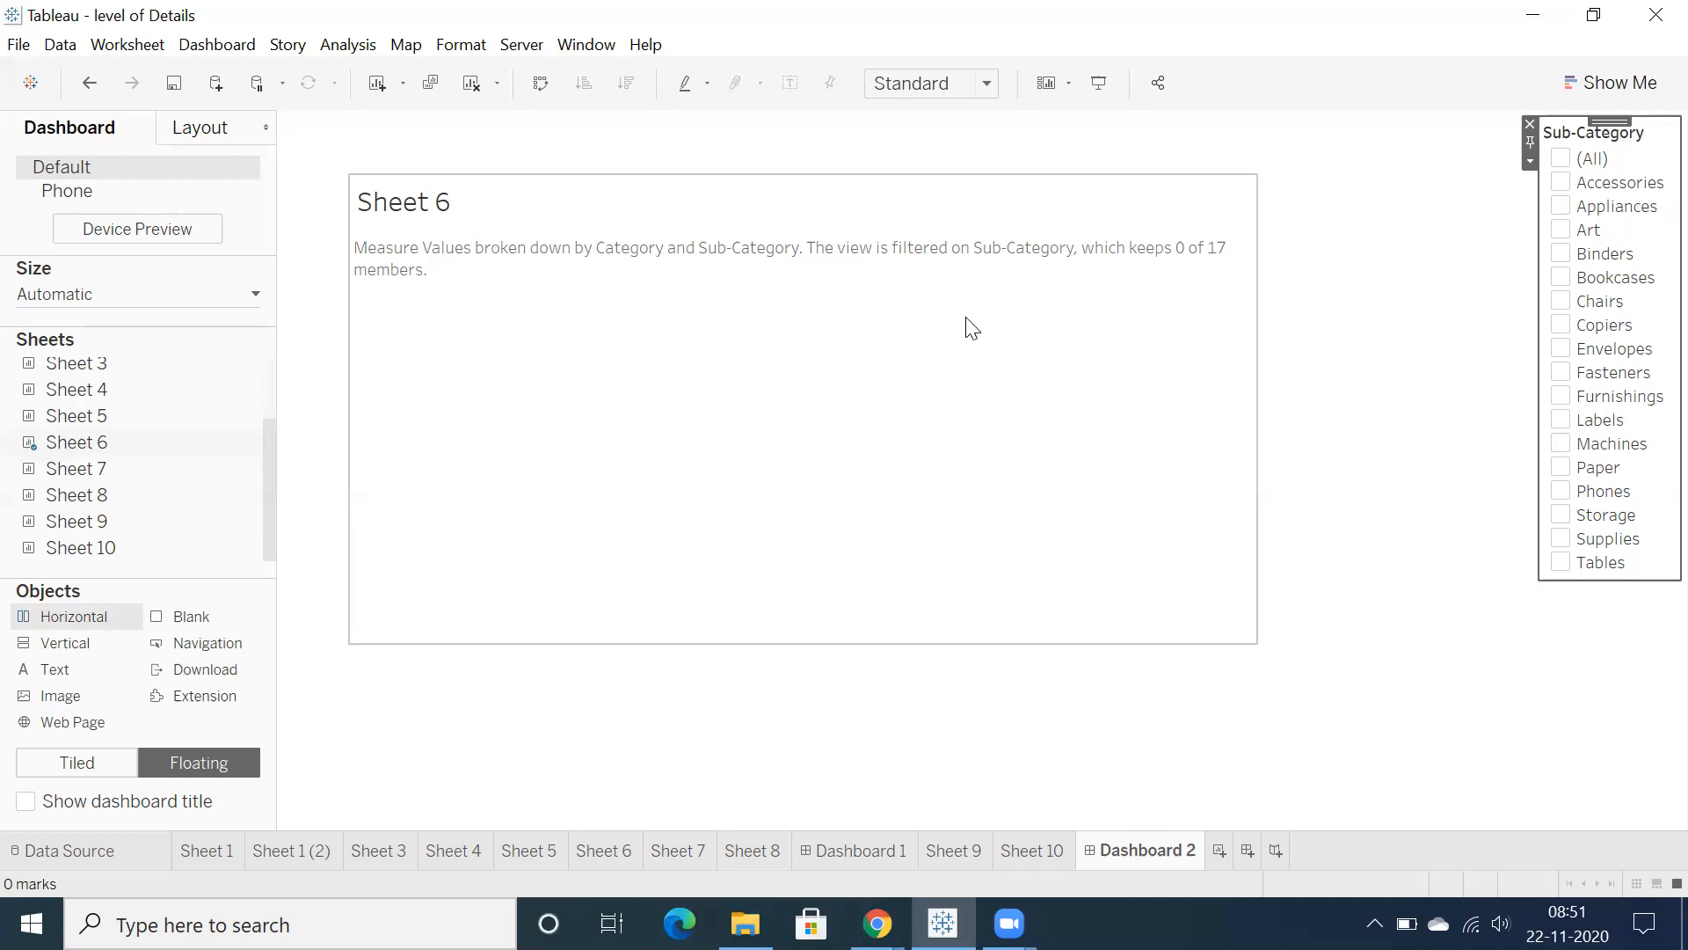
{"action": "mouse_move", "coordinate": [970, 311]}
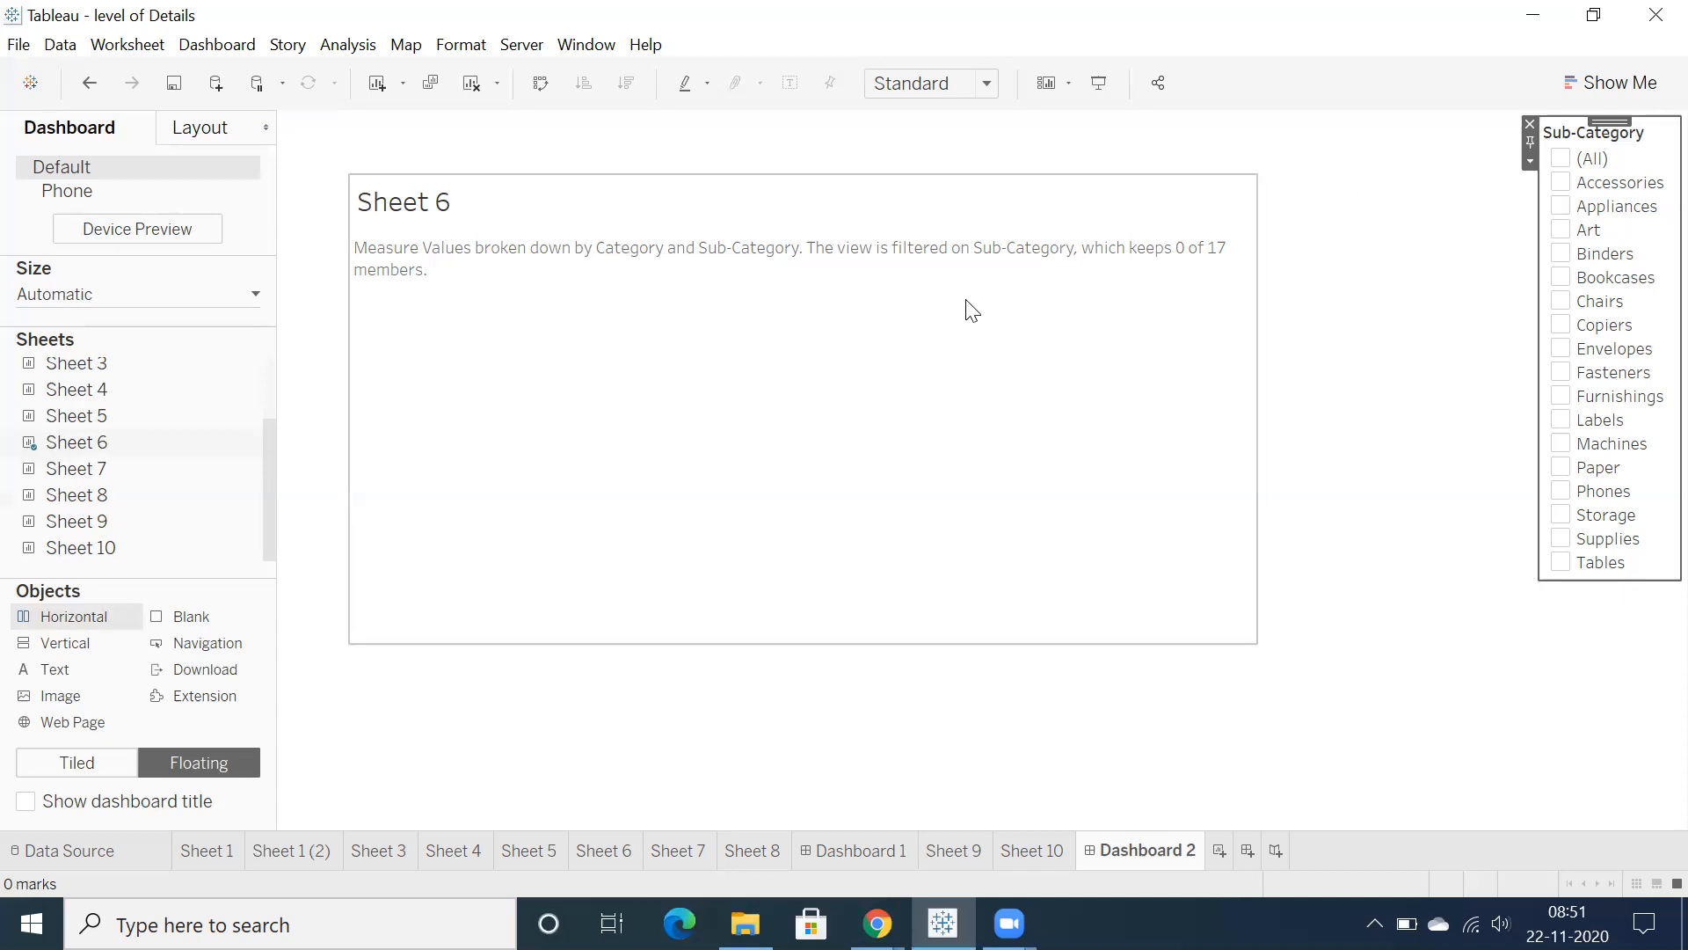